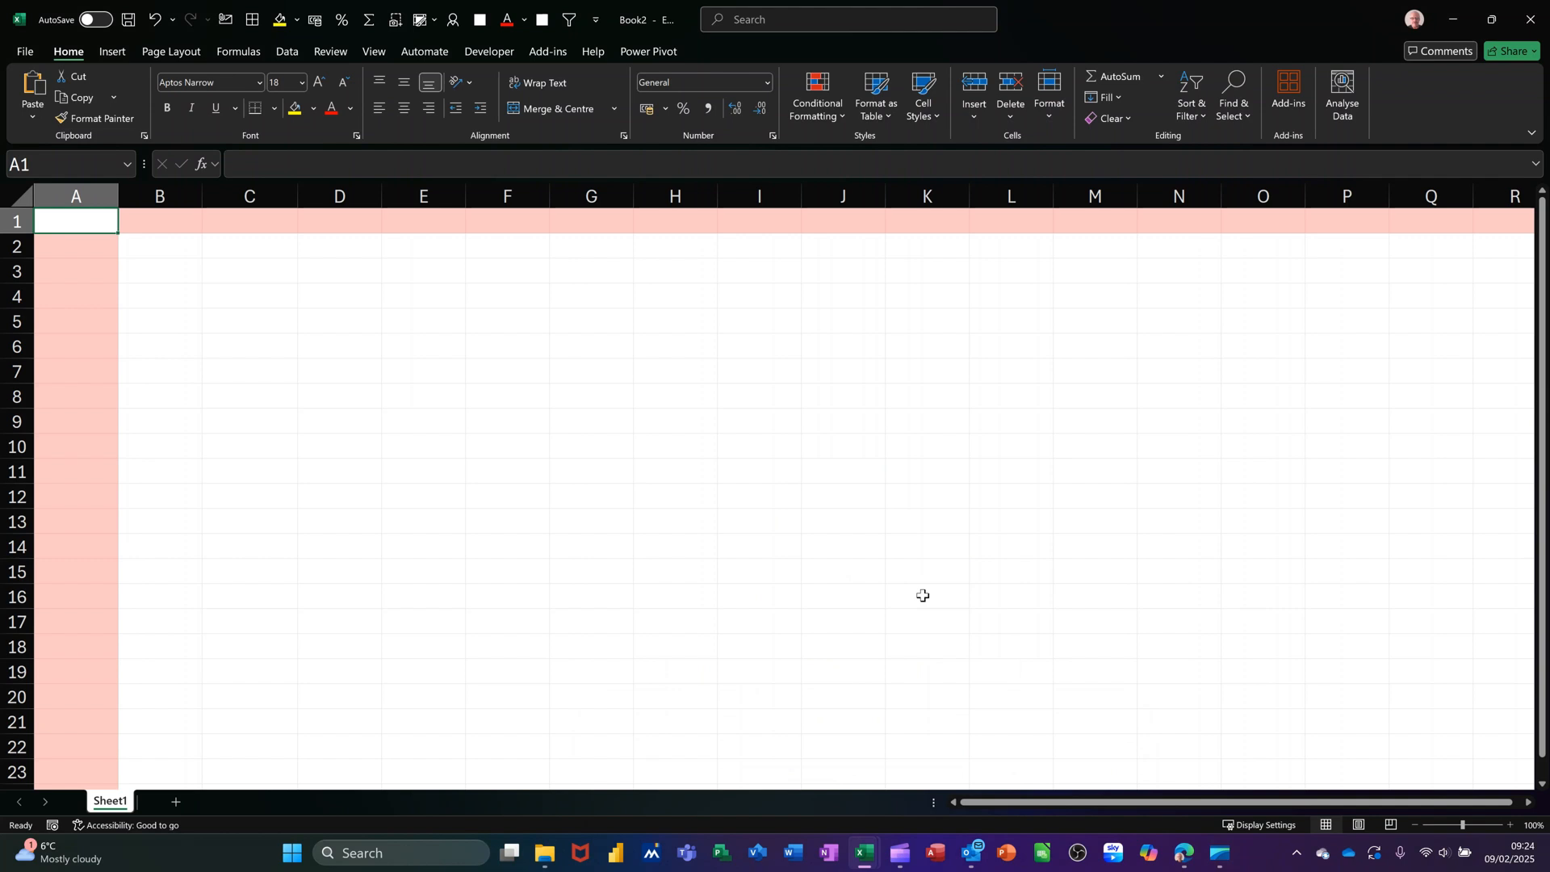
pyautogui.moveTo(56, 221)
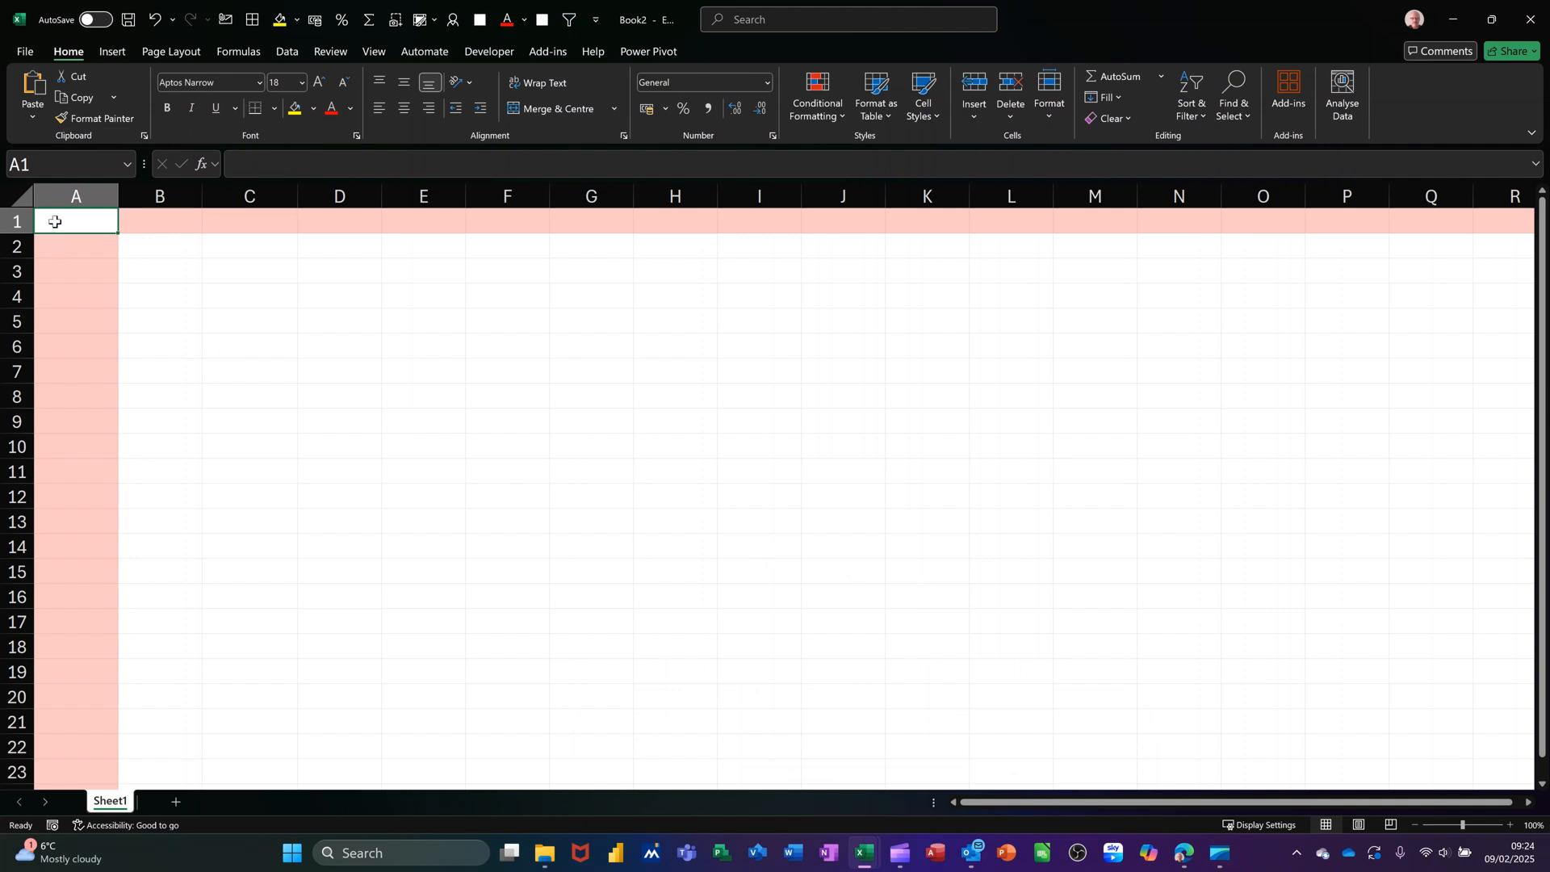
pyautogui.moveTo(67, 224)
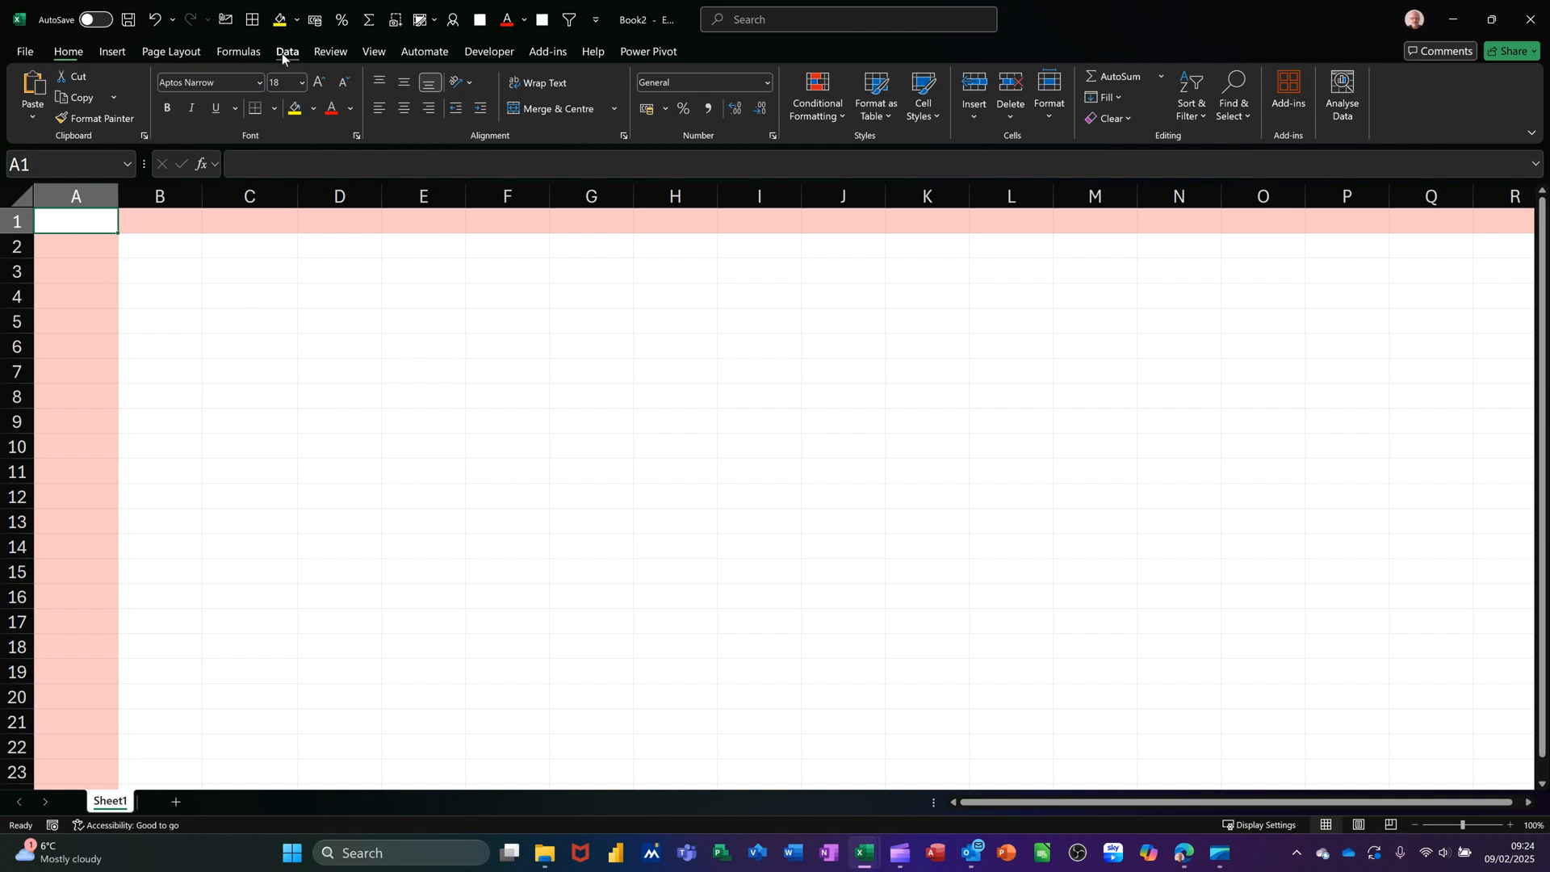
# Add List data validation to A1 with source 'Approved,Pending'
pyautogui.click(286, 52)
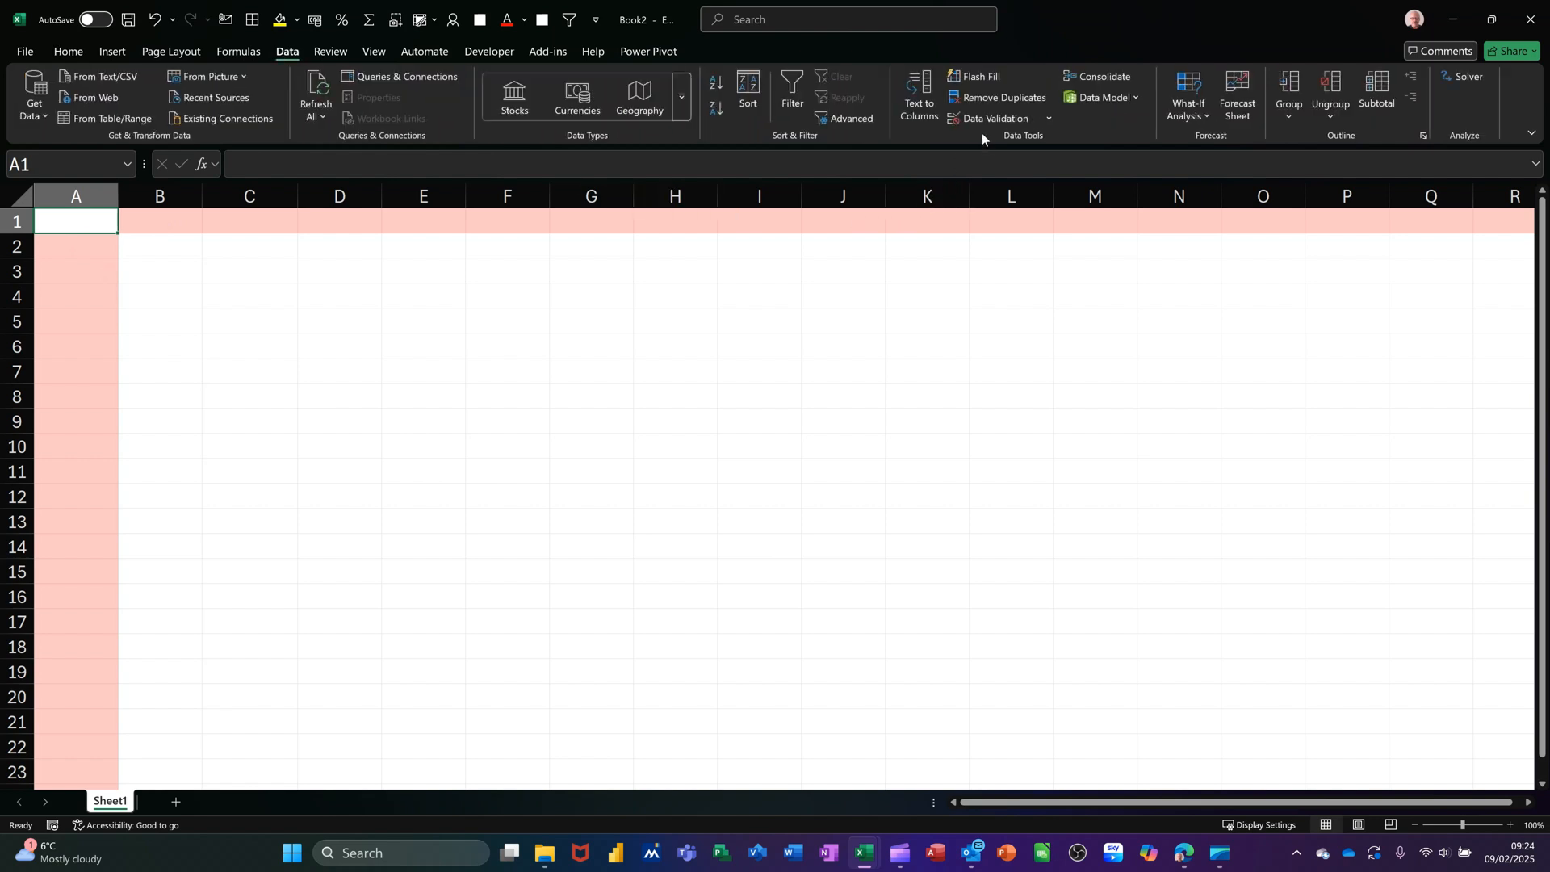
pyautogui.click(995, 118)
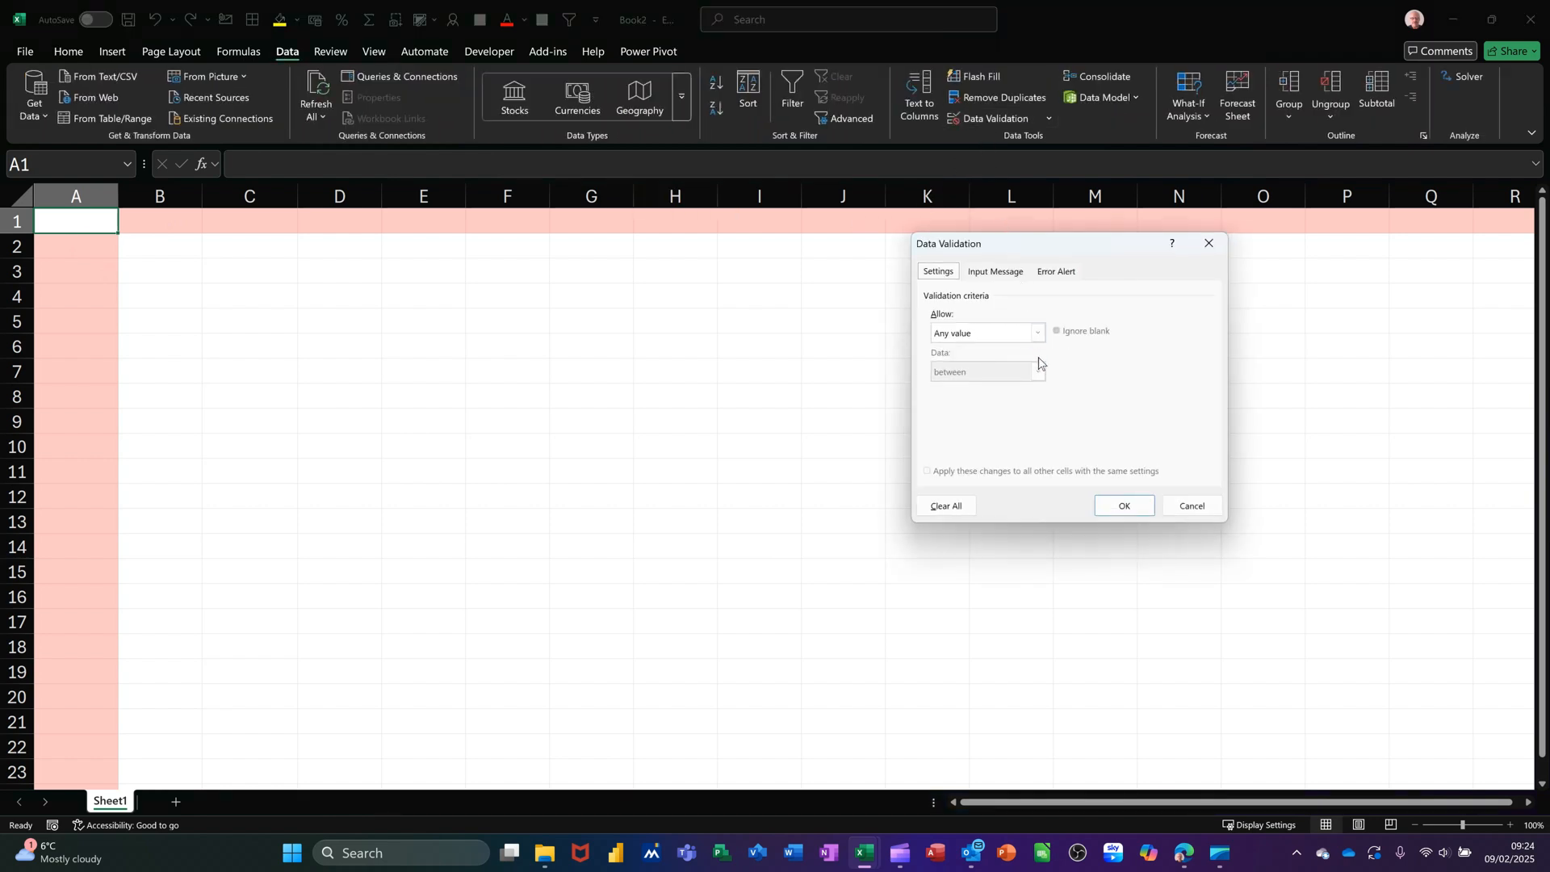
pyautogui.click(1035, 334)
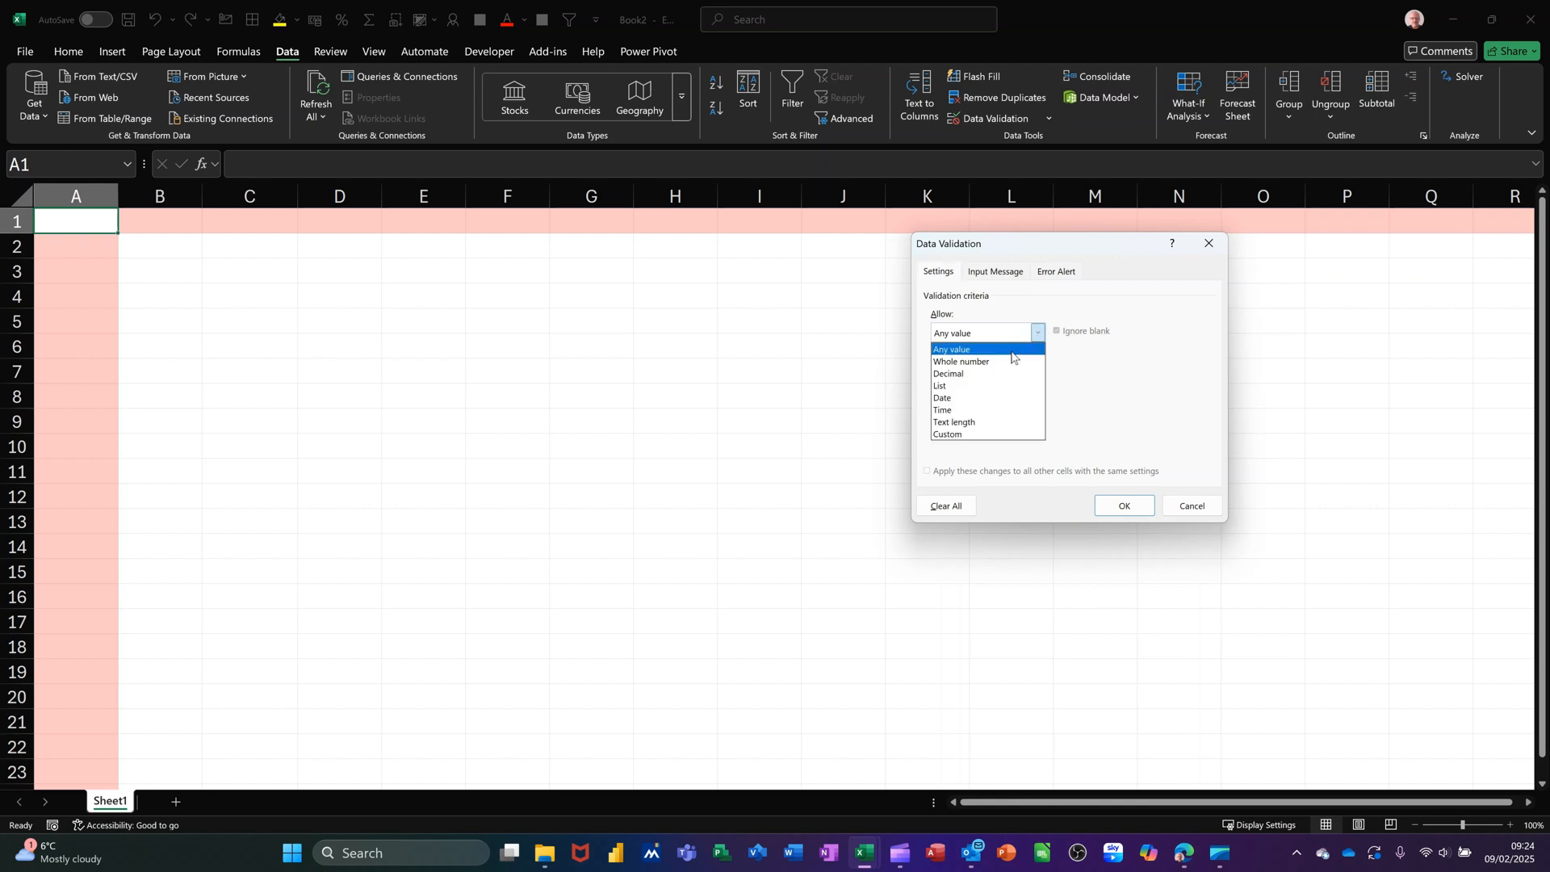
pyautogui.click(938, 385)
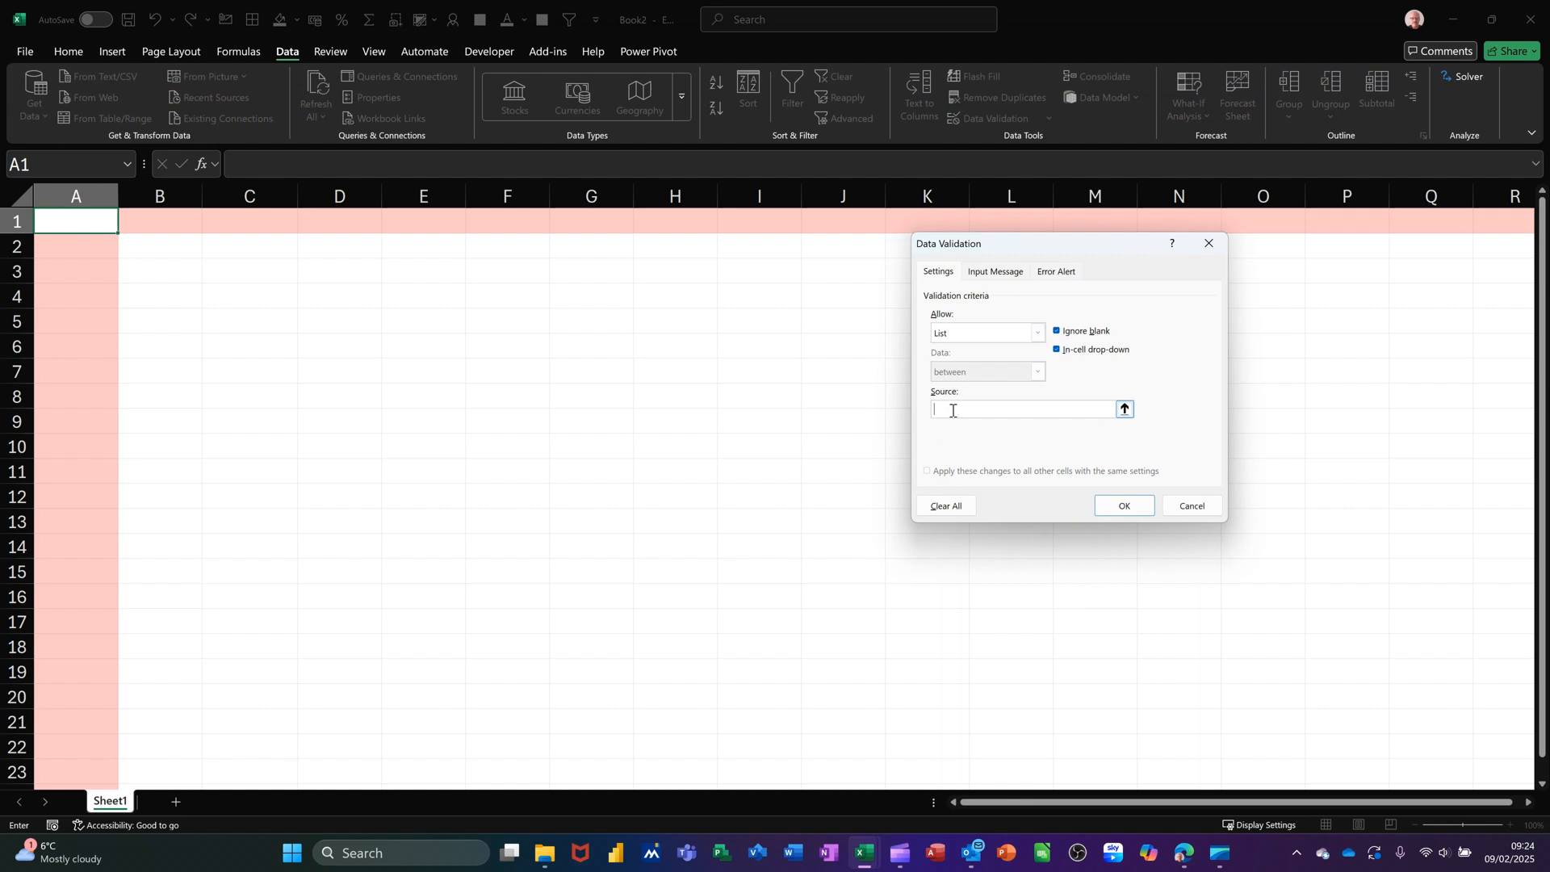
pyautogui.write('Appl')
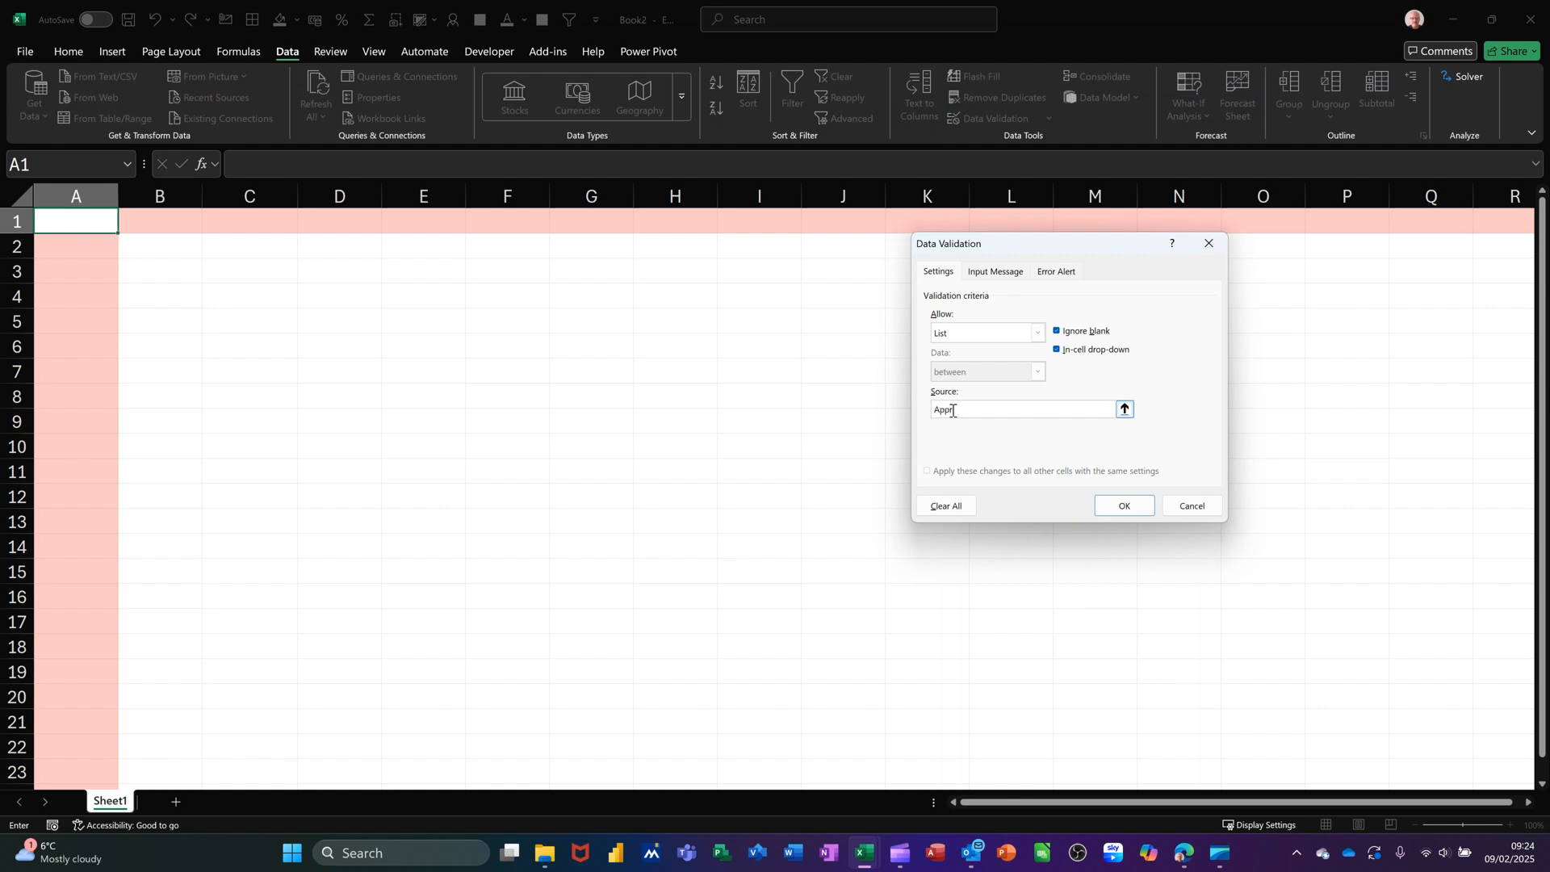
pyautogui.write('oved')
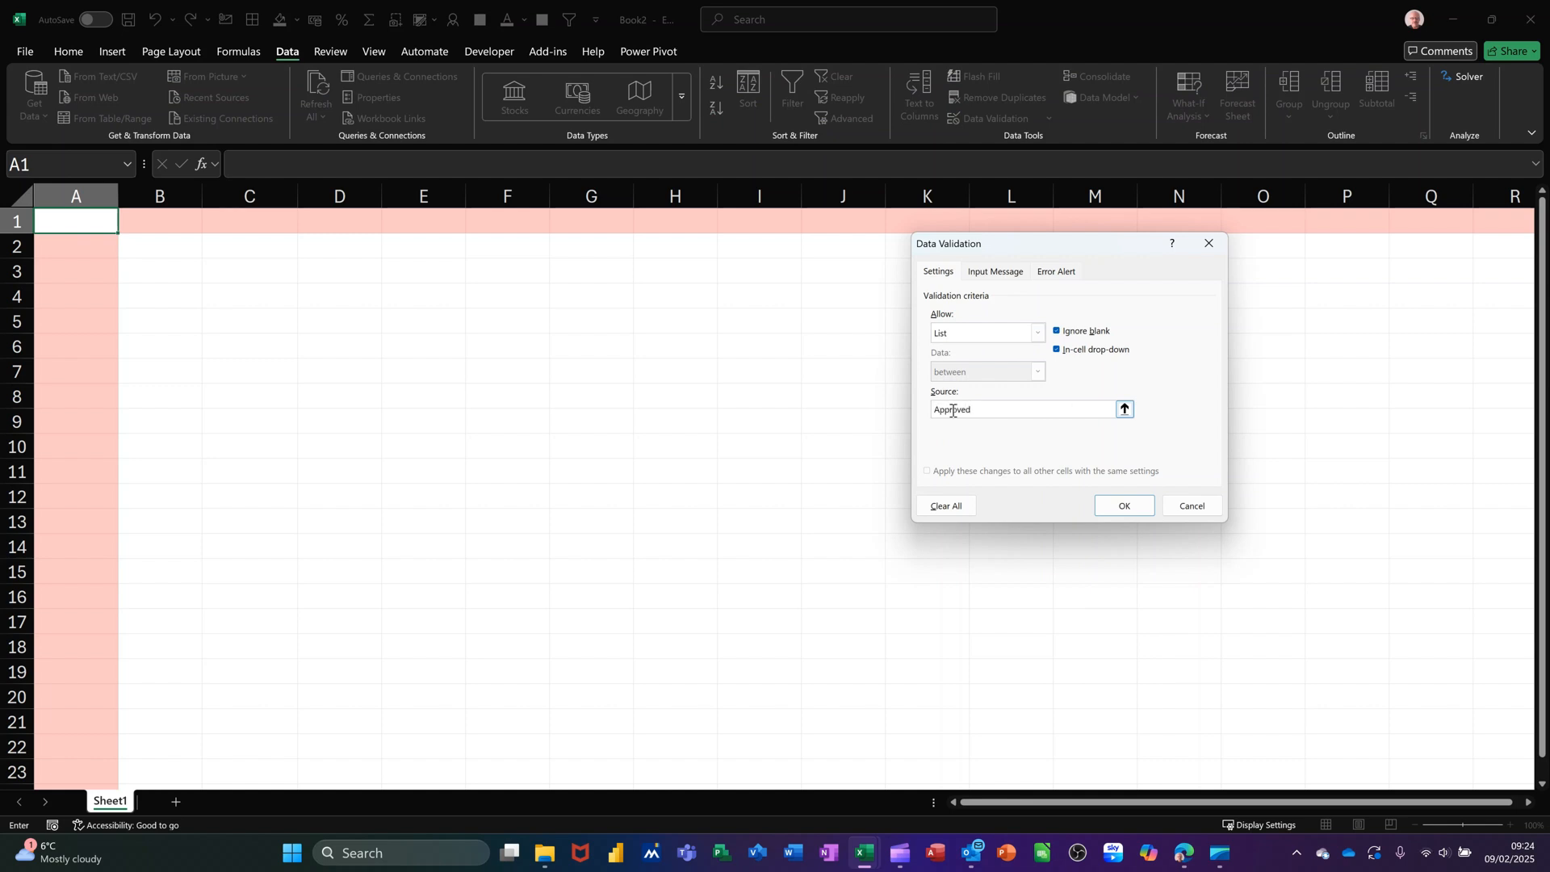
pyautogui.write(',Pe')
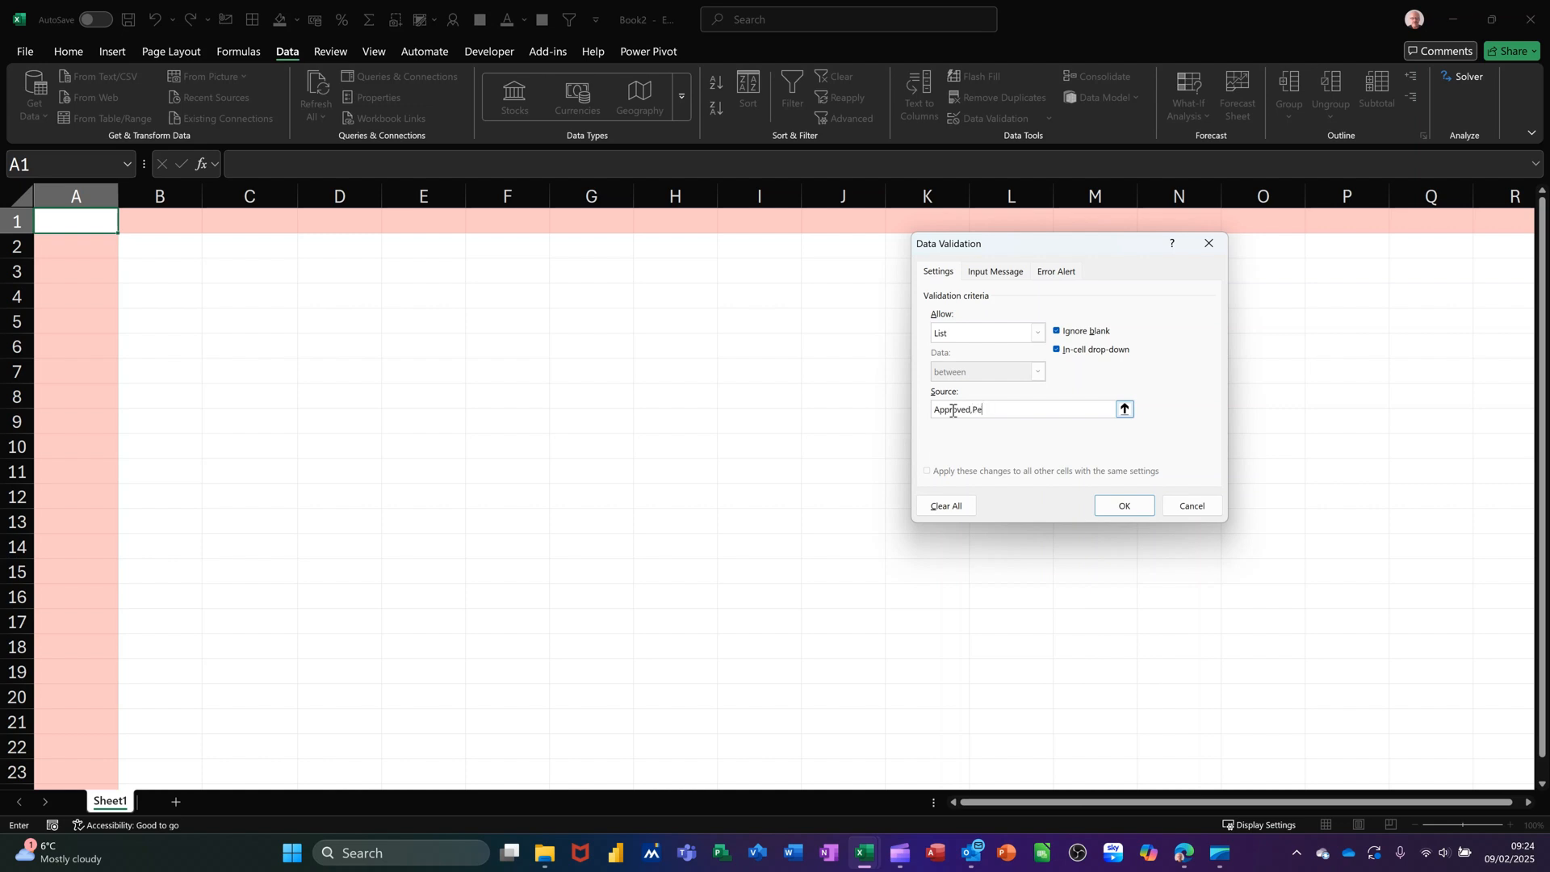
pyautogui.write('nding')
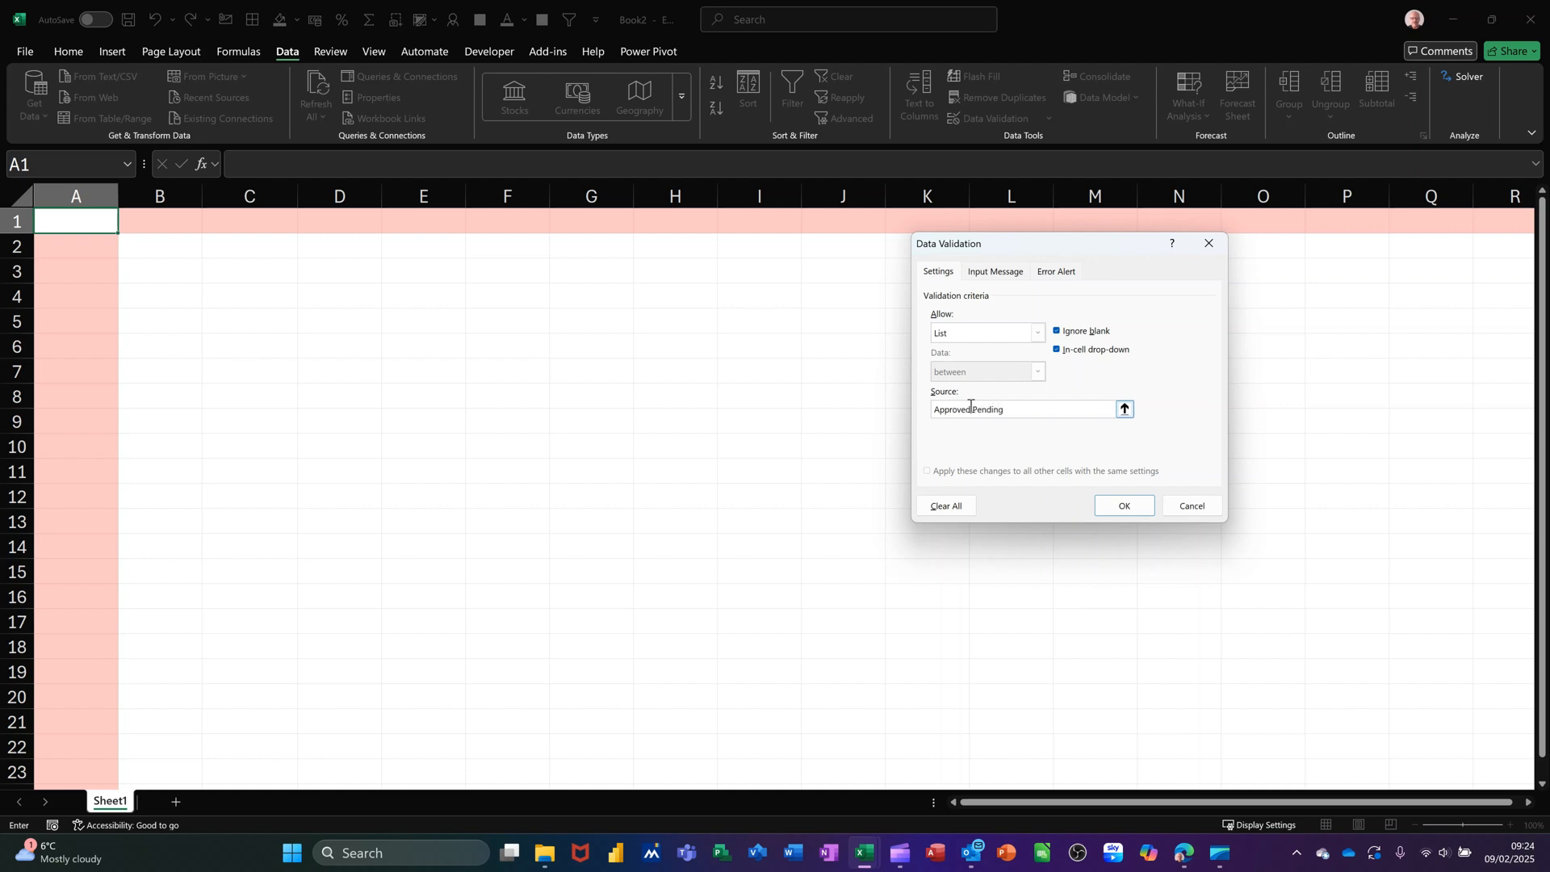
pyautogui.click(1123, 505)
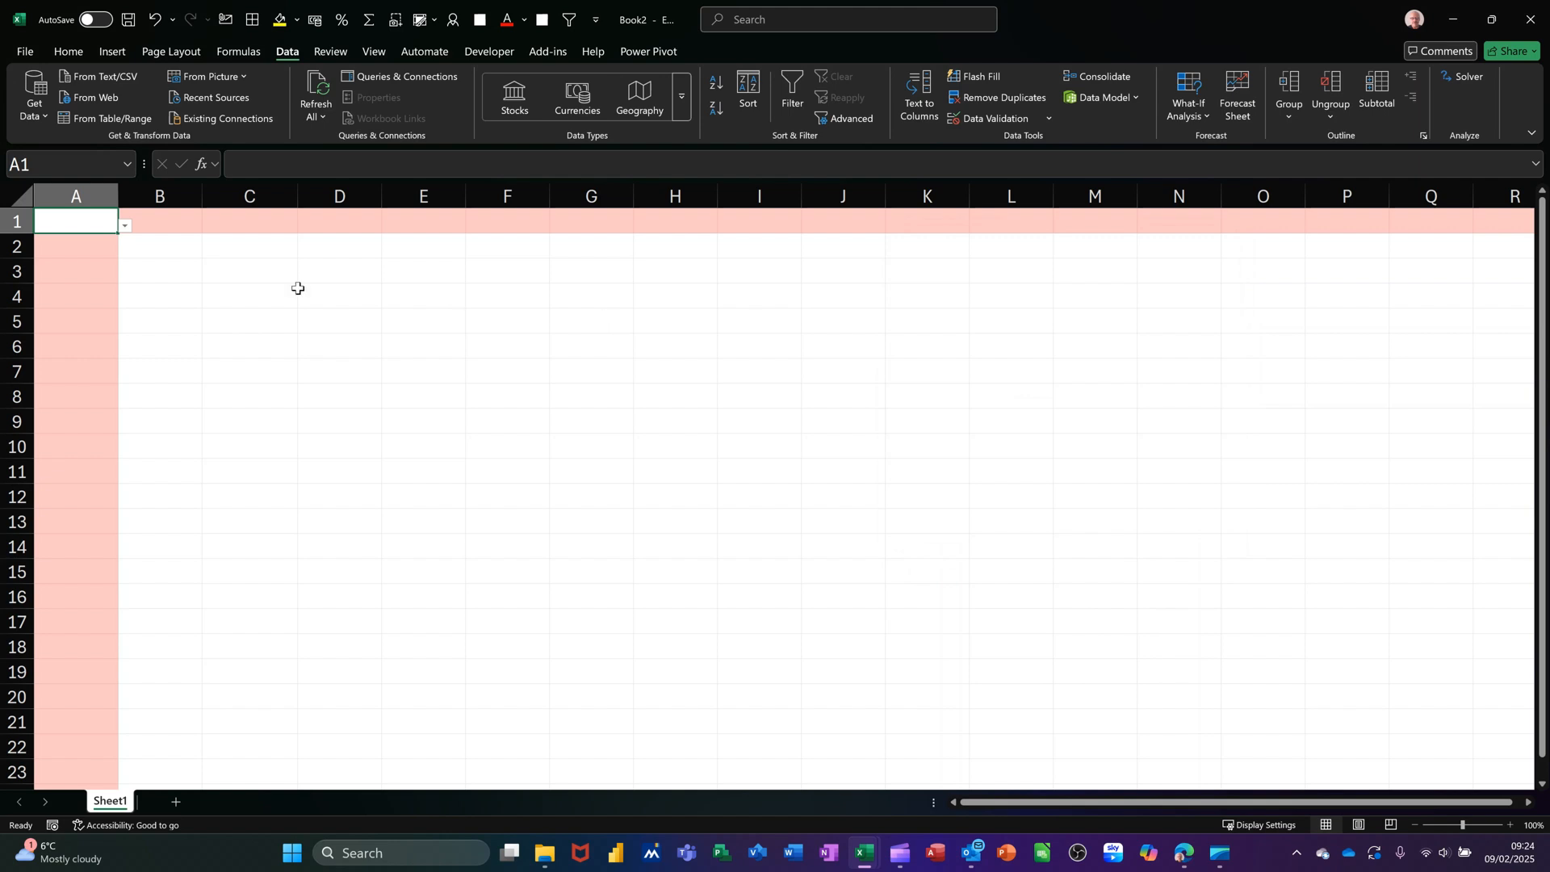
pyautogui.click(124, 226)
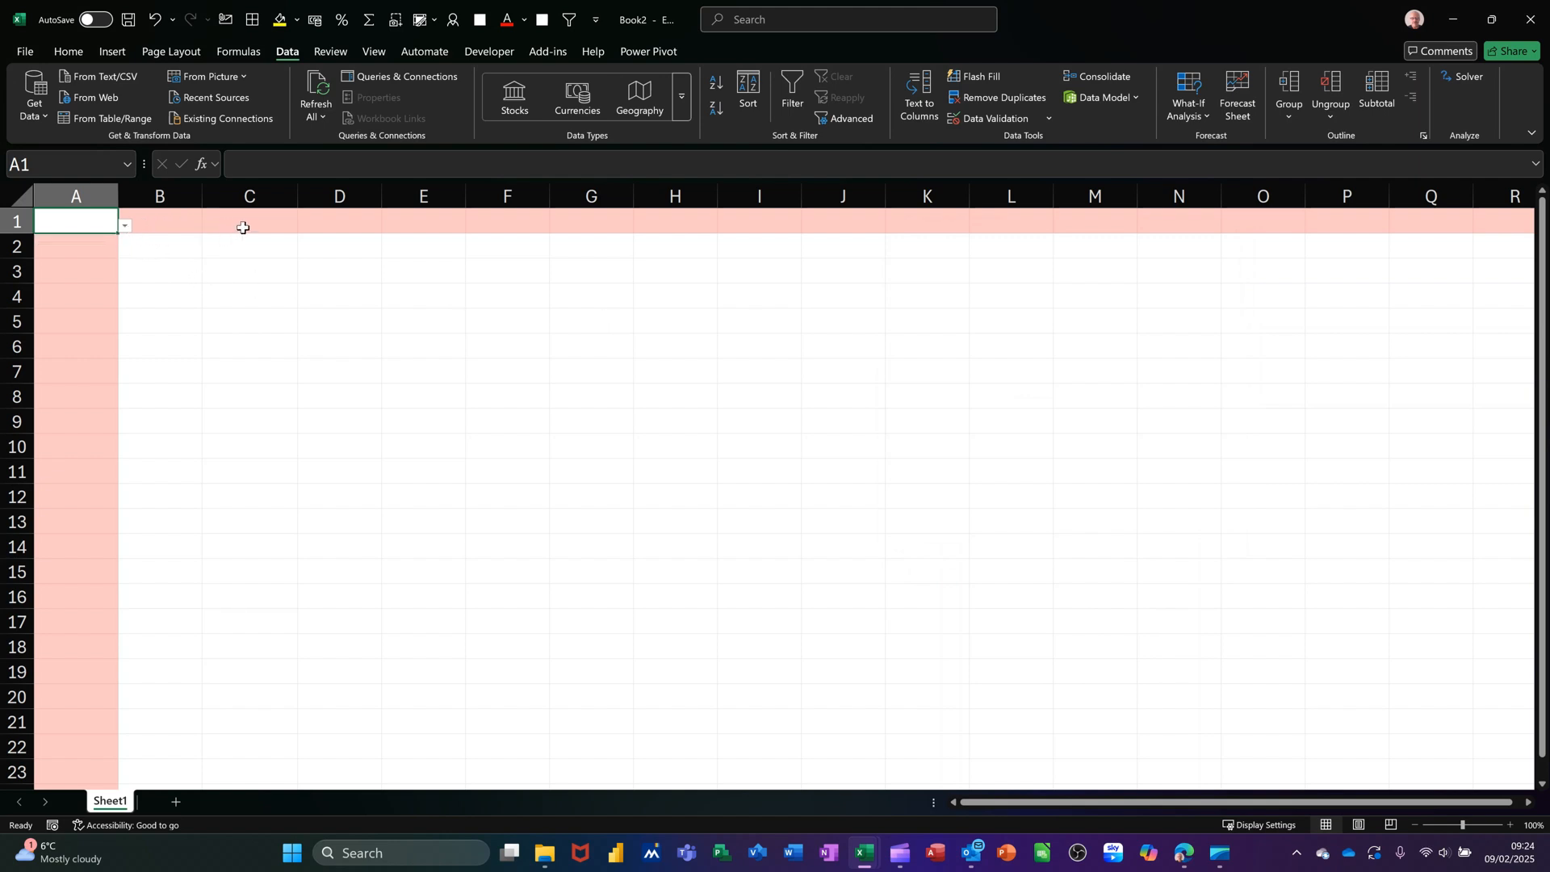
pyautogui.click(250, 221)
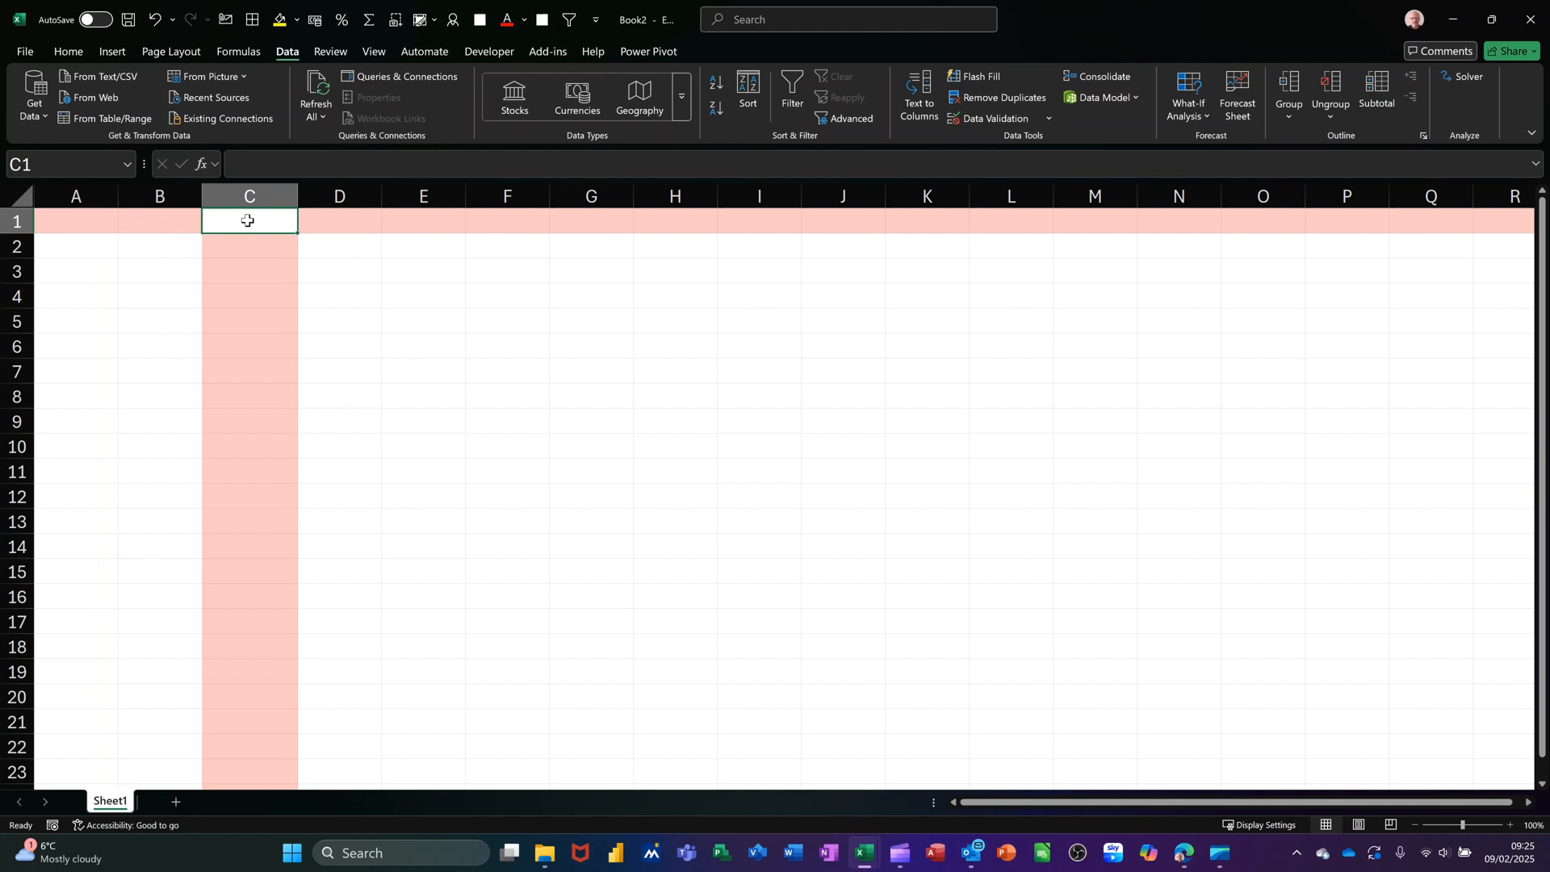
pyautogui.moveTo(224, 418)
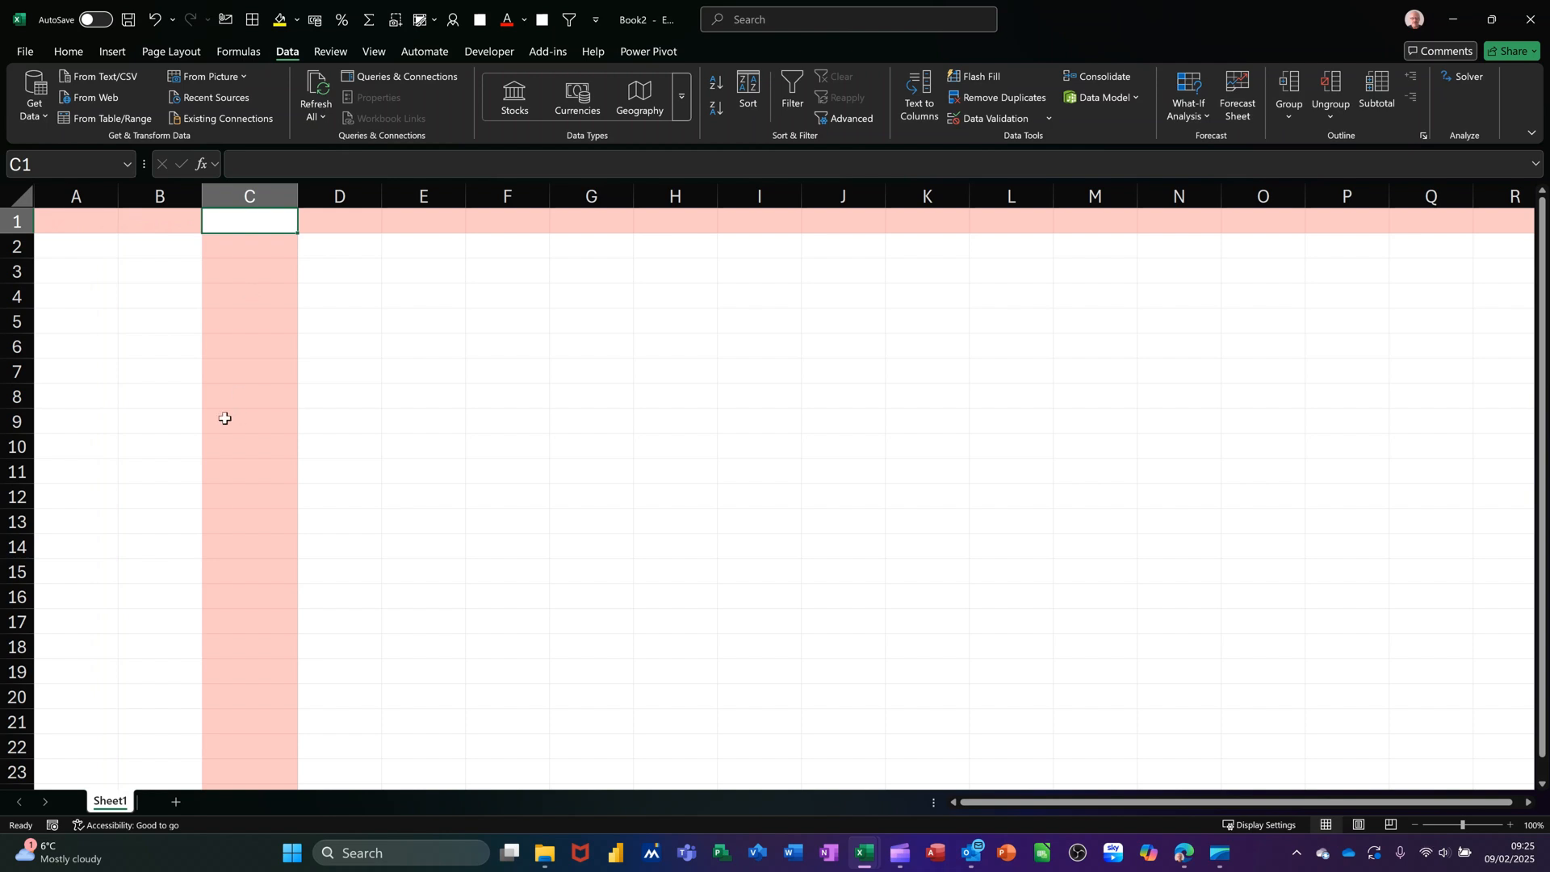
# Enter the formula =IF(A1="approved",TODAY(),"") in C1
pyautogui.write('=i')
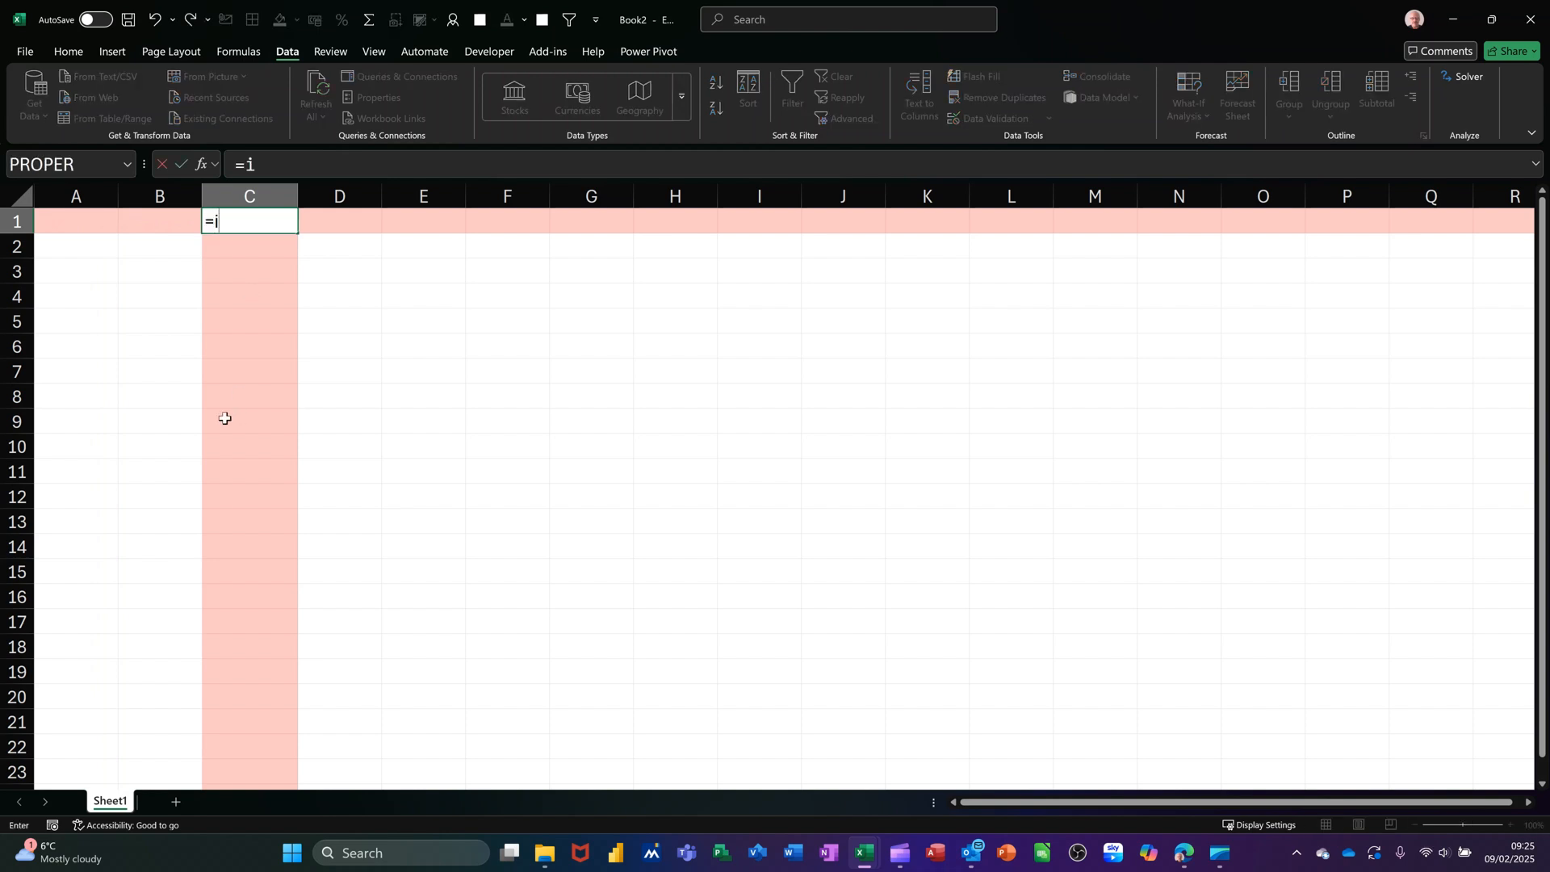
pyautogui.write('f(')
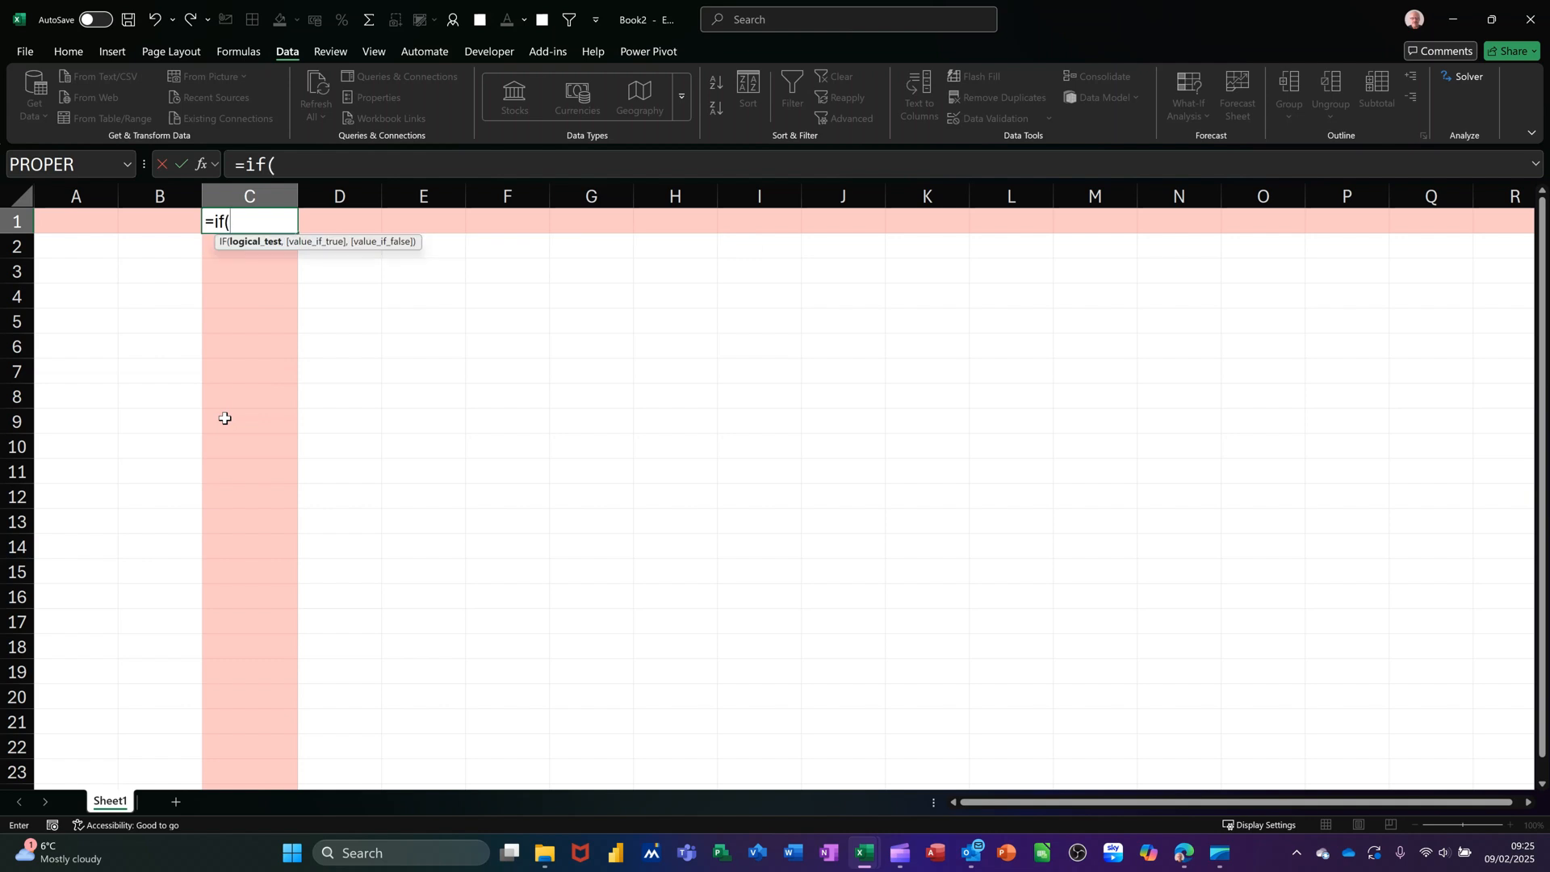
pyautogui.click(76, 220)
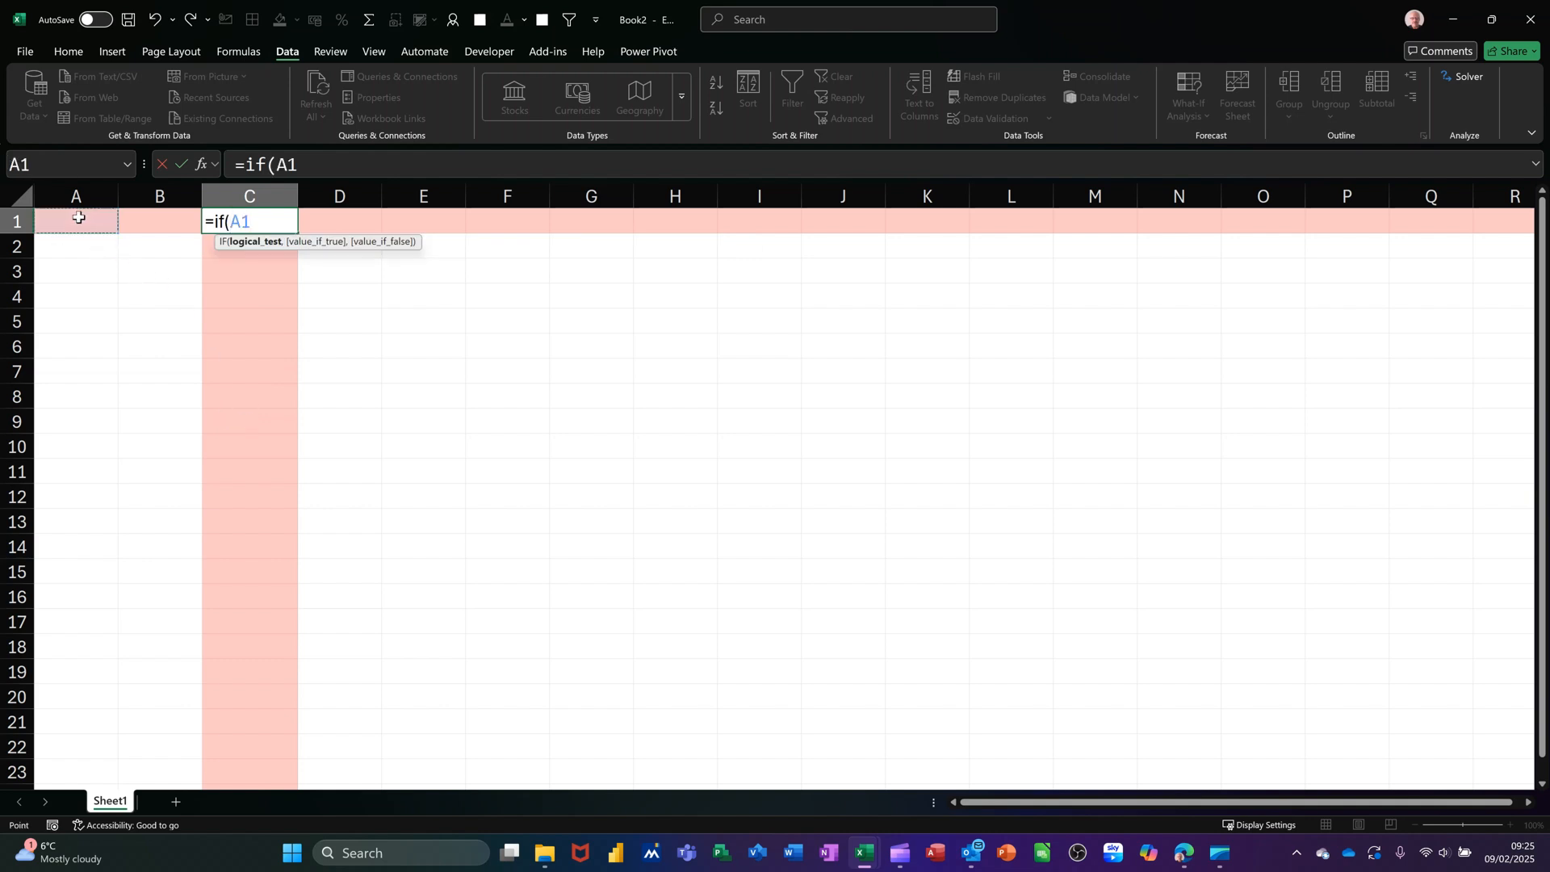
pyautogui.write('=')
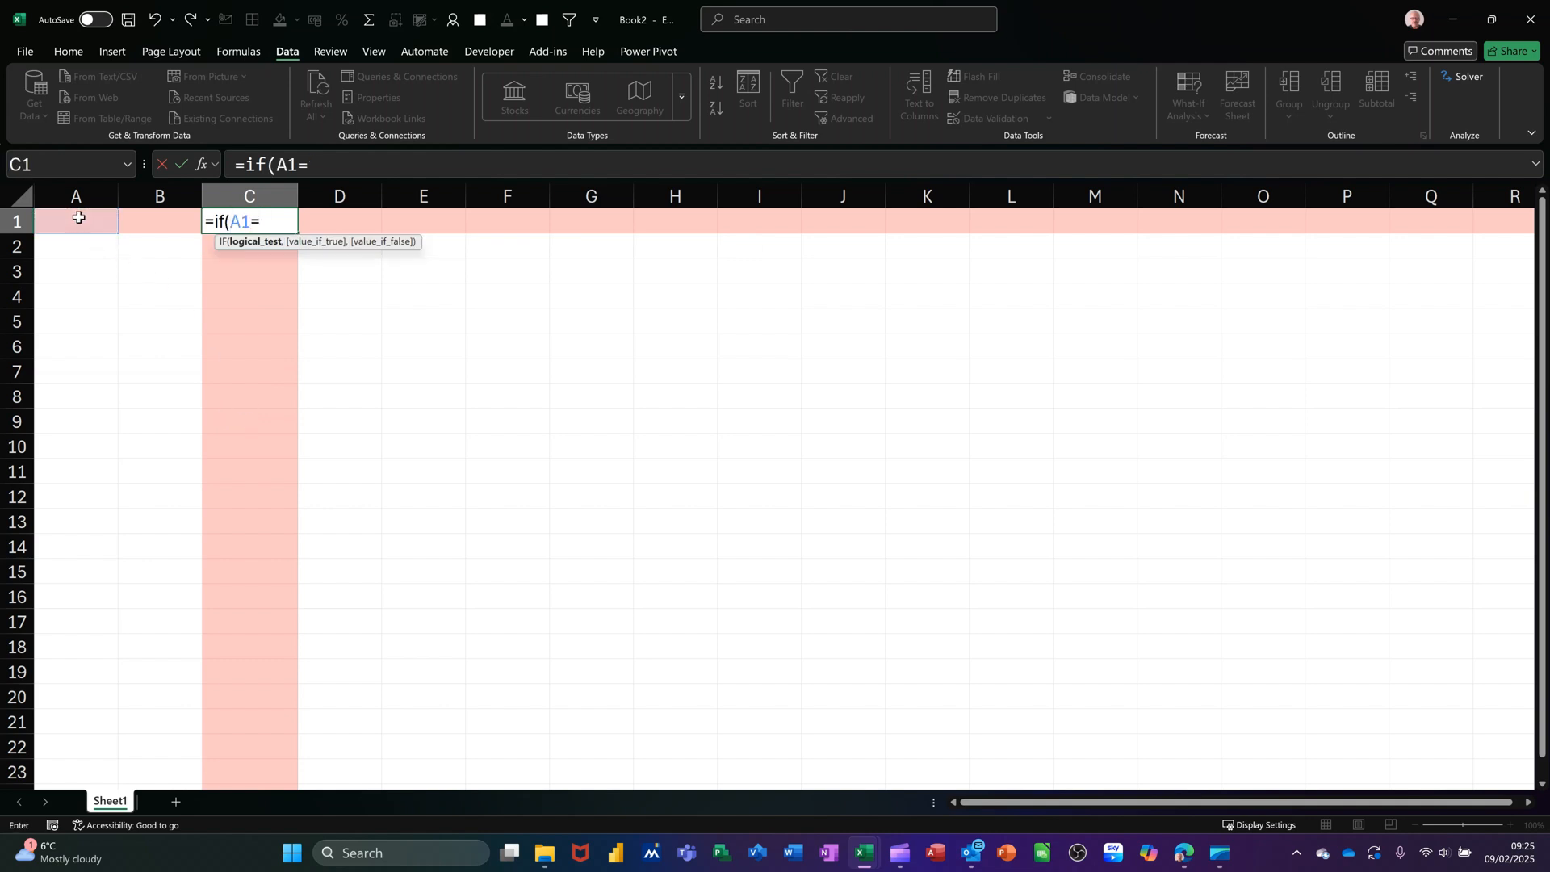
pyautogui.write('"appr')
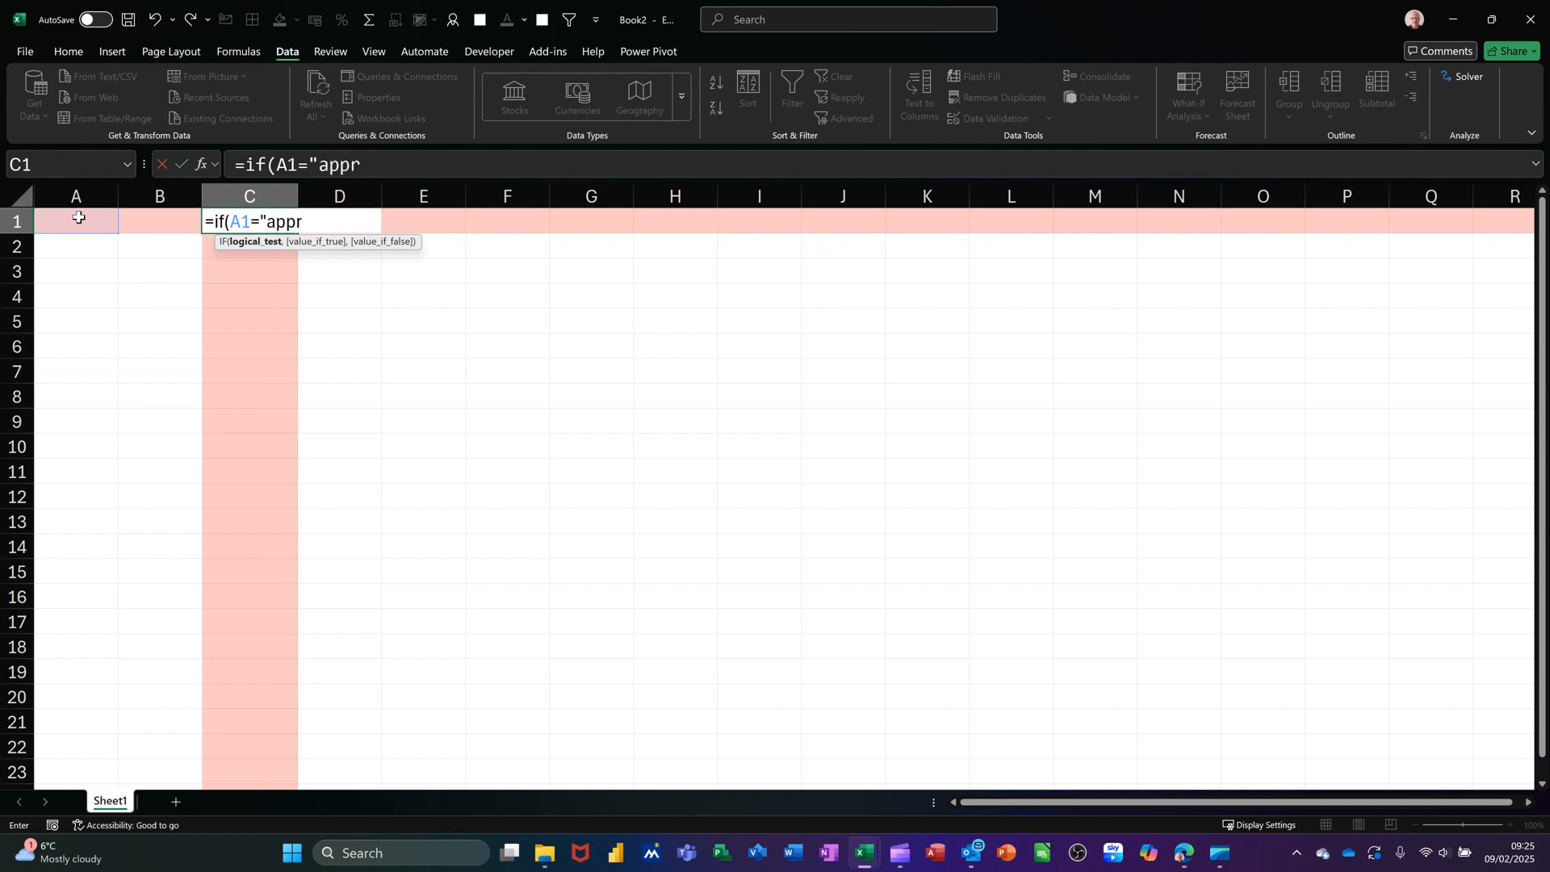
pyautogui.write('ove')
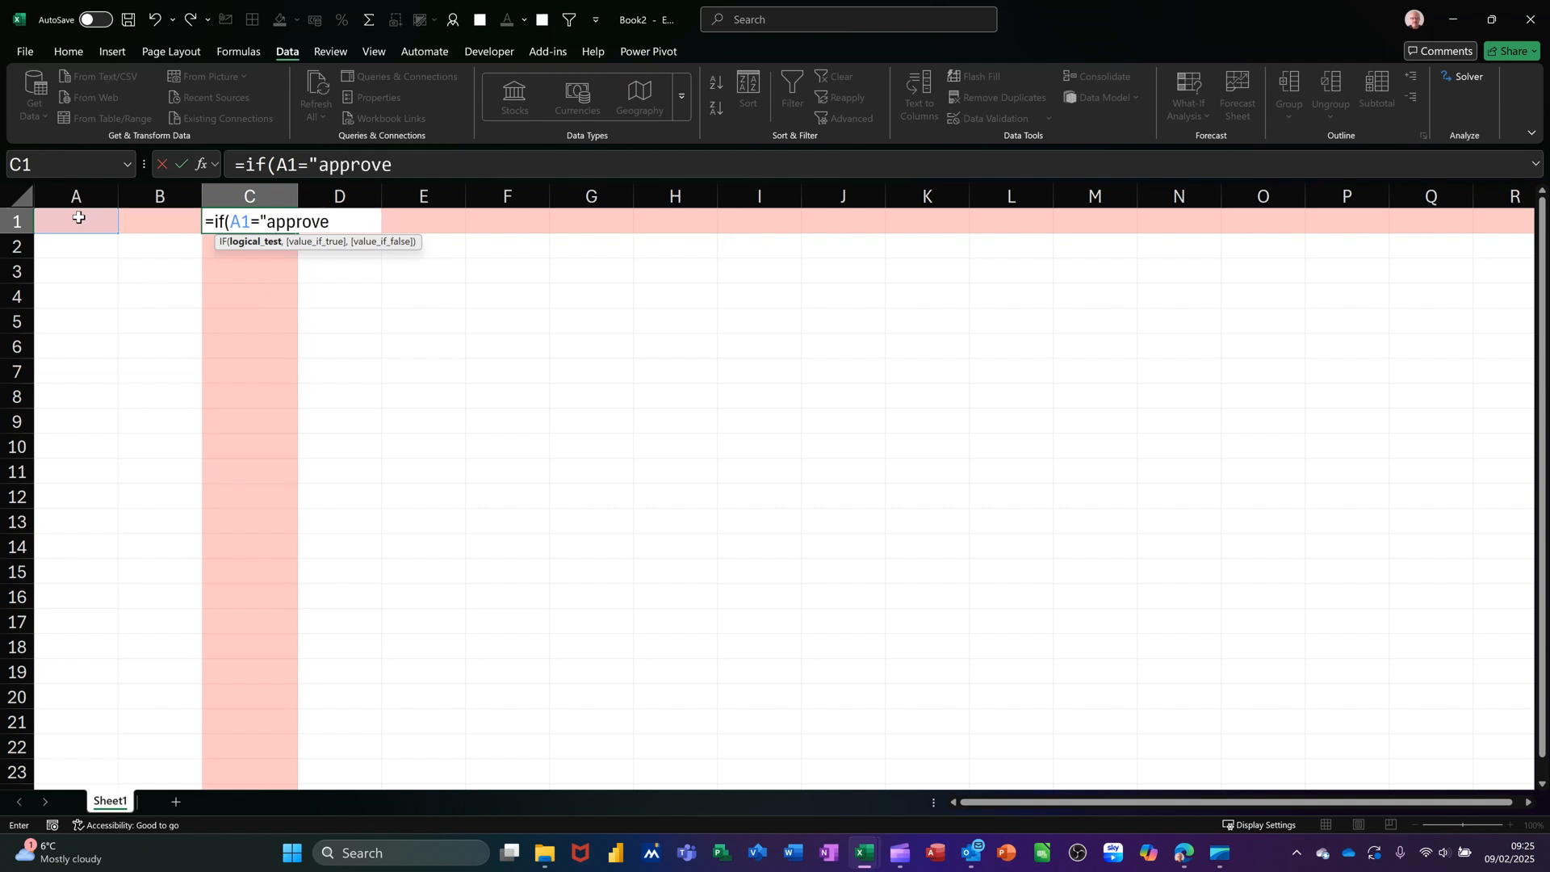
pyautogui.write('d"')
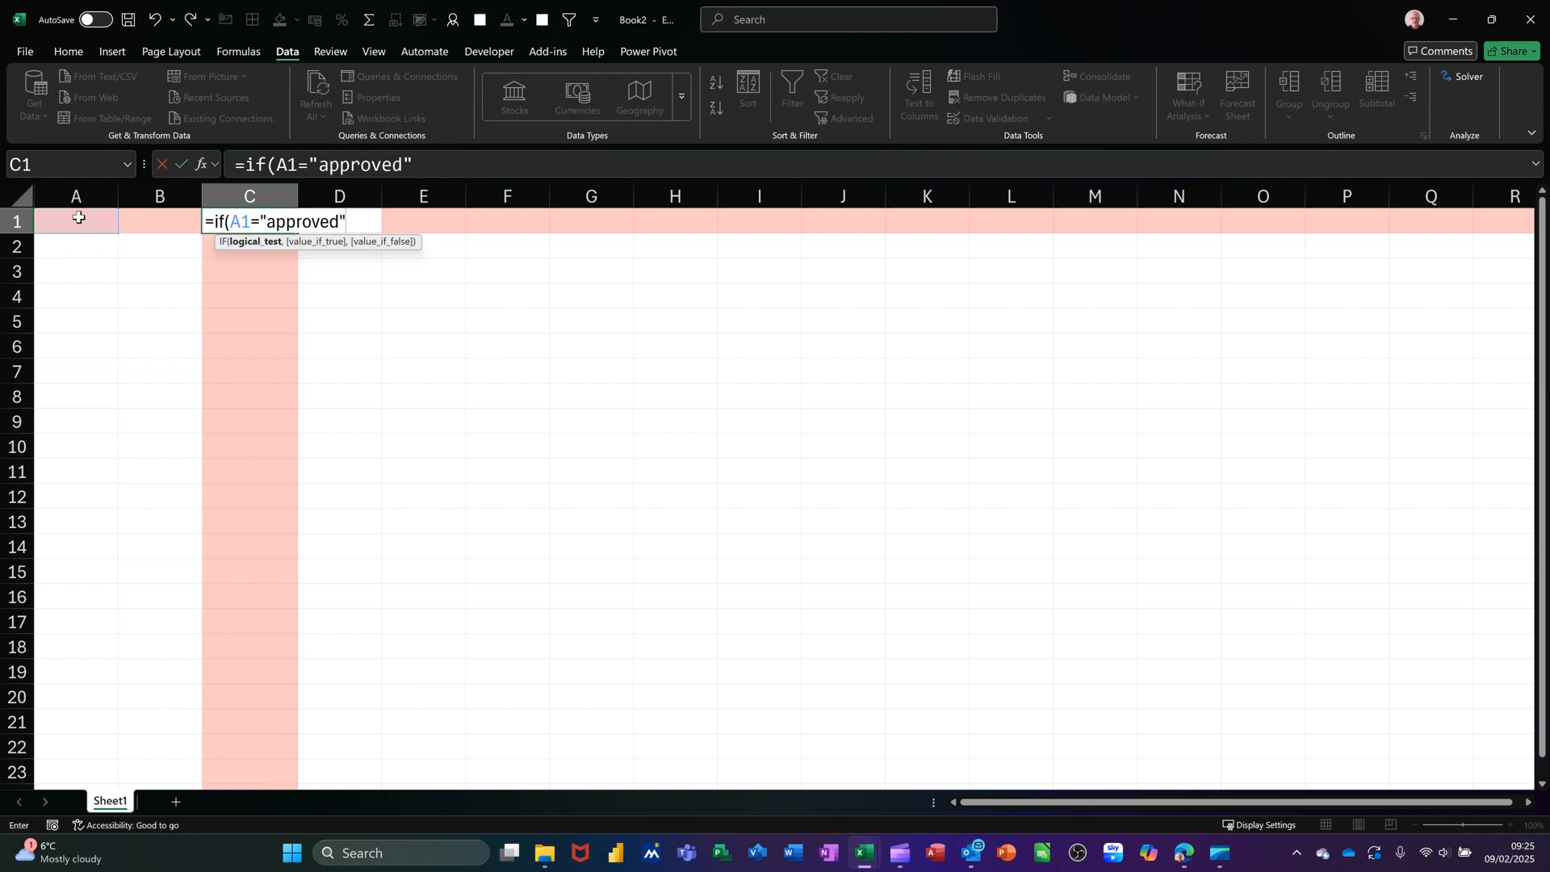
pyautogui.write(',T')
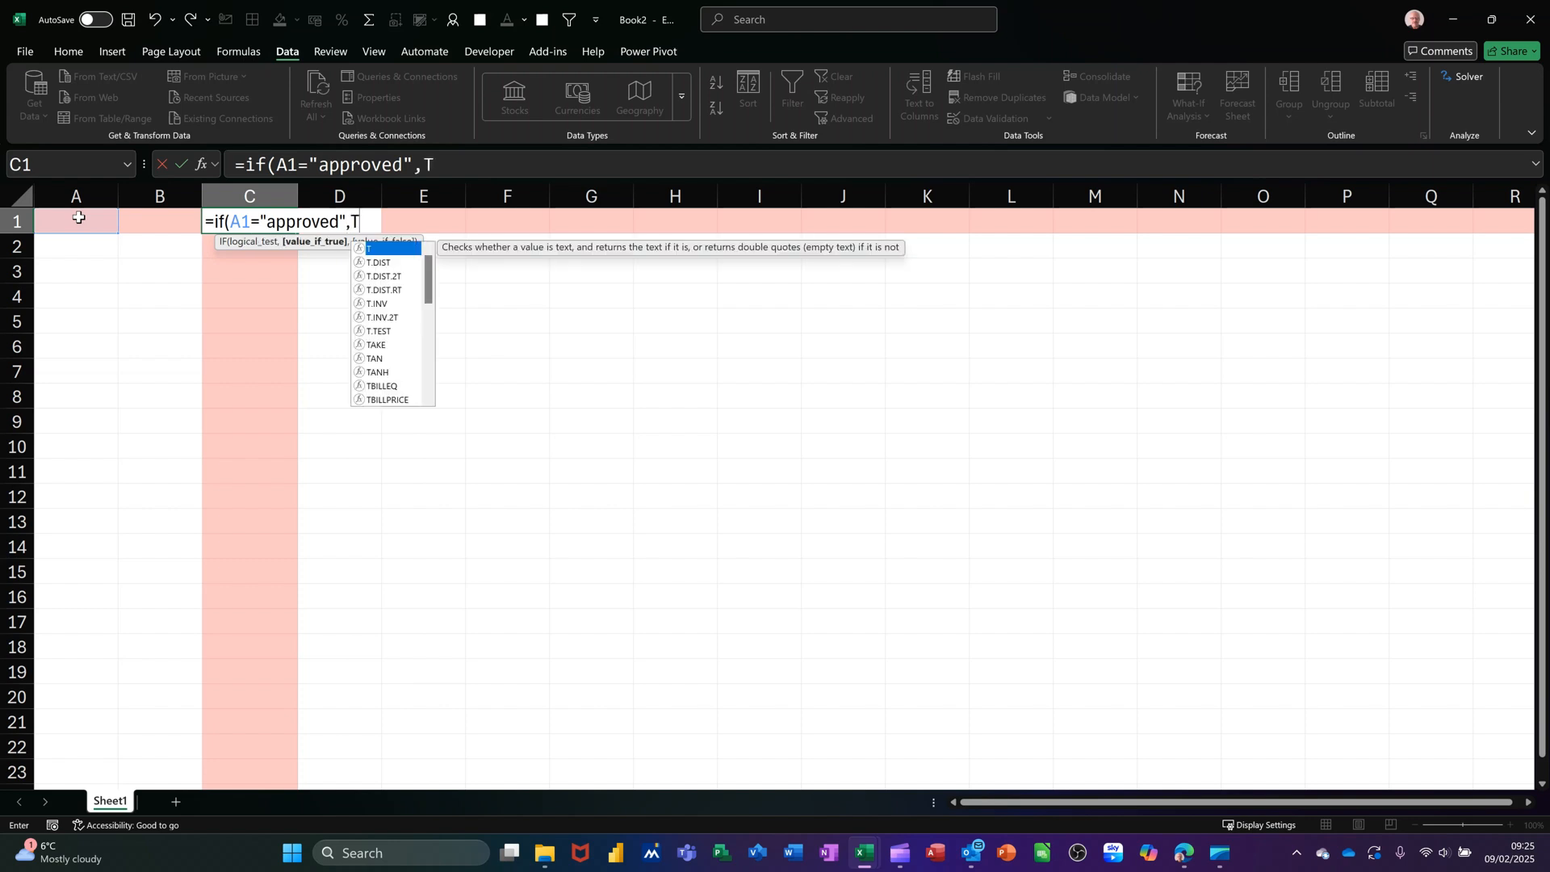
pyautogui.write('oda')
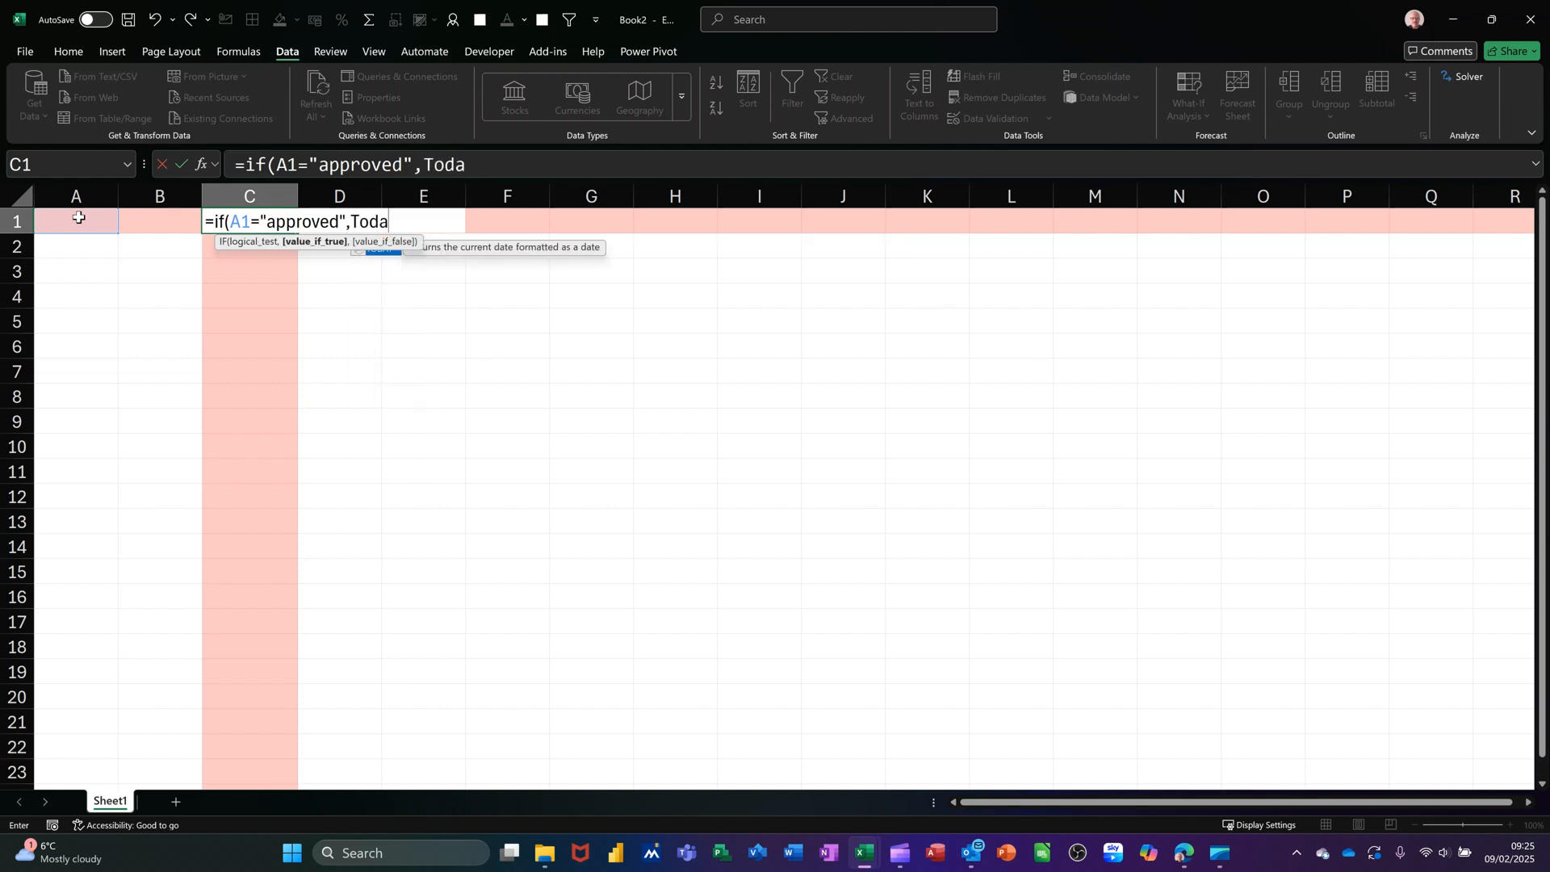
pyautogui.write('y()')
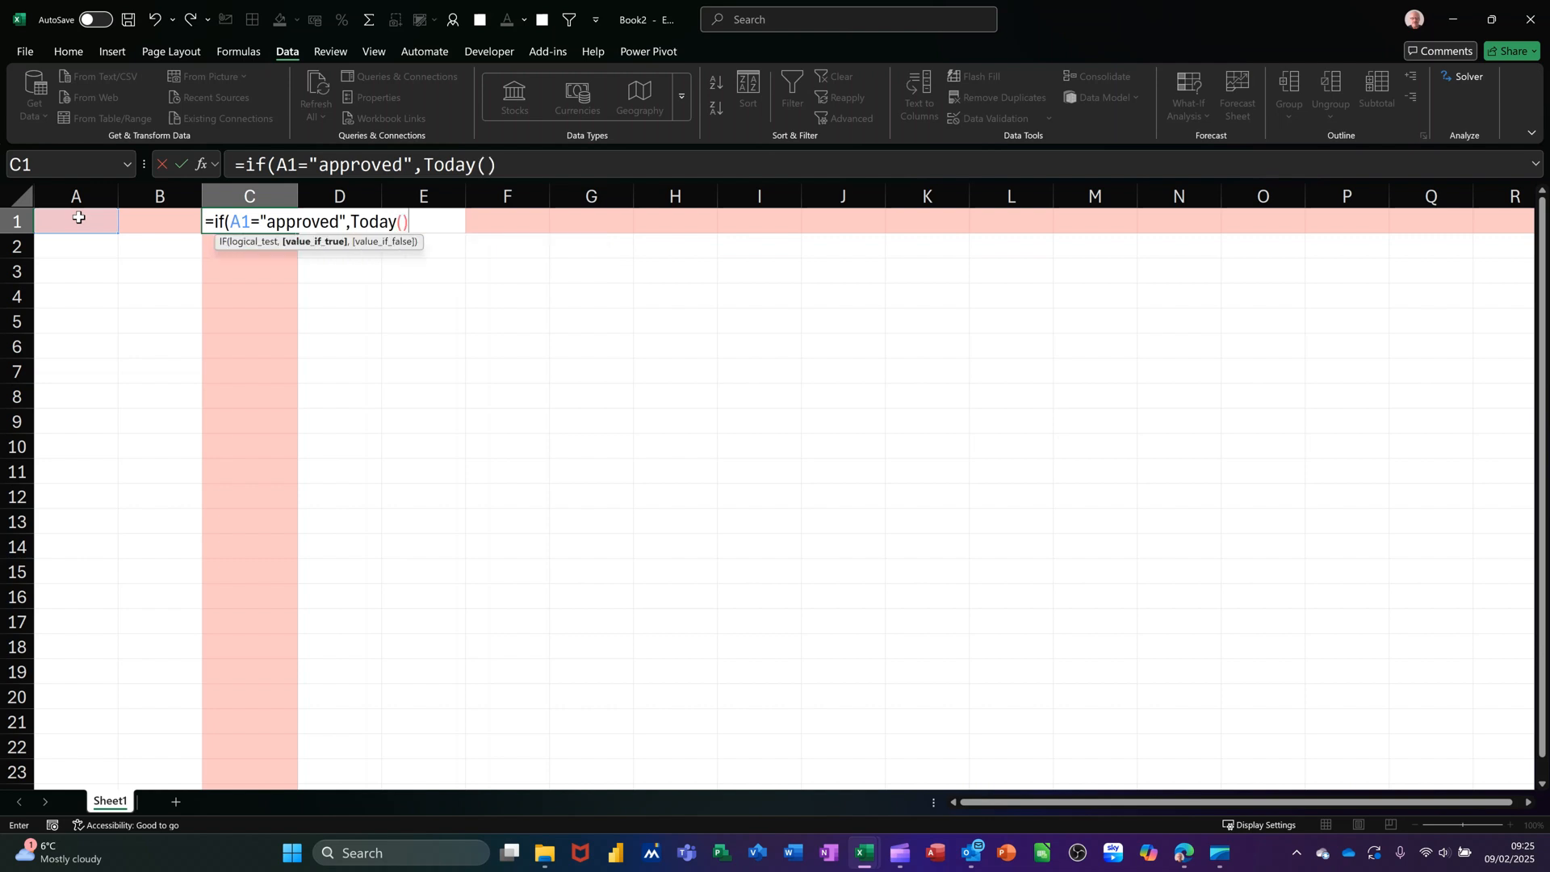
pyautogui.write(',"')
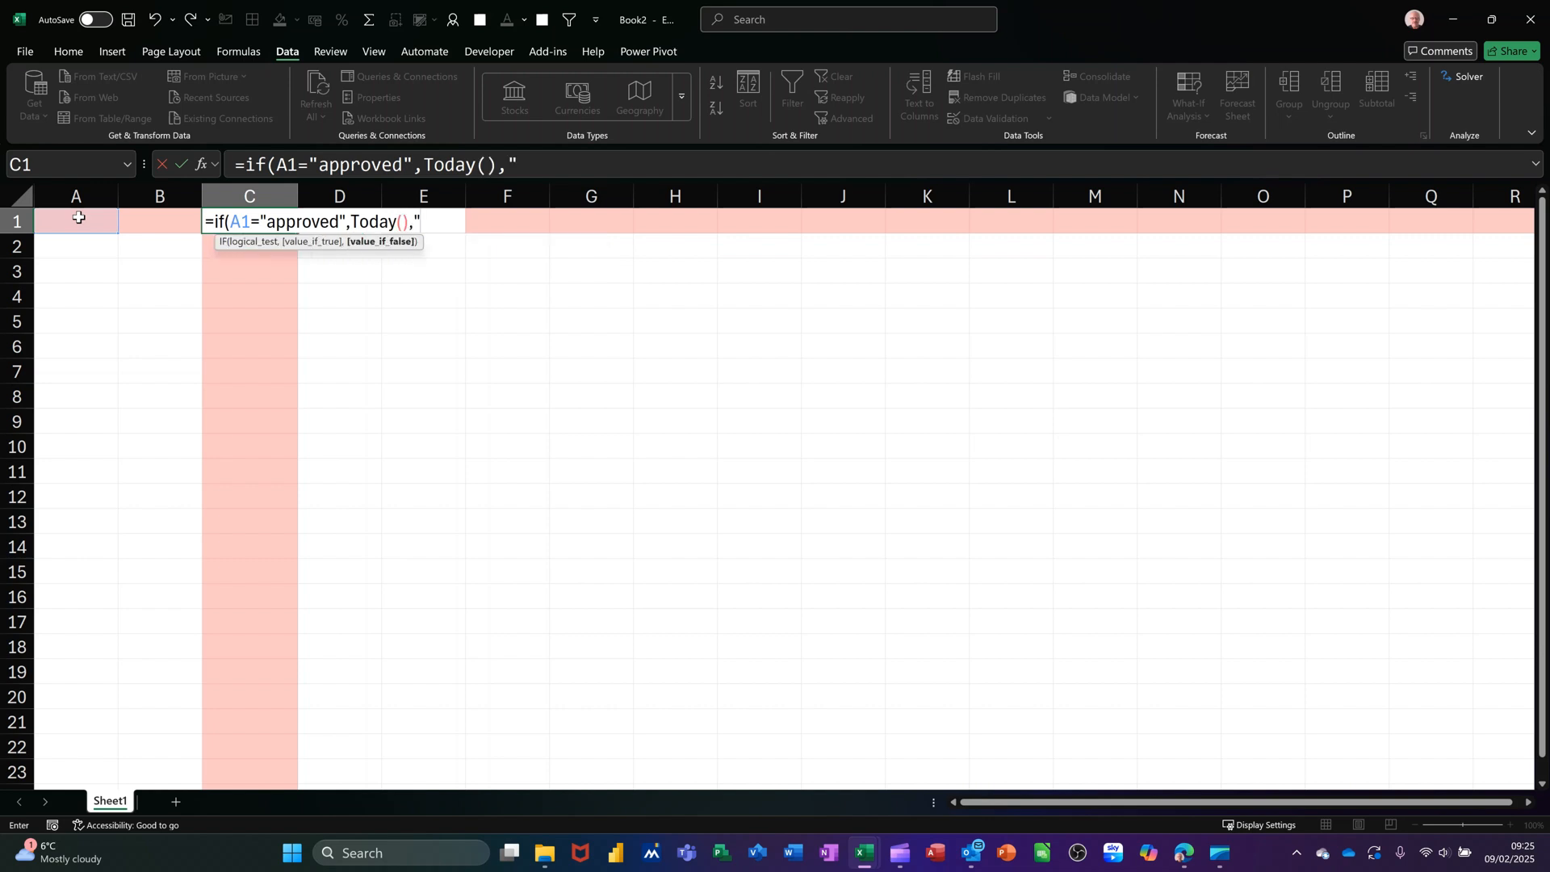
pyautogui.write('"')
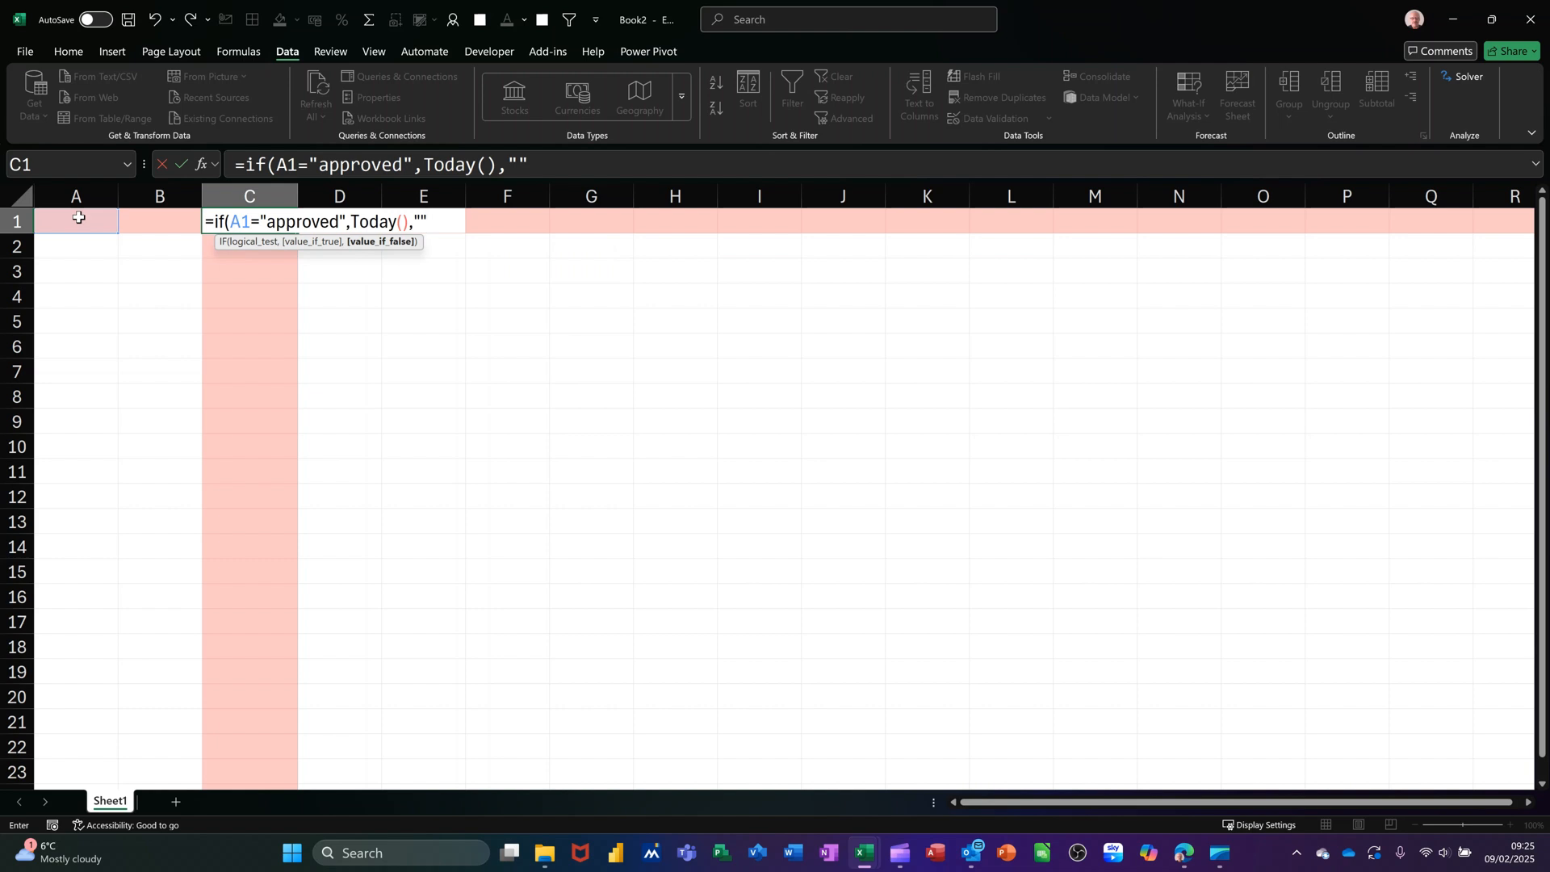
pyautogui.write(')')
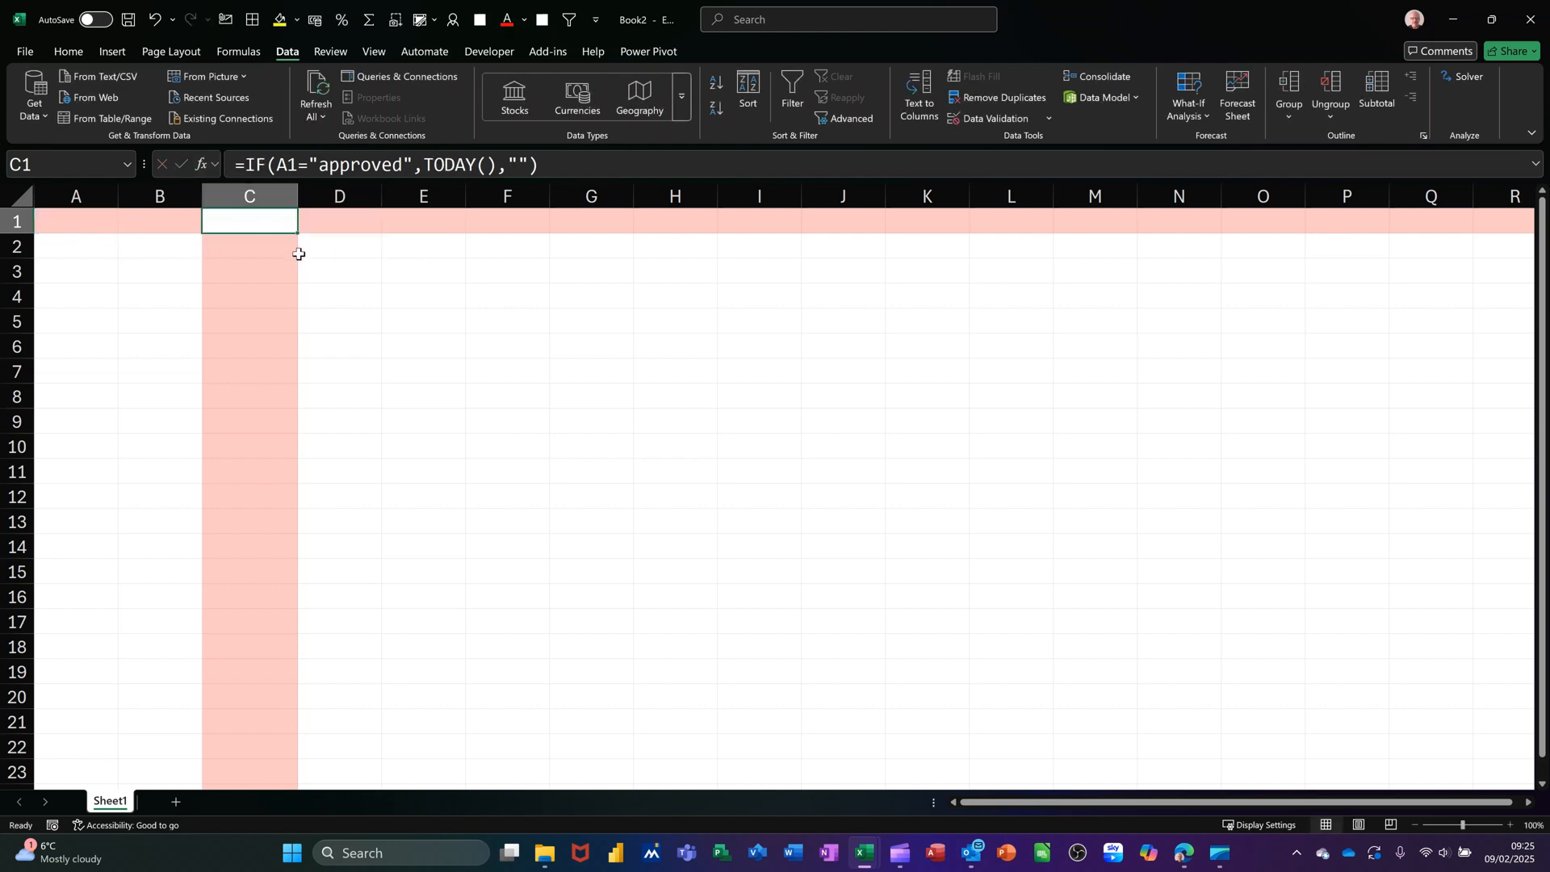
# Enter Approved in A1 and format C1 as Short Date
pyautogui.click(75, 220)
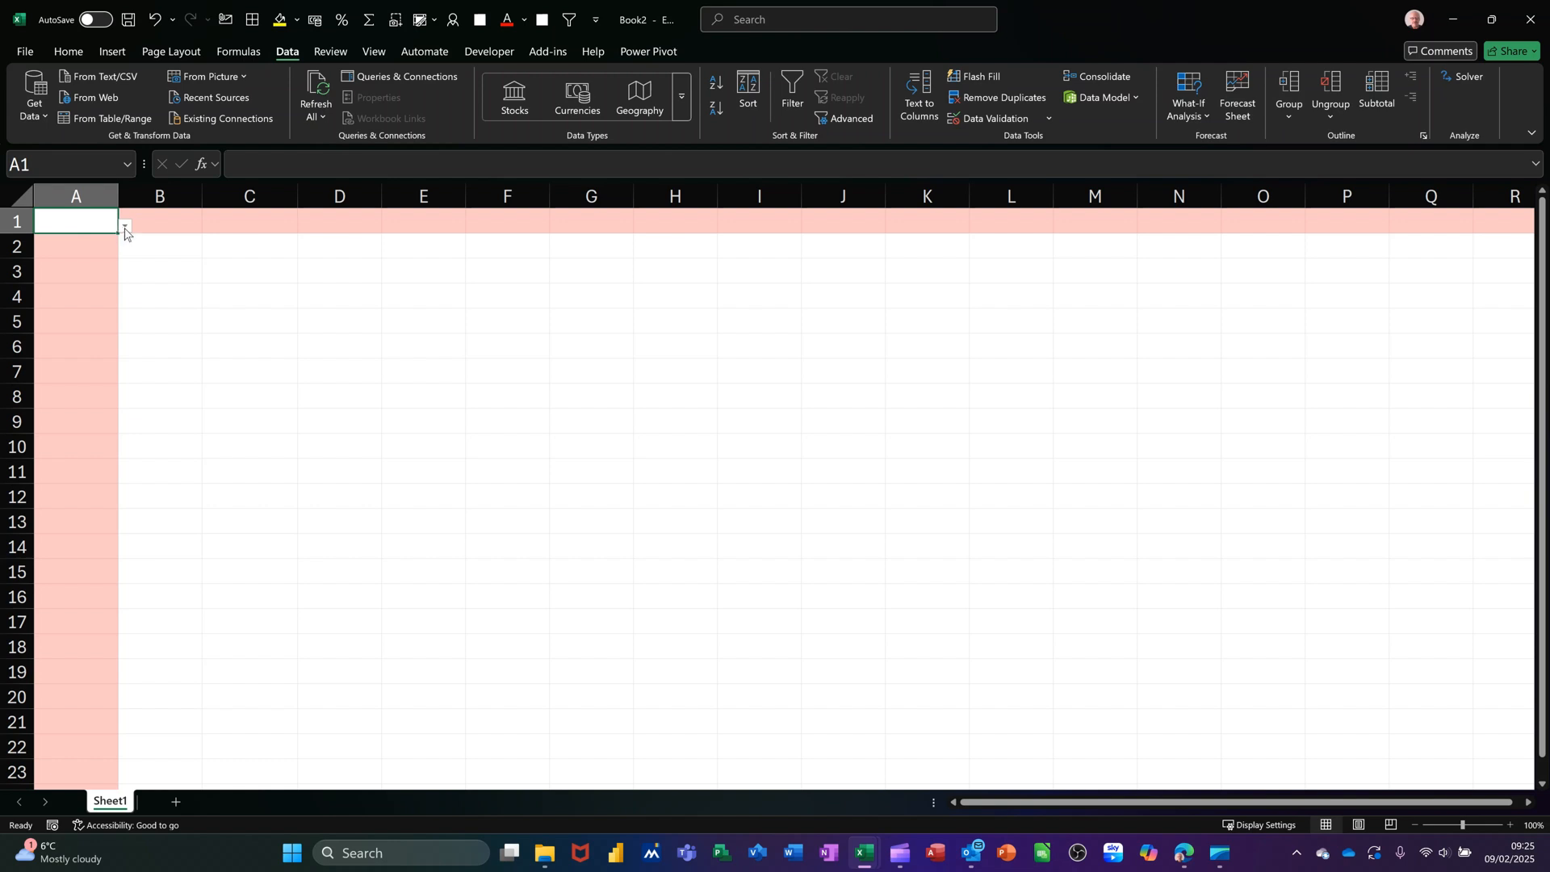
pyautogui.write('Approved')
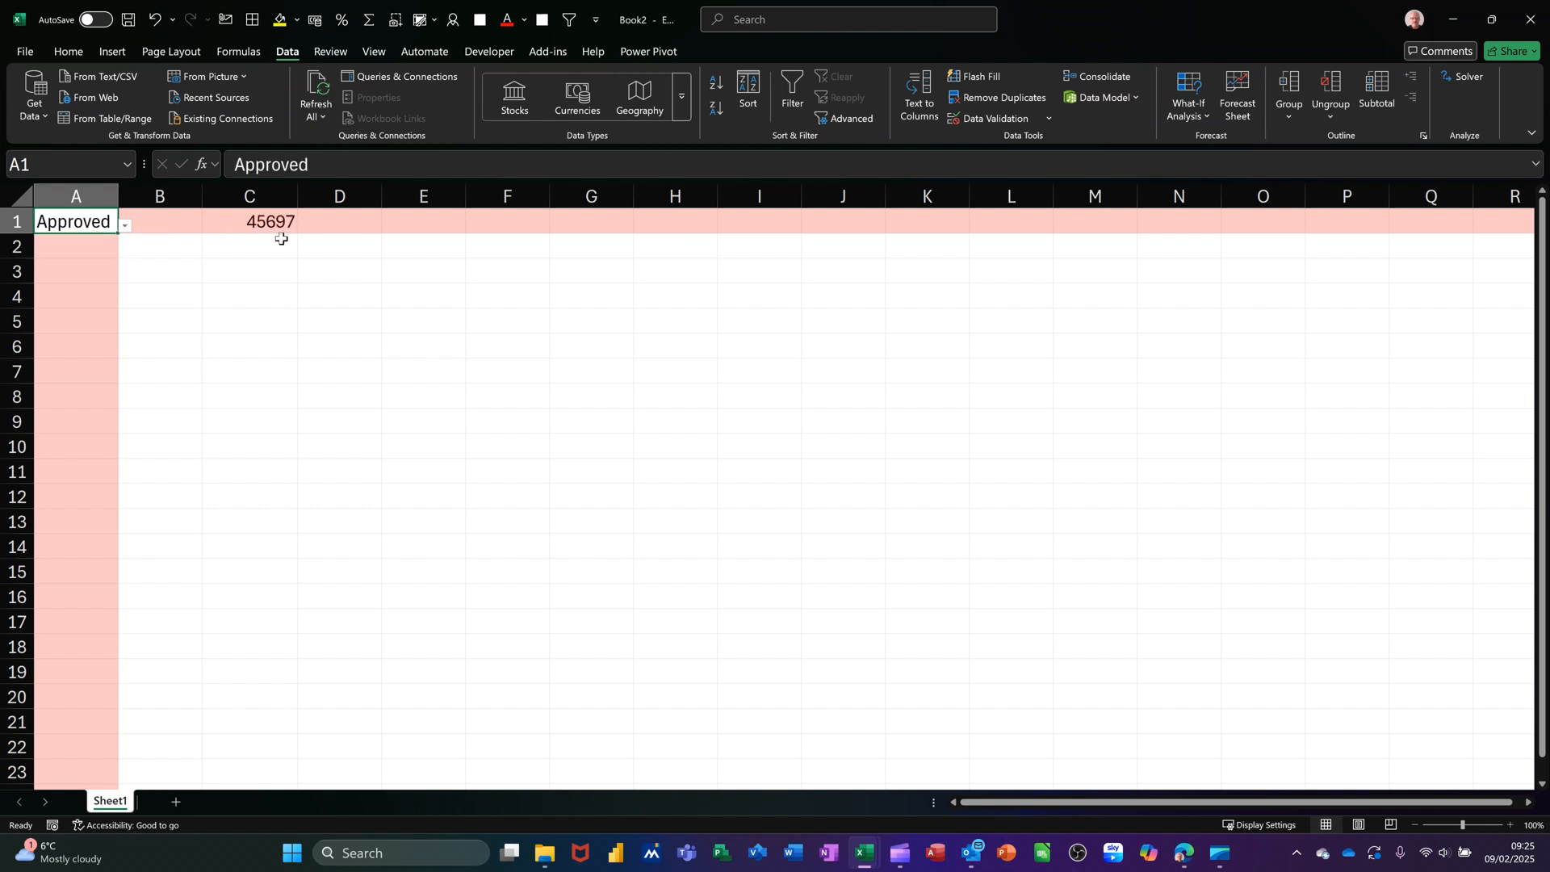
pyautogui.click(249, 221)
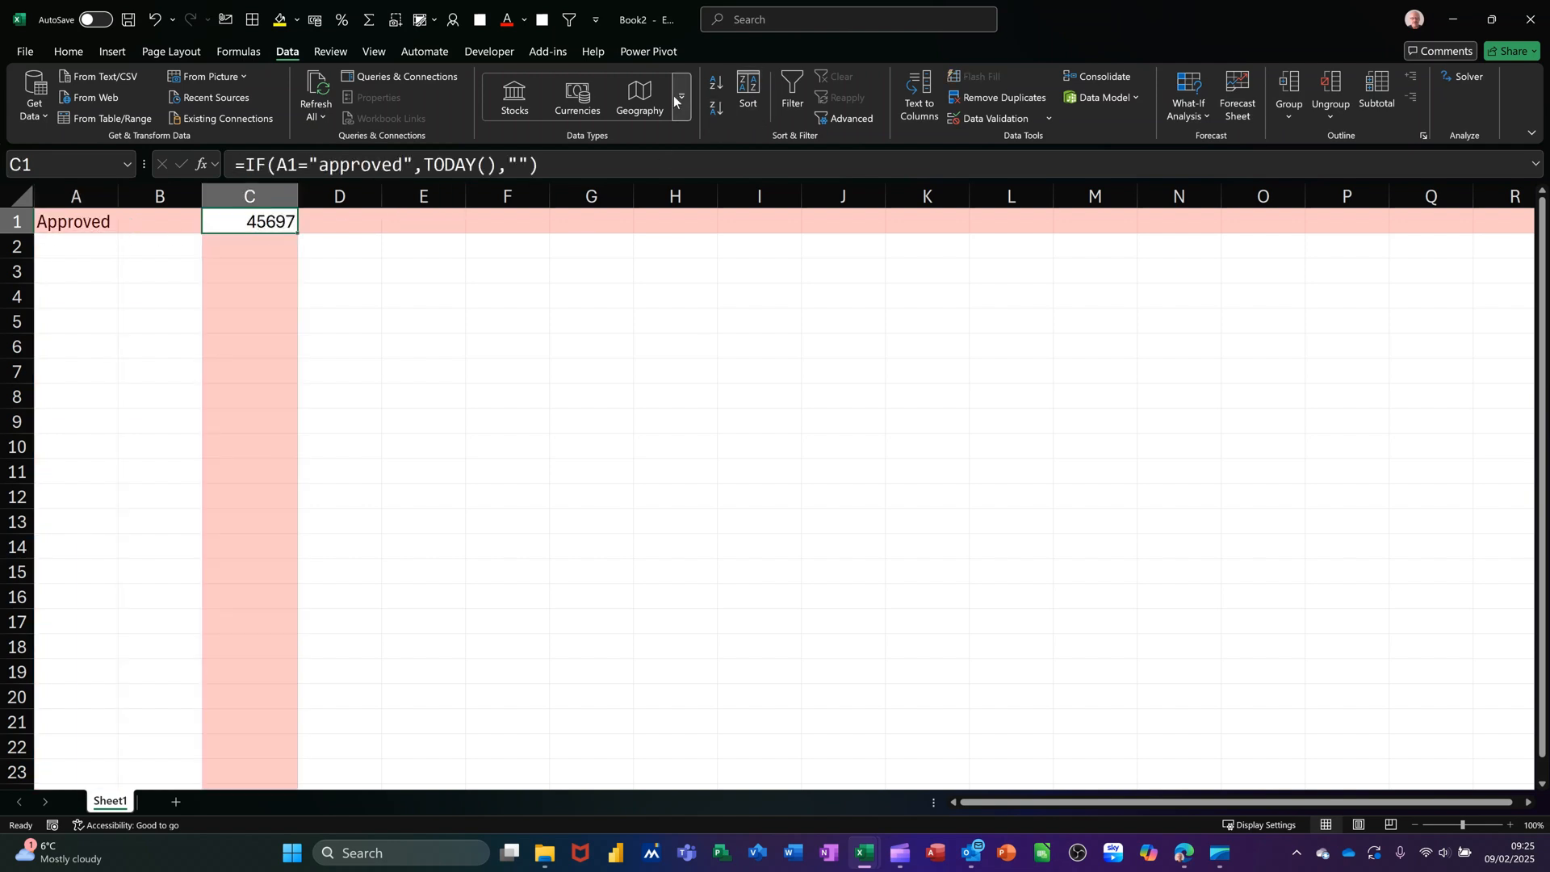
pyautogui.click(67, 52)
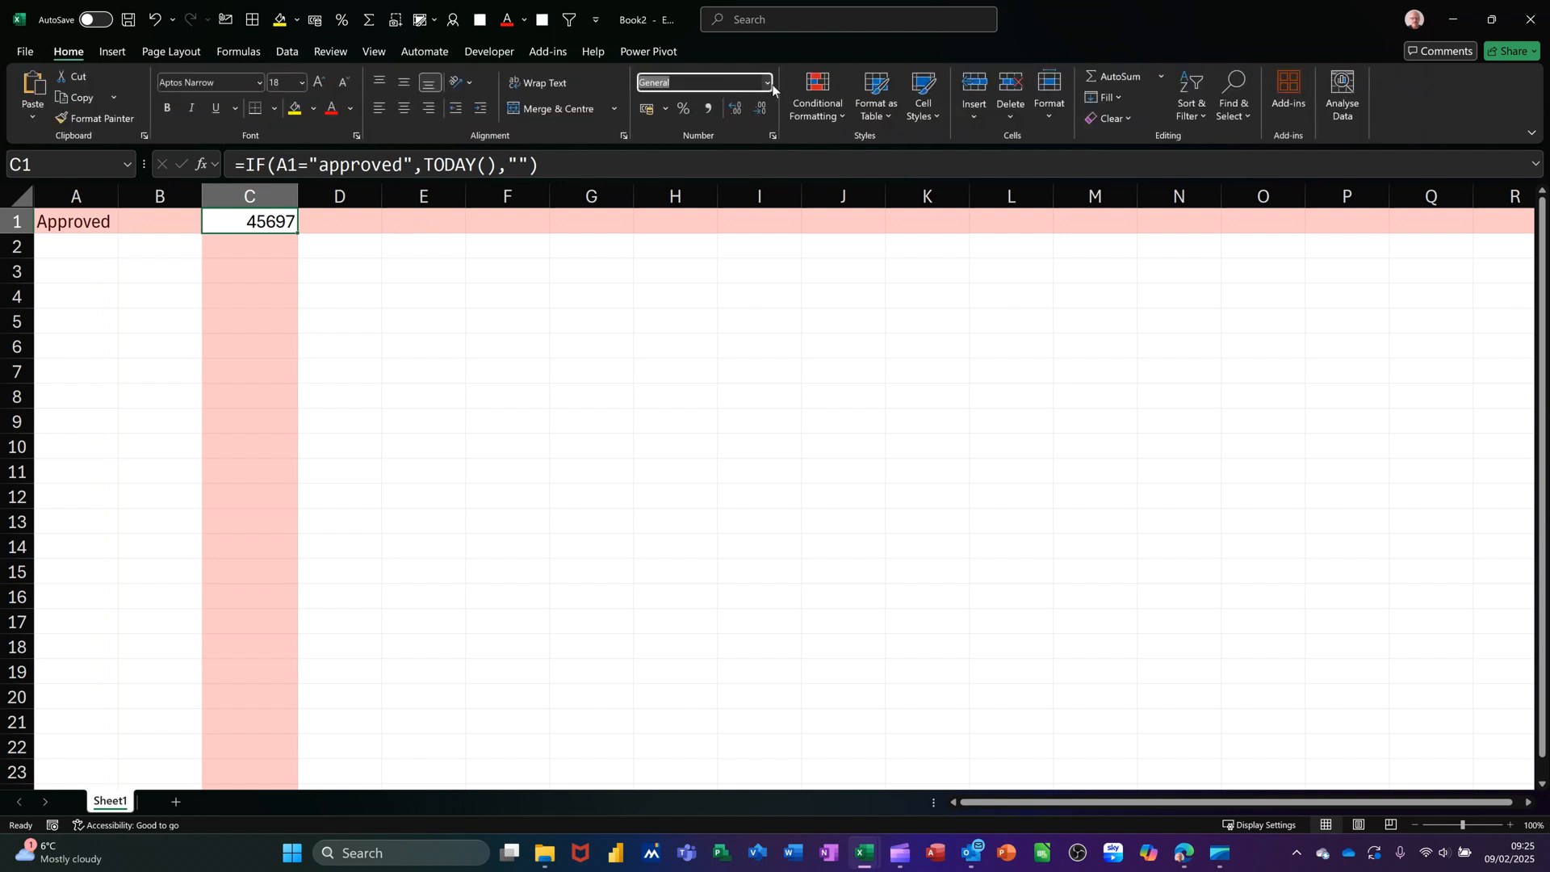
pyautogui.click(766, 82)
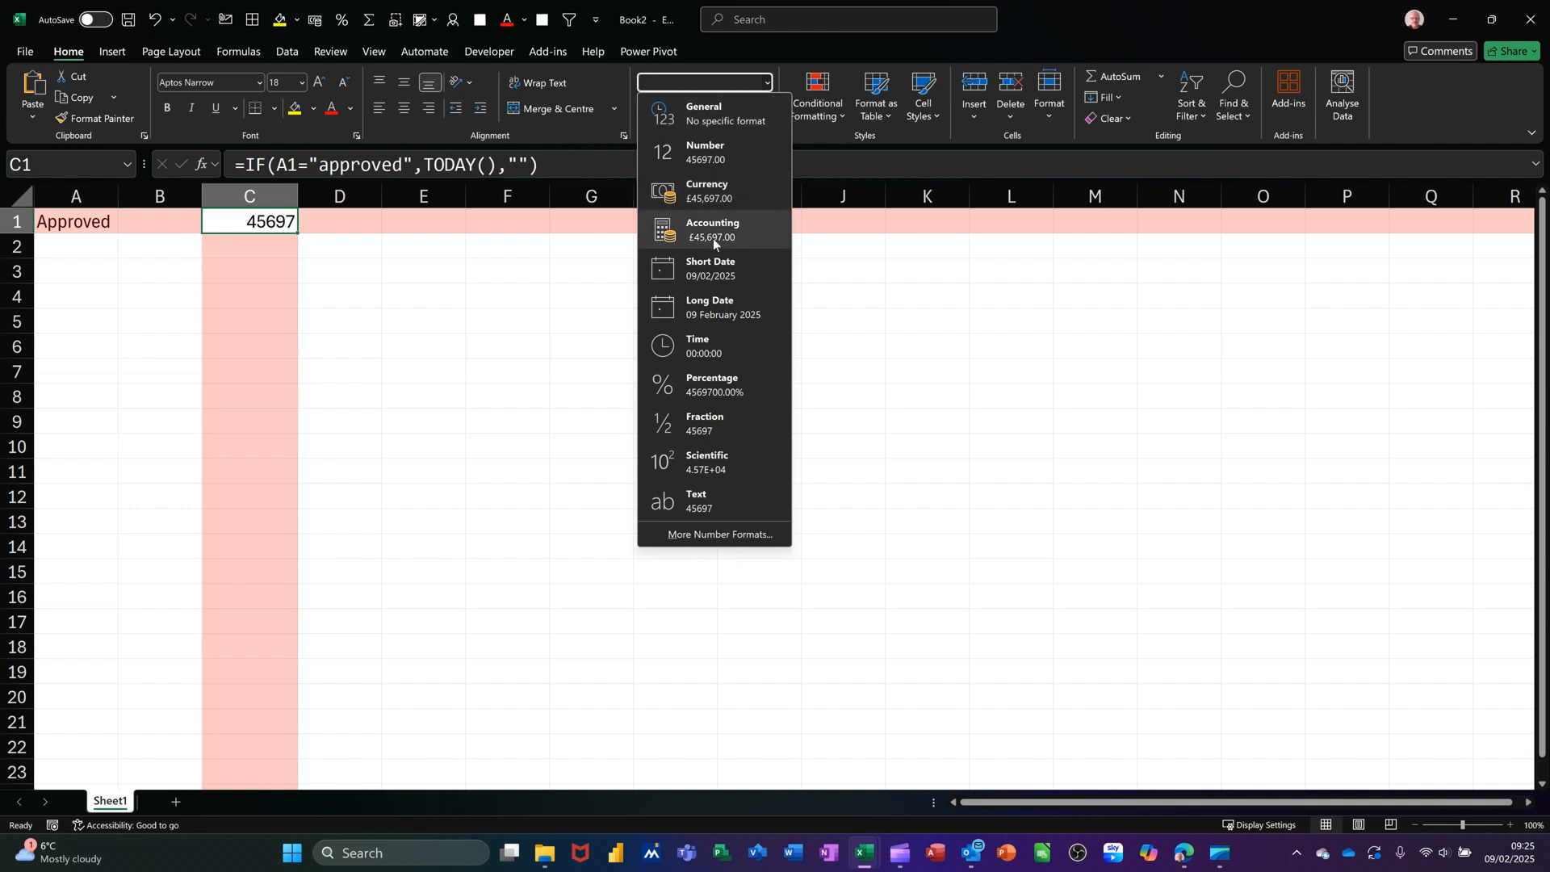
pyautogui.click(709, 268)
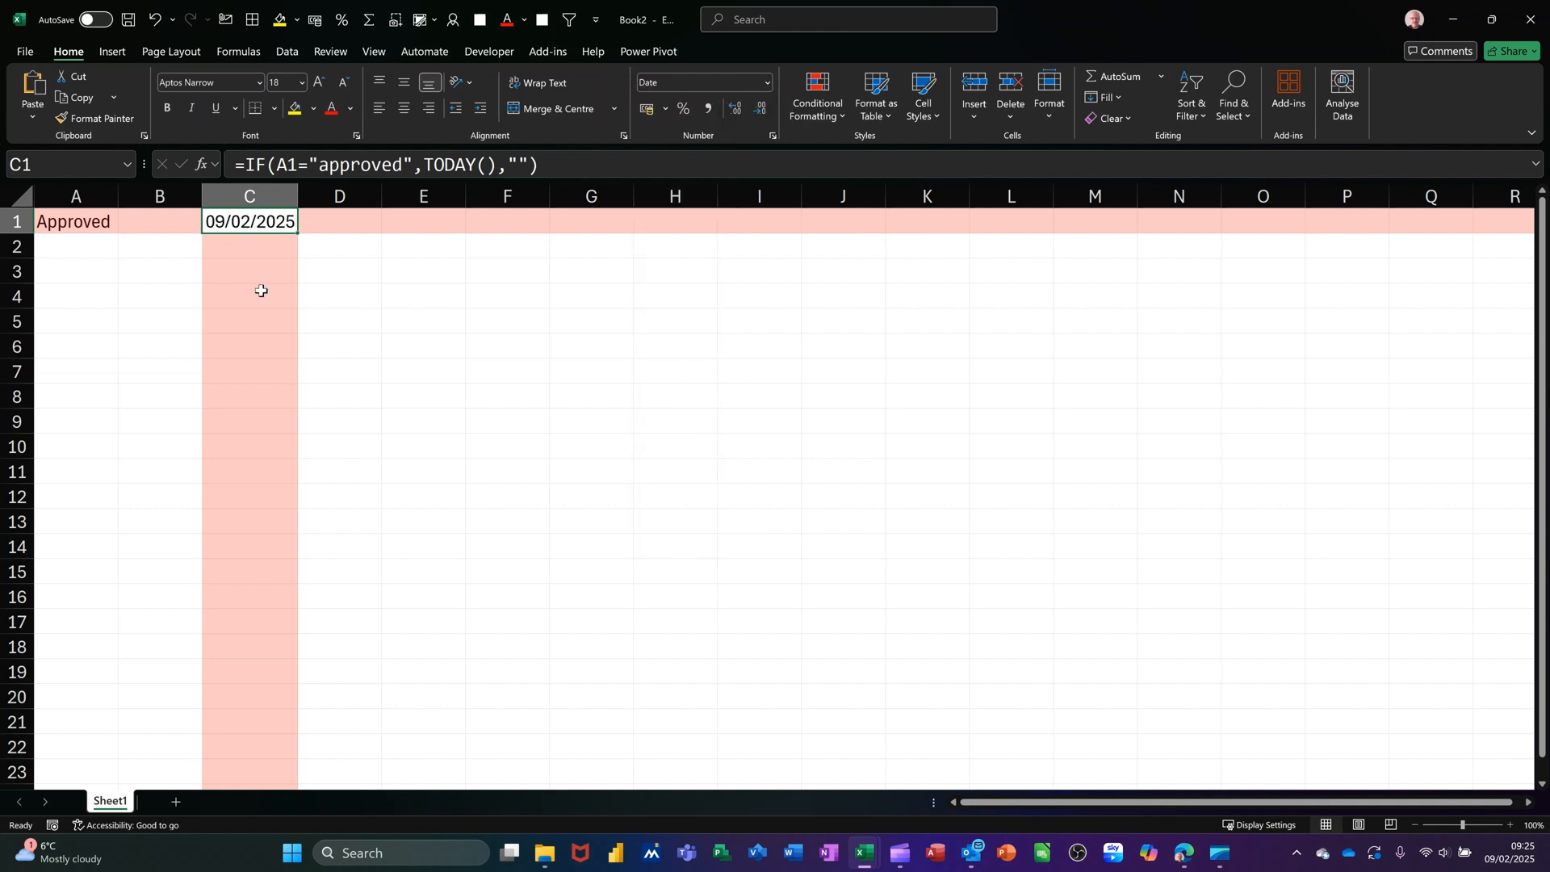
pyautogui.click(74, 221)
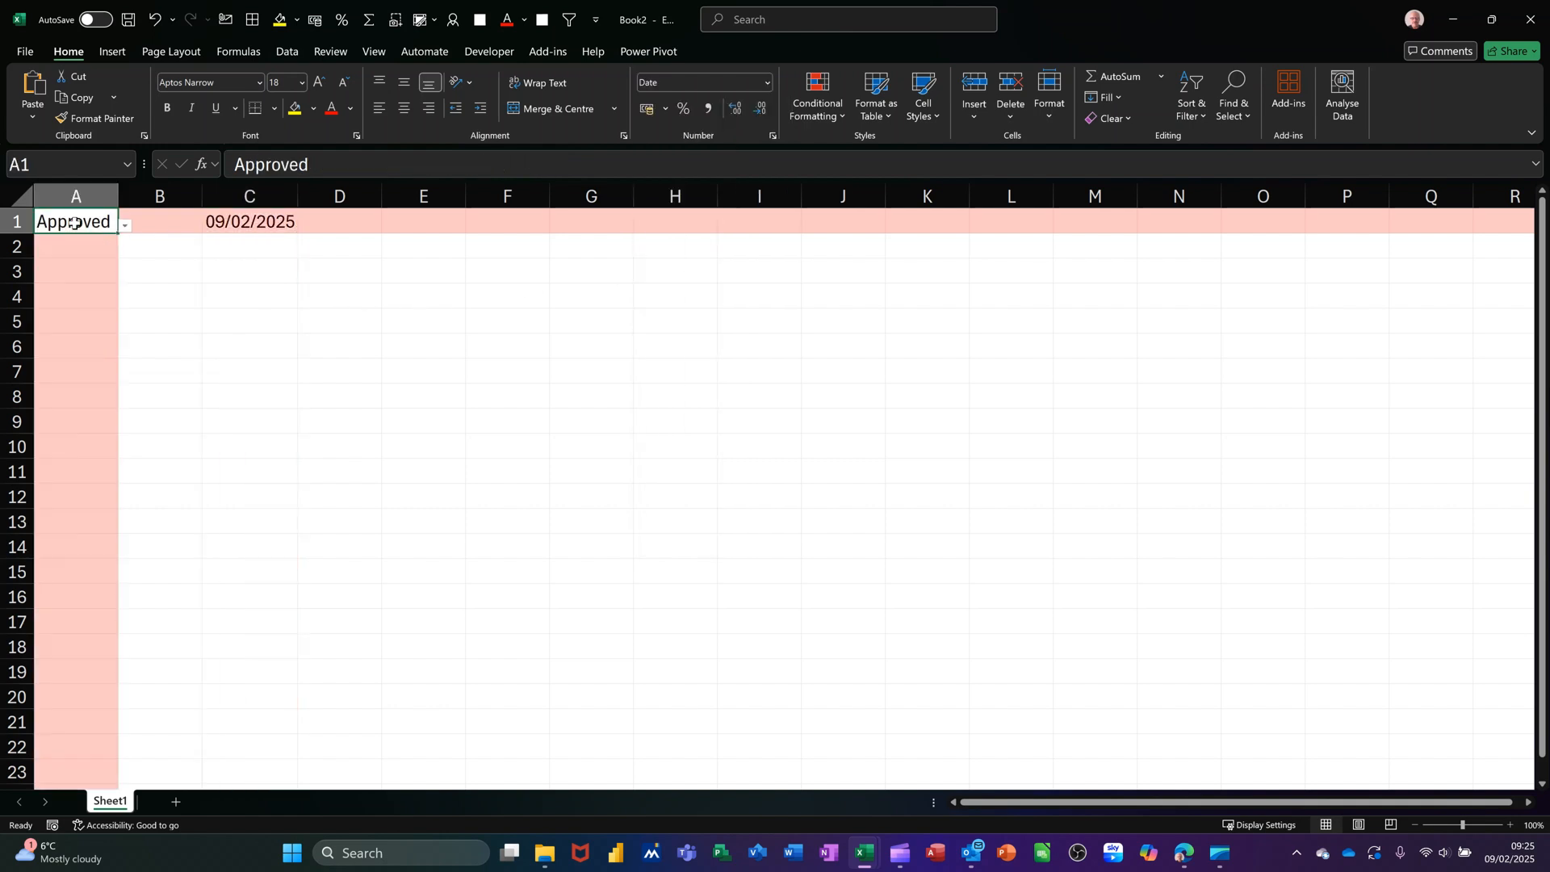
pyautogui.click(123, 225)
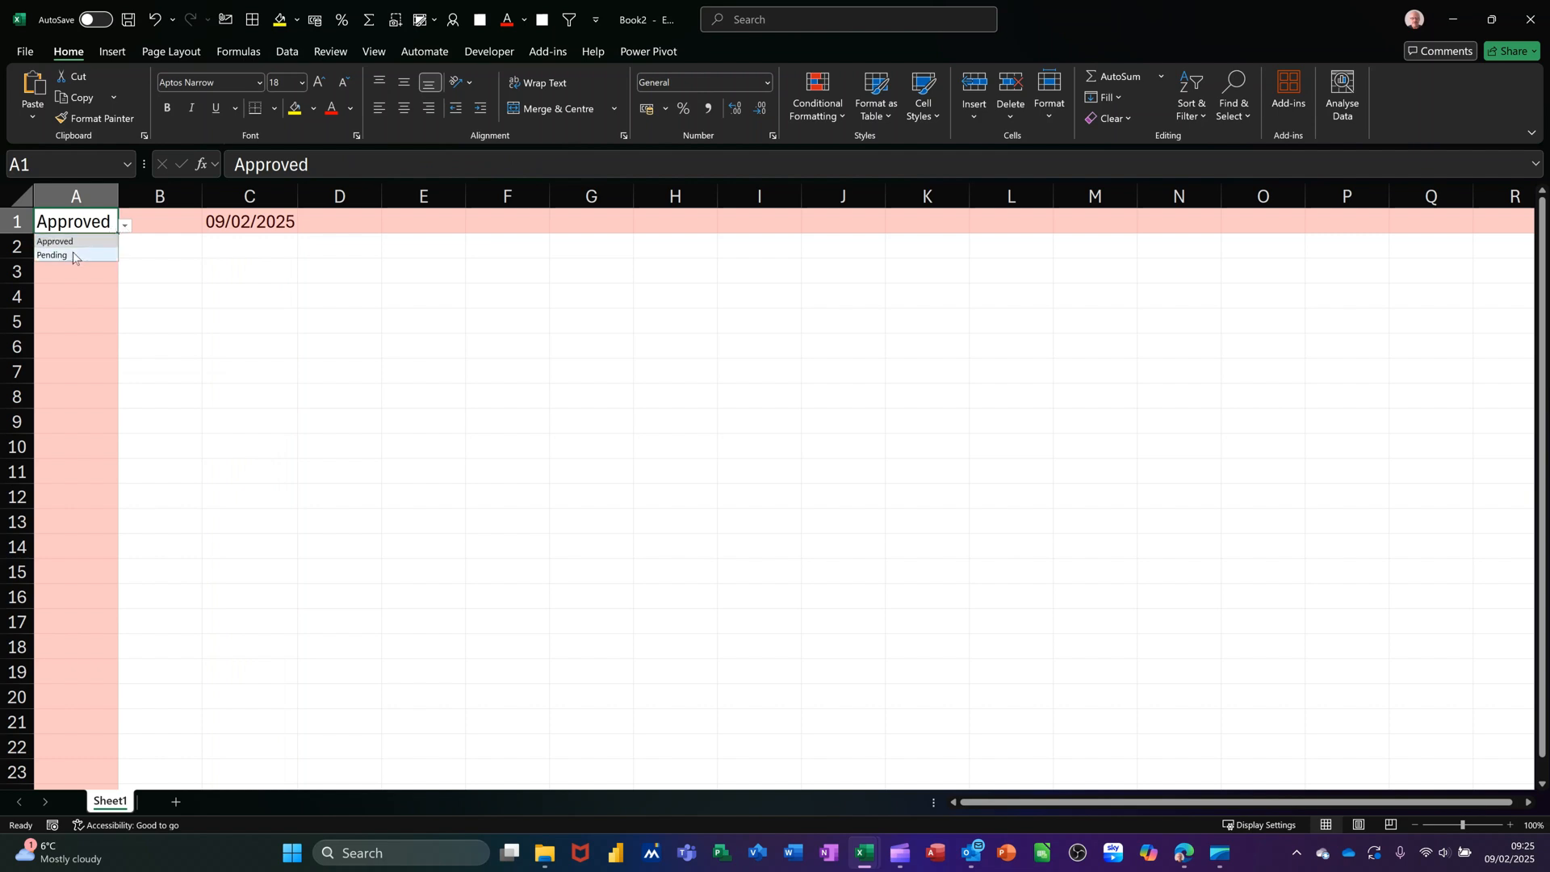
pyautogui.click(51, 256)
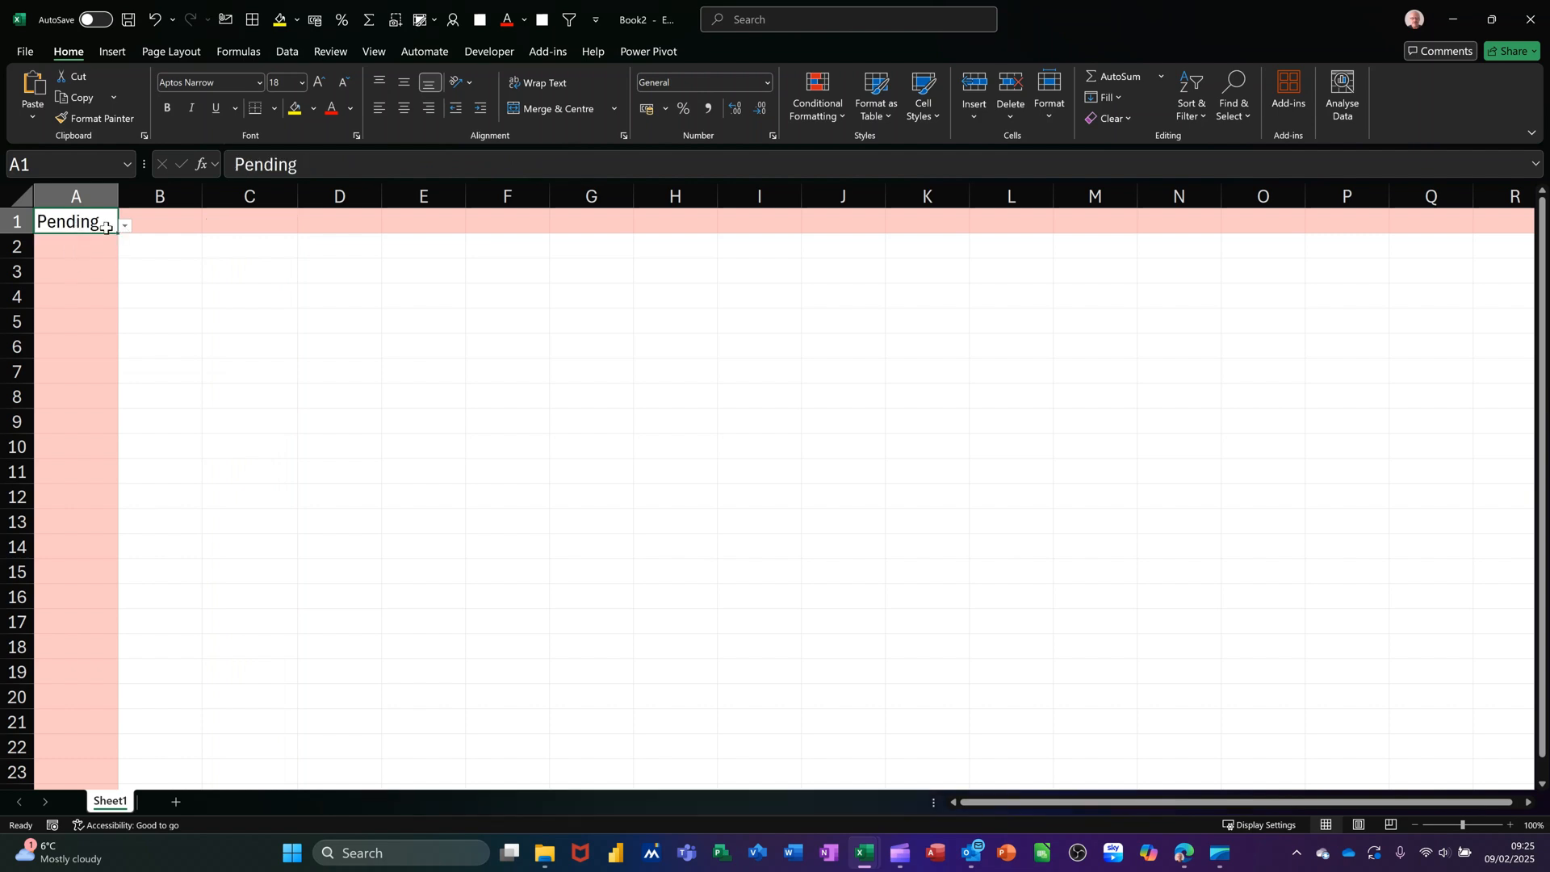
pyautogui.click(124, 225)
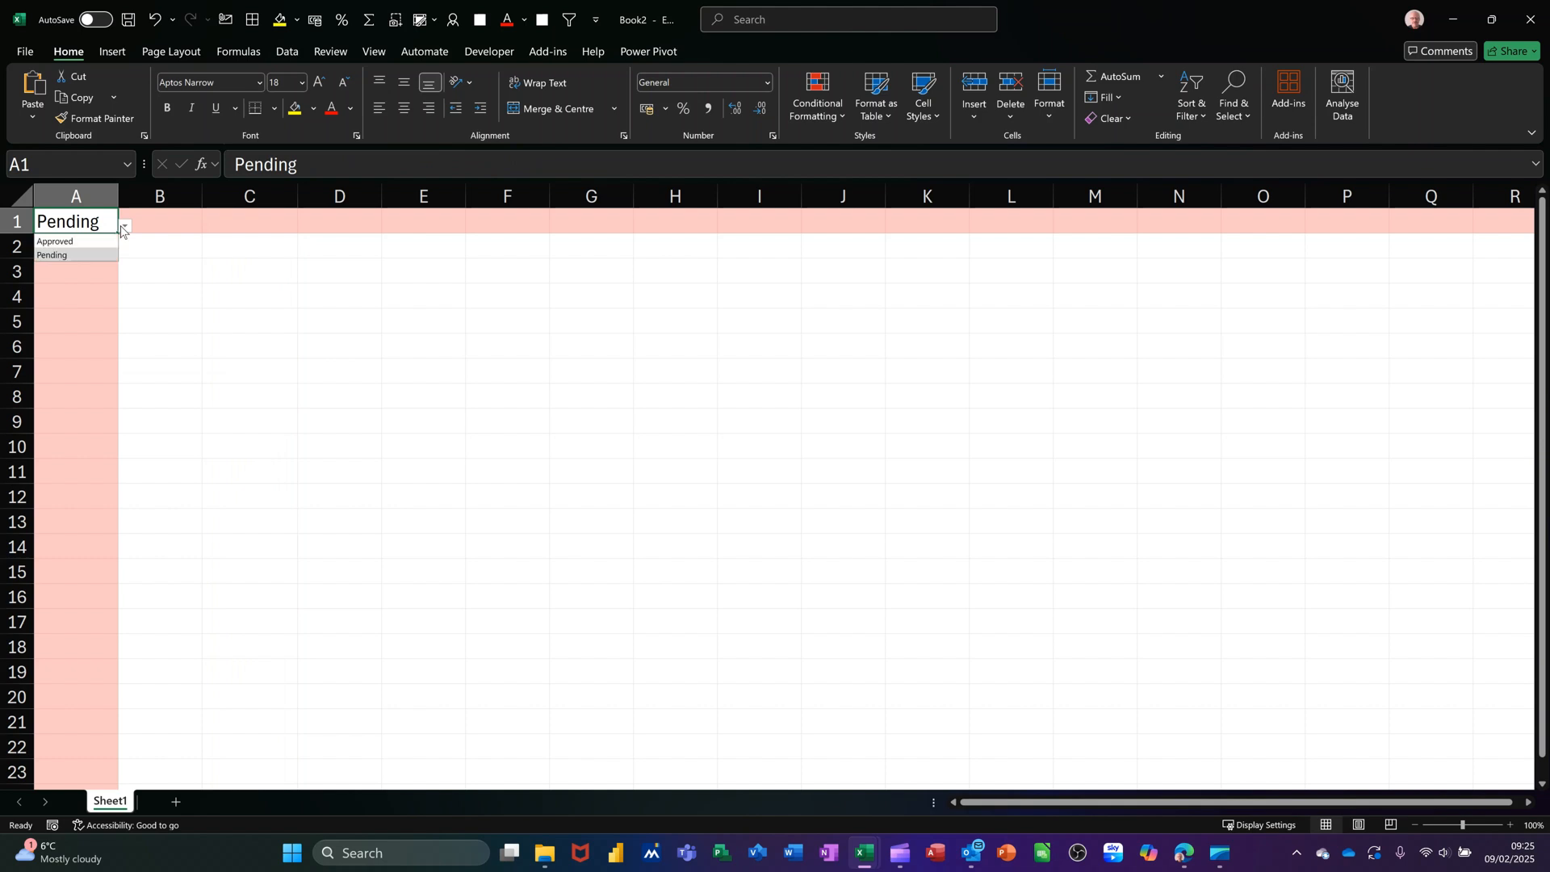
pyautogui.click(54, 242)
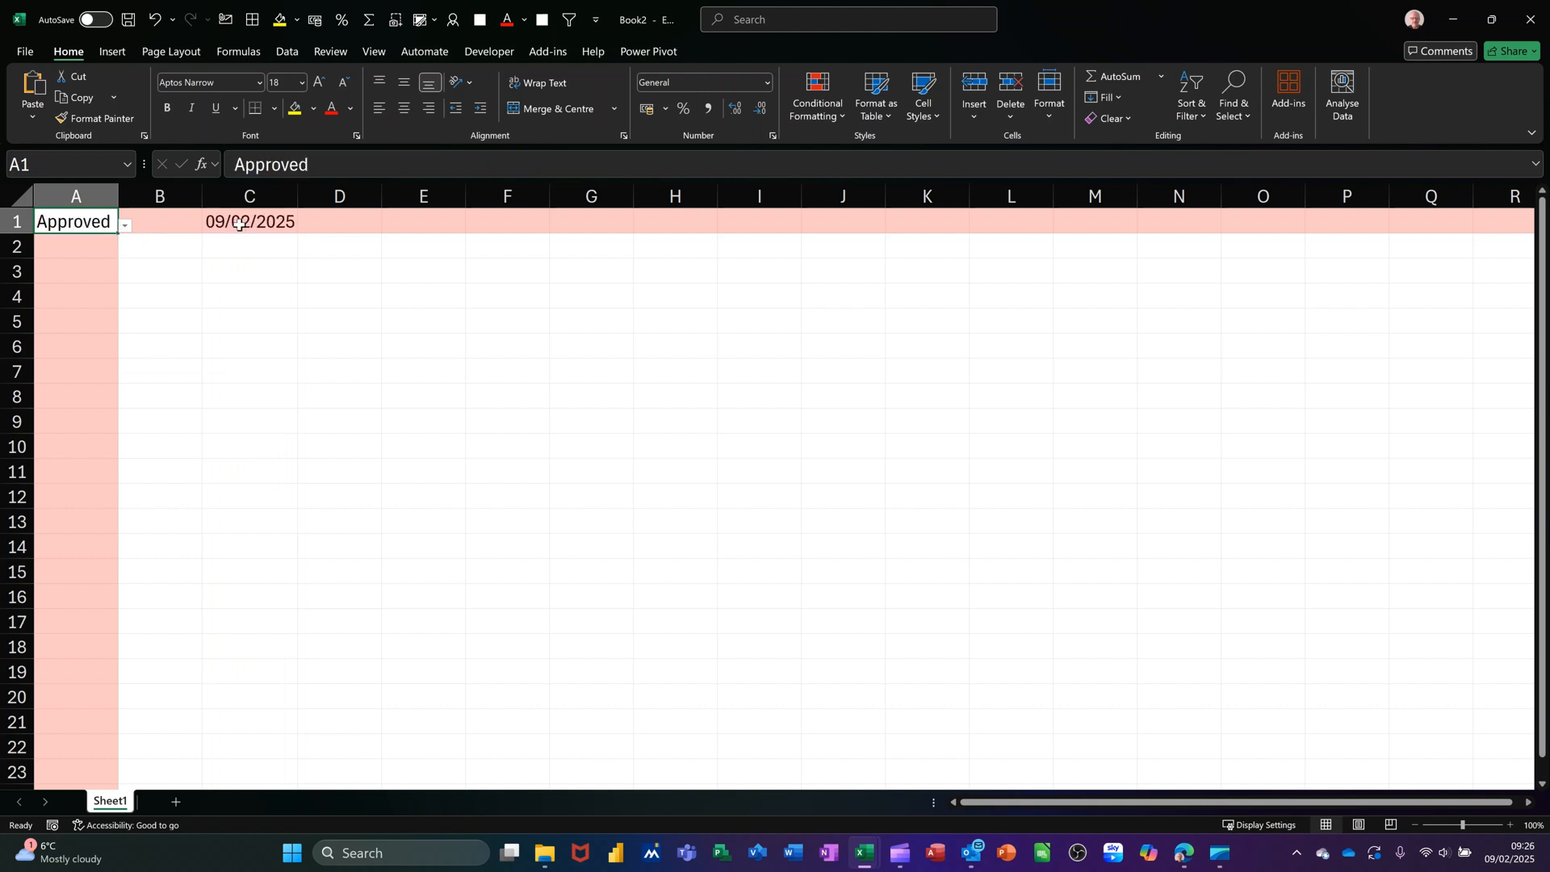
pyautogui.click(249, 221)
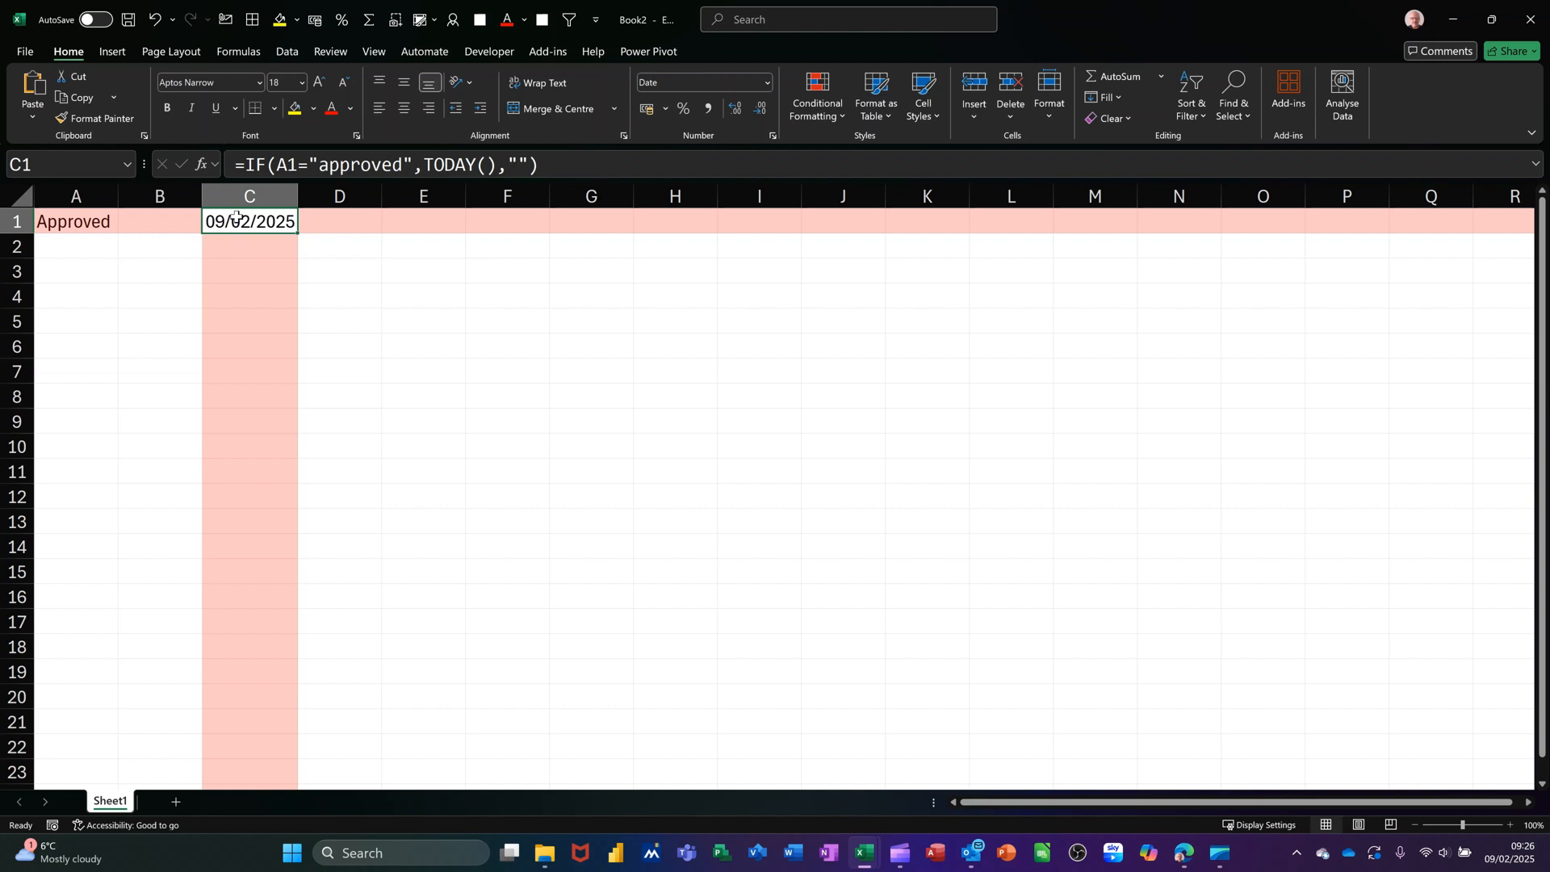
pyautogui.moveTo(432, 272)
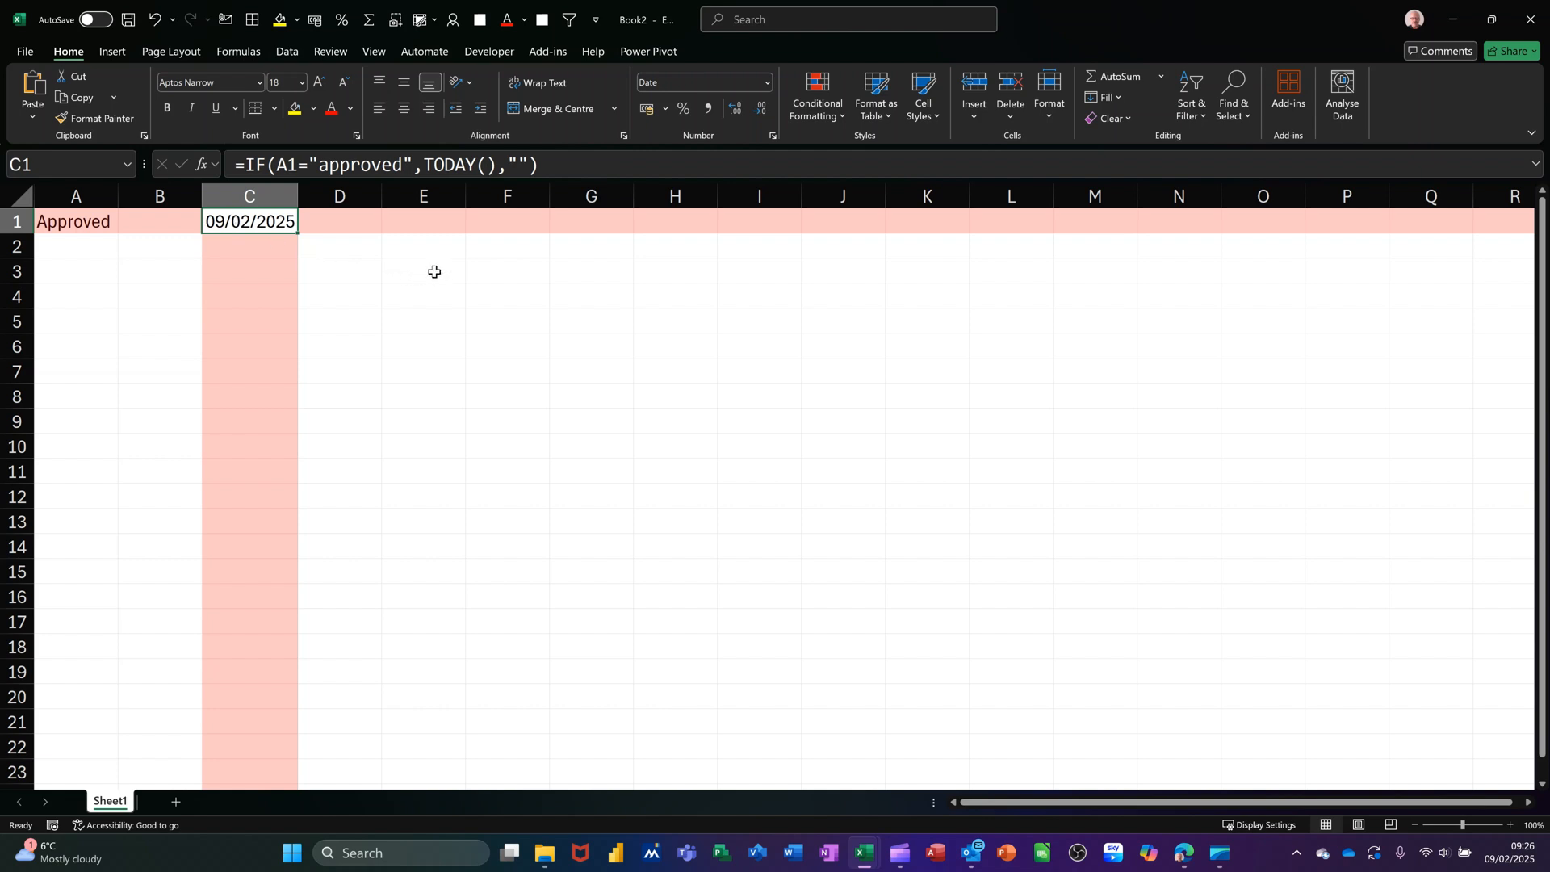
pyautogui.click(423, 269)
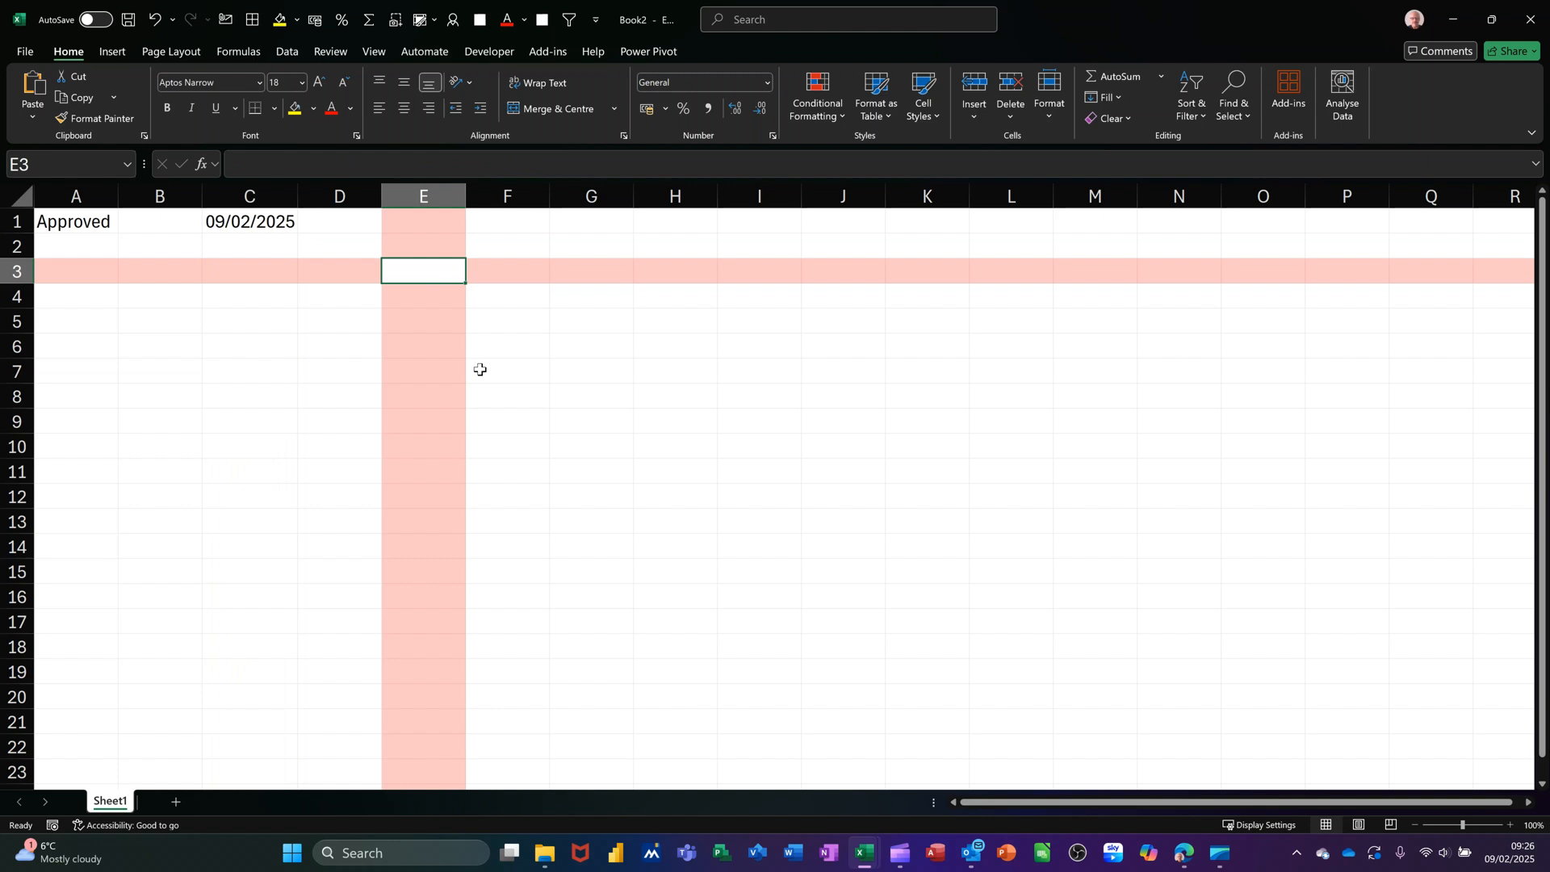
# Paste the copied Worksheet_Change VBA code into the sheet starting at E3
pyautogui.click(590, 488)
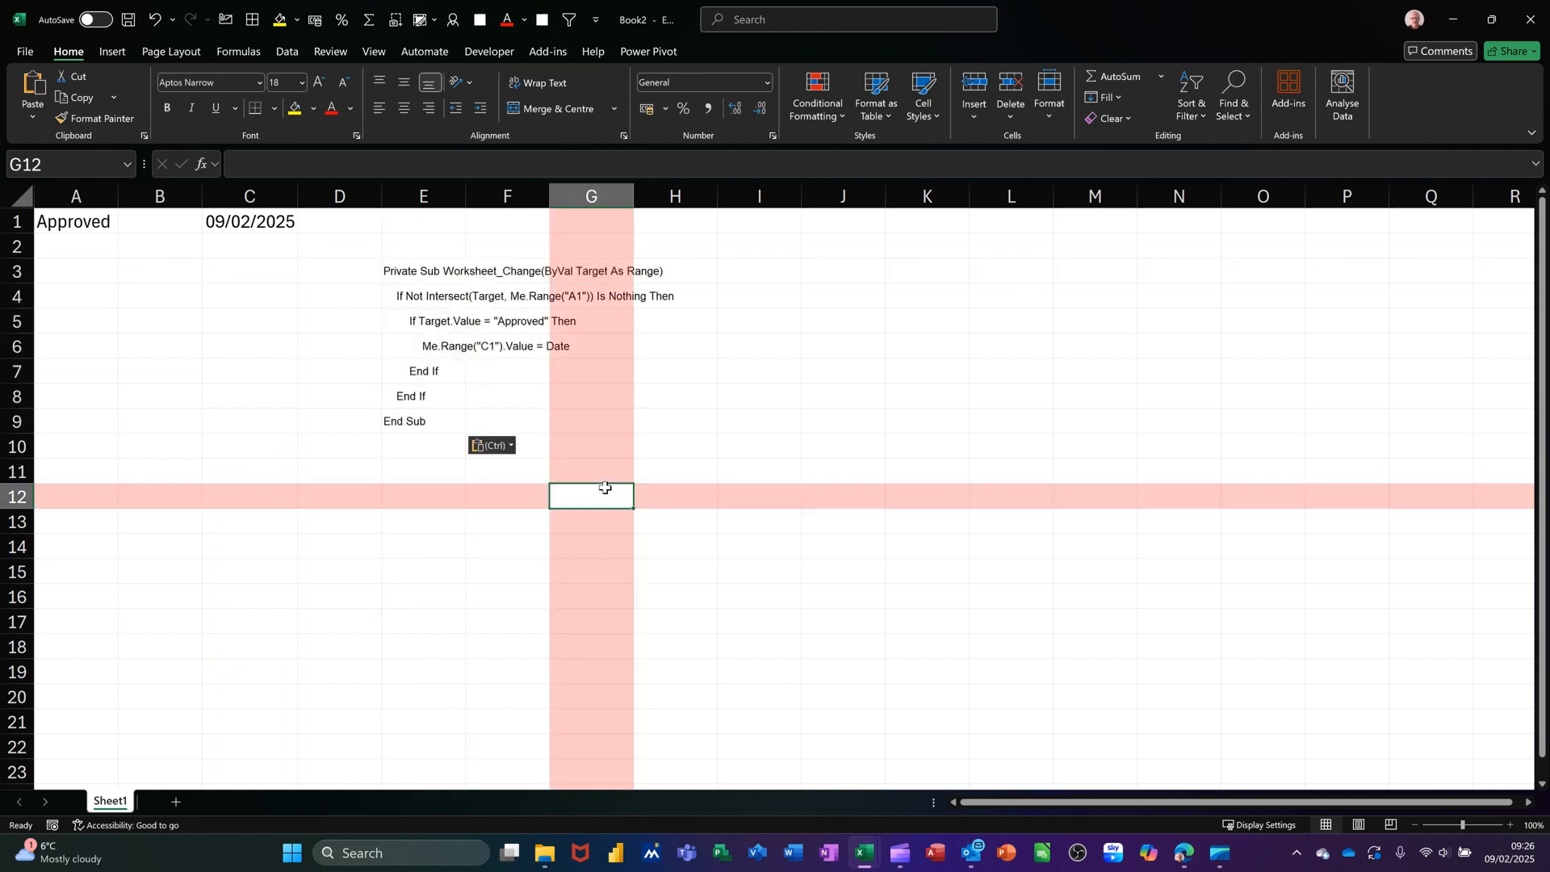
pyautogui.click(758, 470)
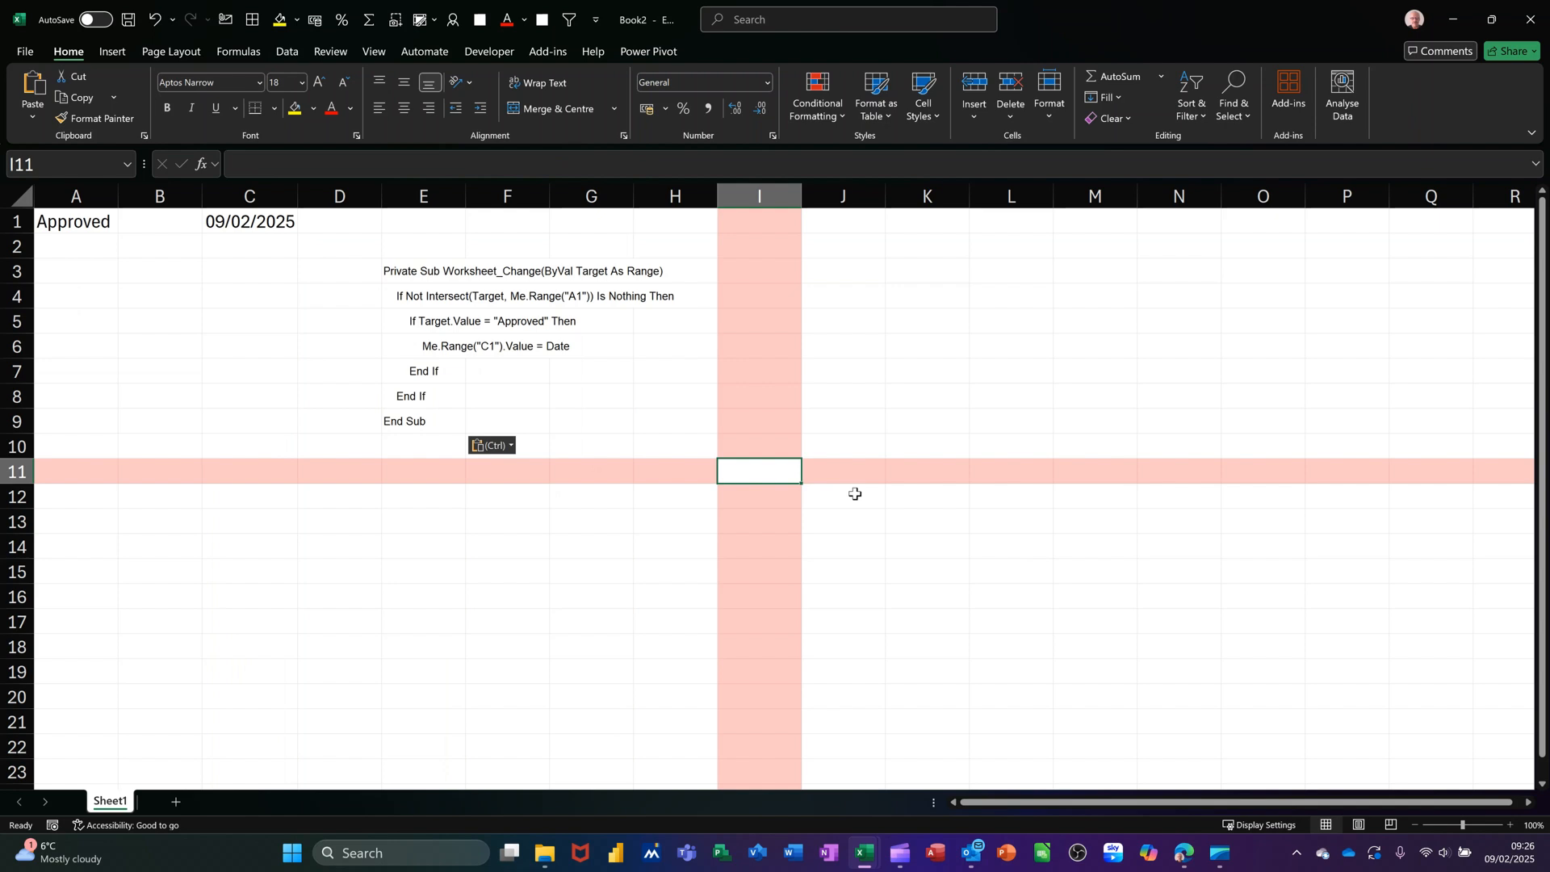
pyautogui.moveTo(513, 292)
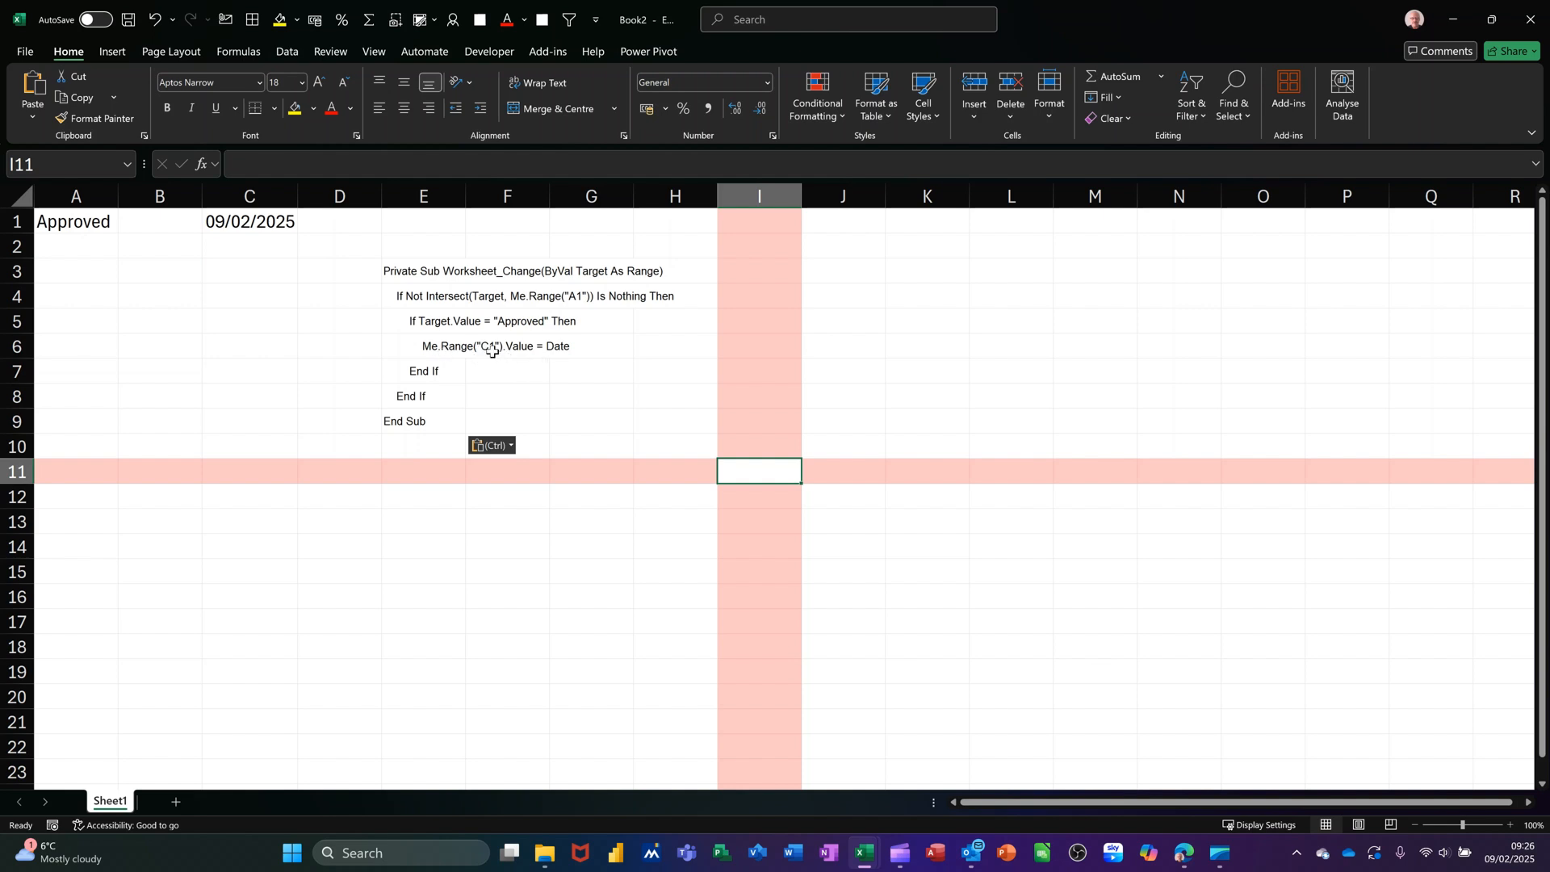
pyautogui.moveTo(593, 294)
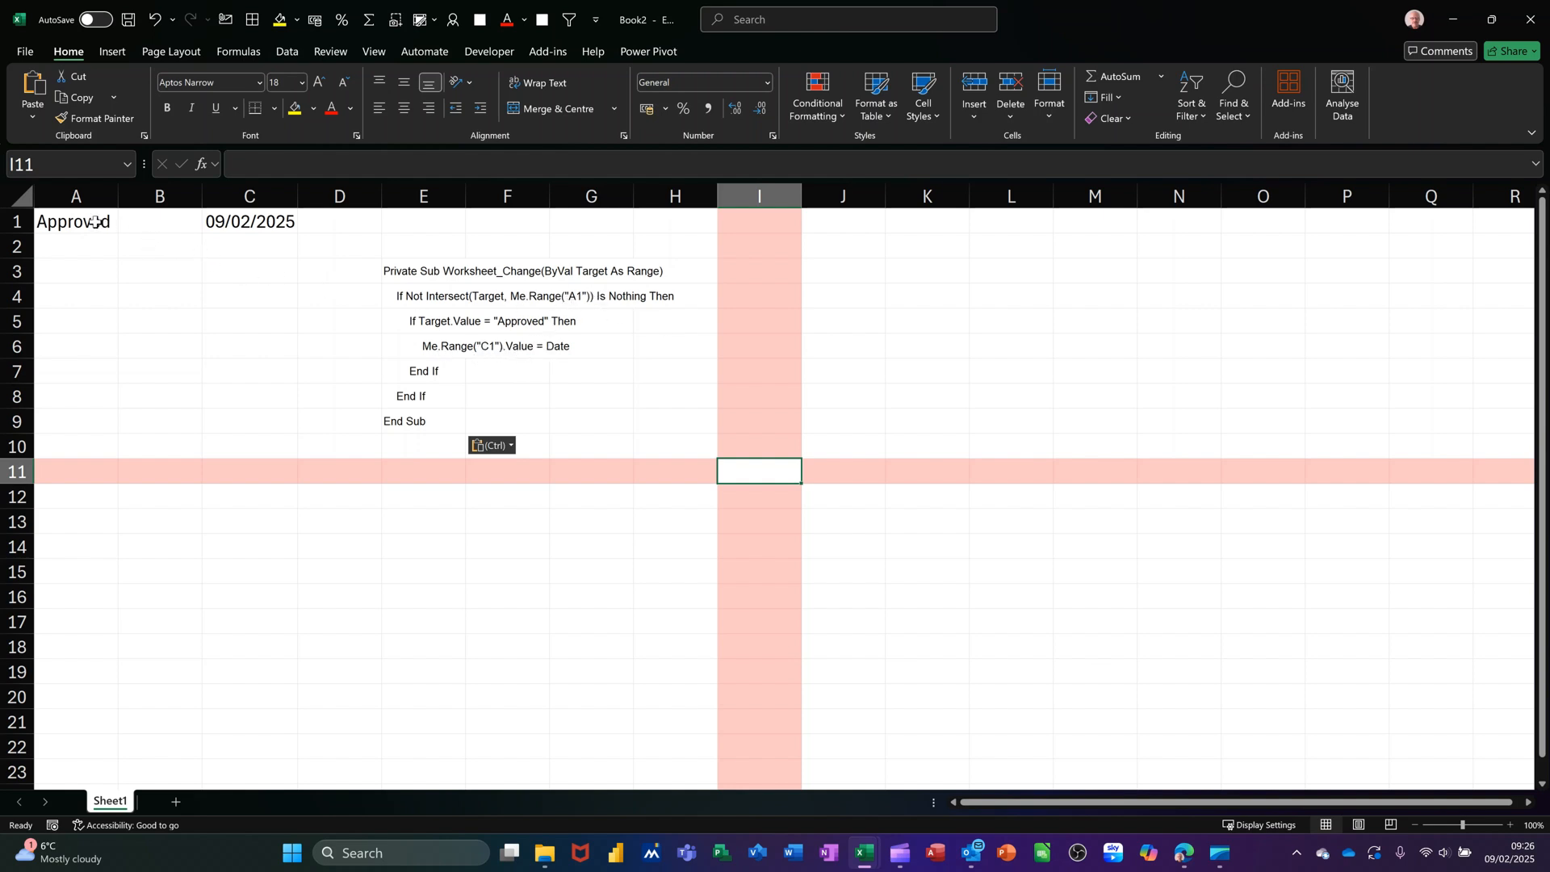
pyautogui.moveTo(523, 357)
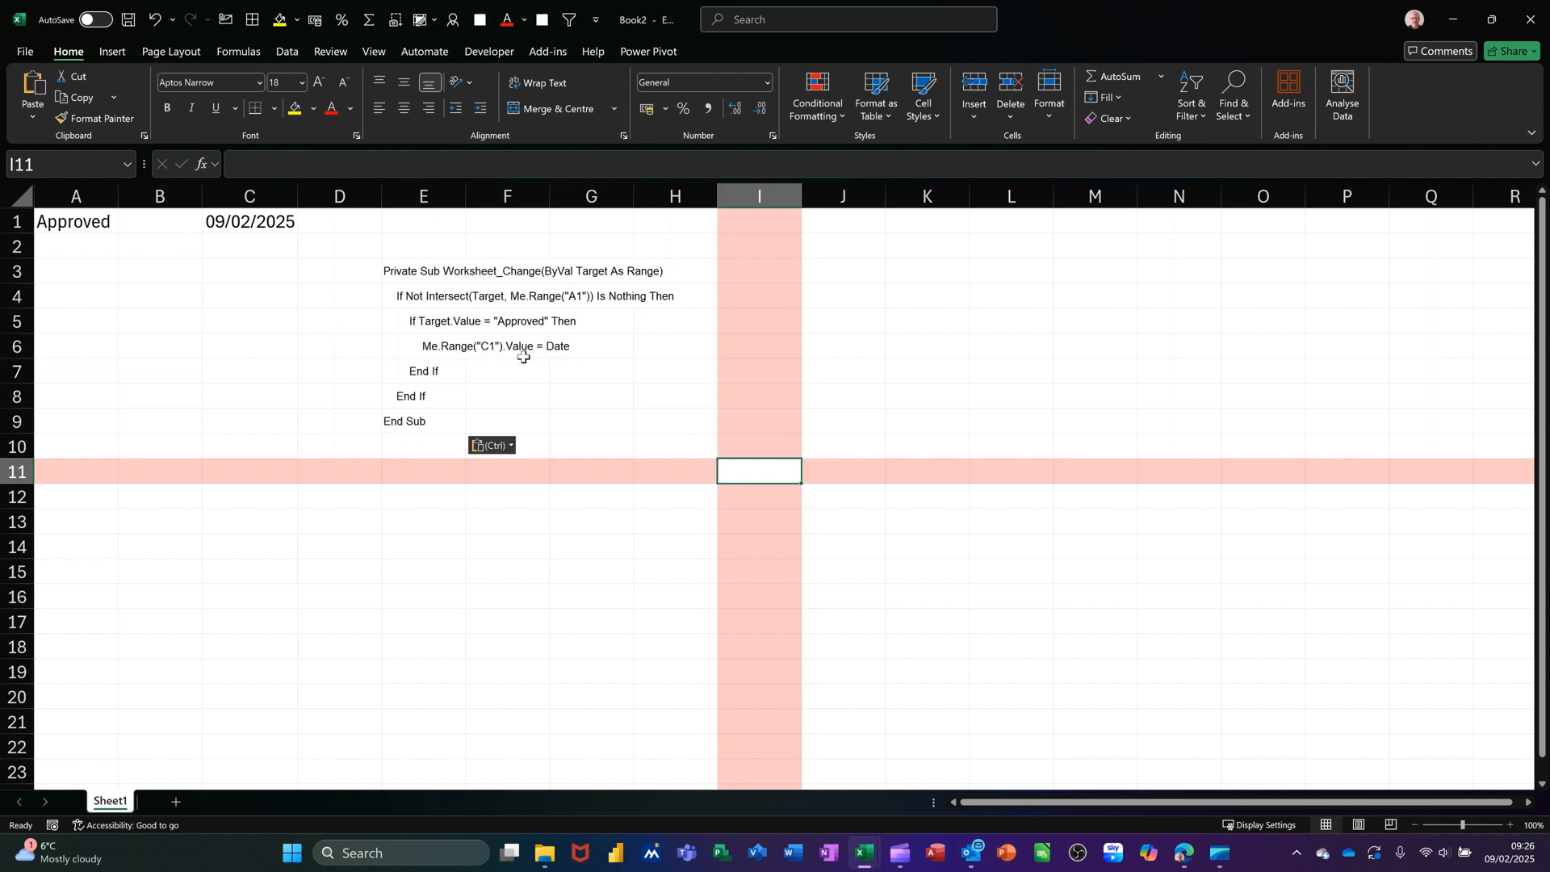
pyautogui.moveTo(483, 348)
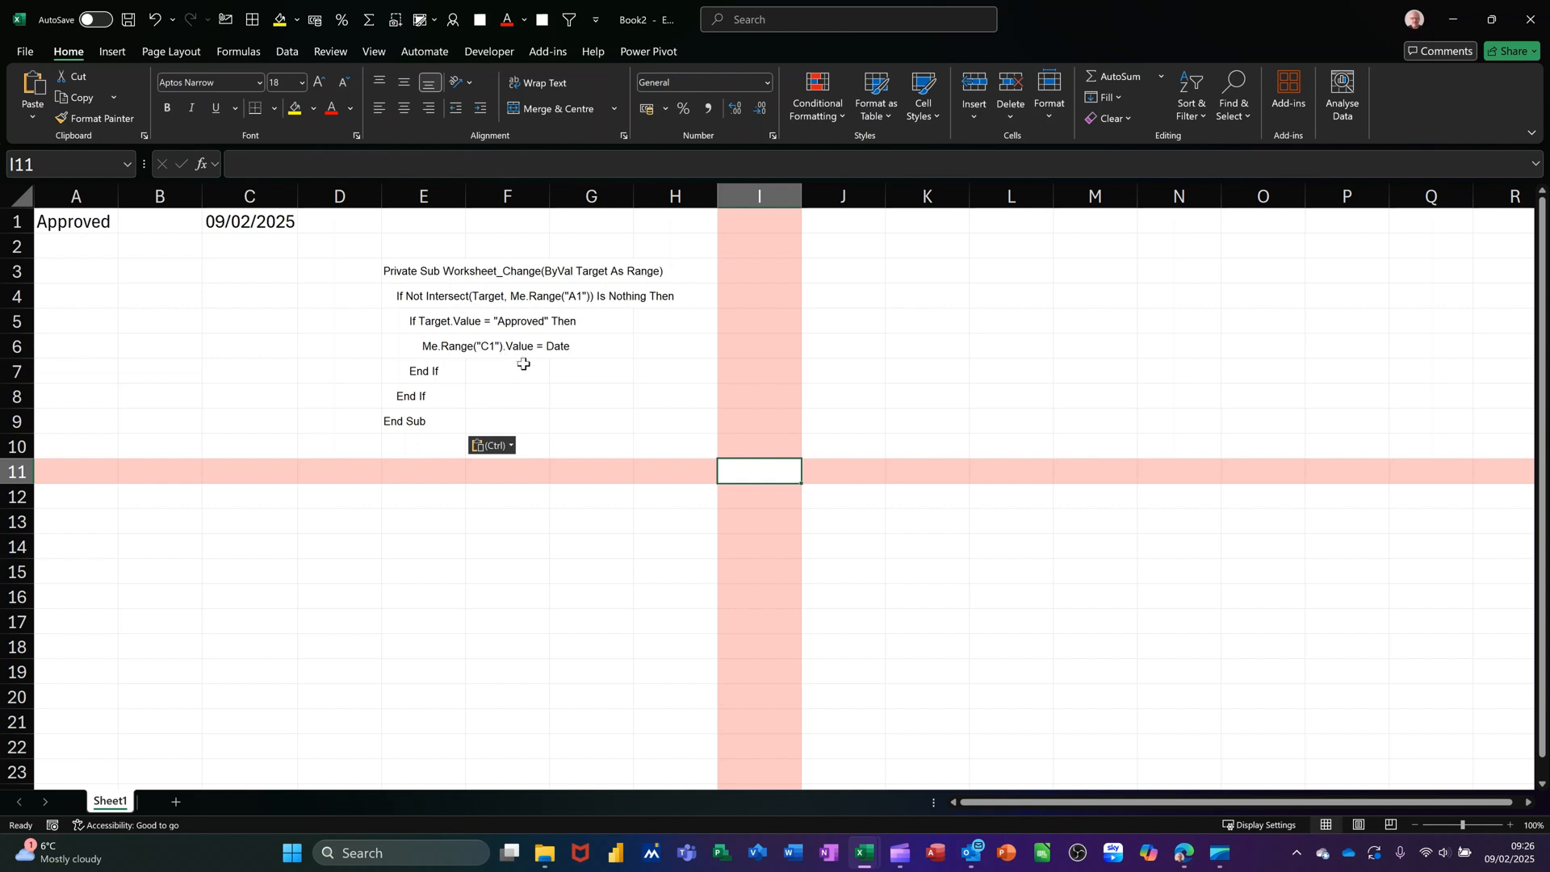
pyautogui.moveTo(516, 348)
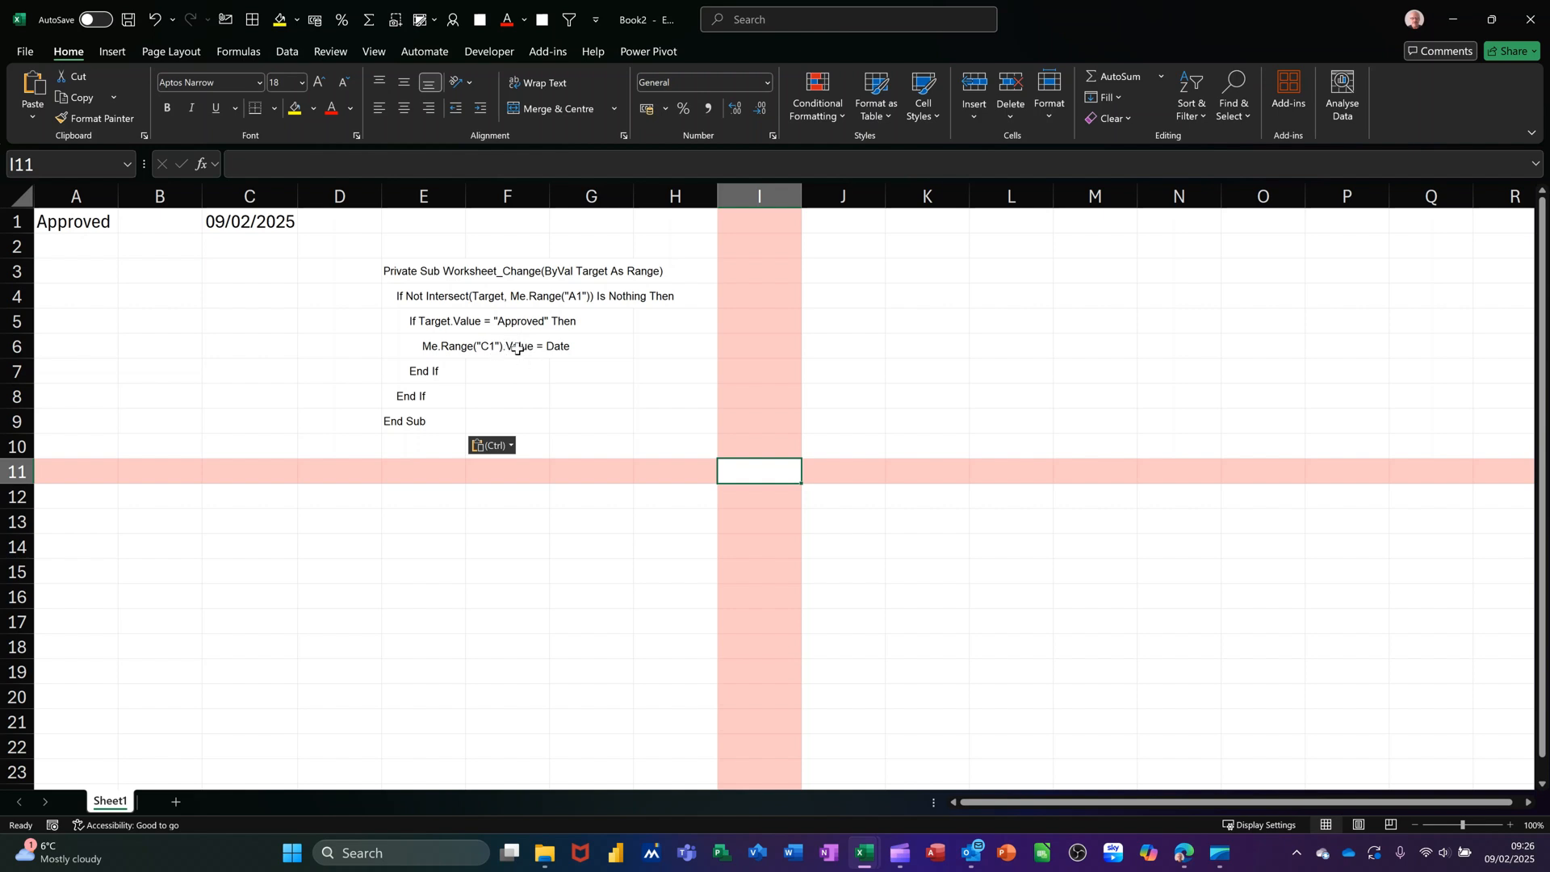
pyautogui.moveTo(238, 217)
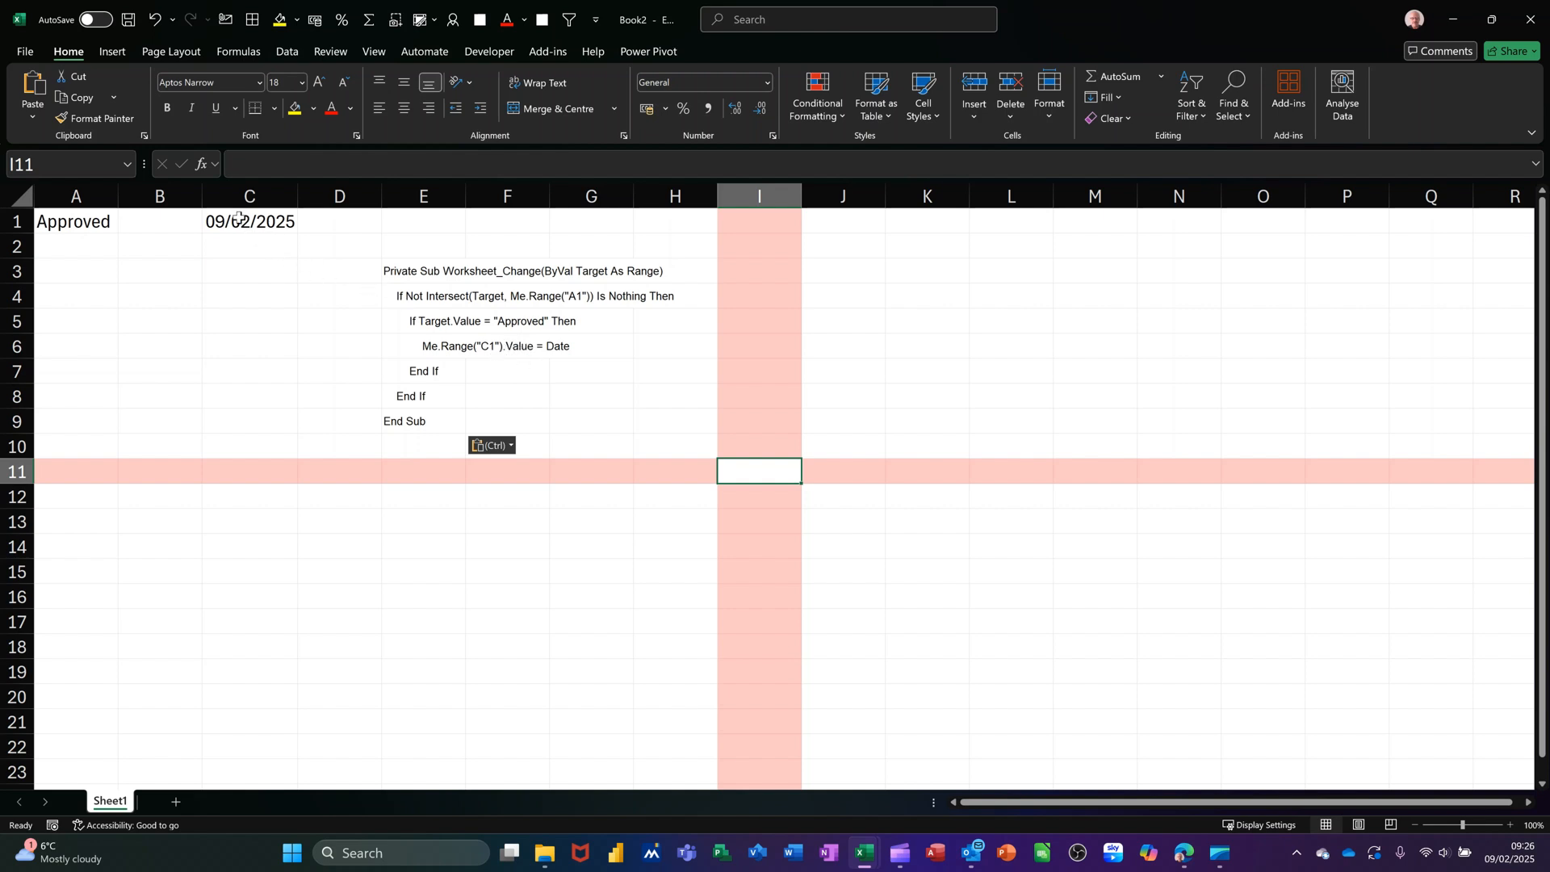
# Clear C1, test Approved in A1's dropdown, then empty A1
pyautogui.click(249, 220)
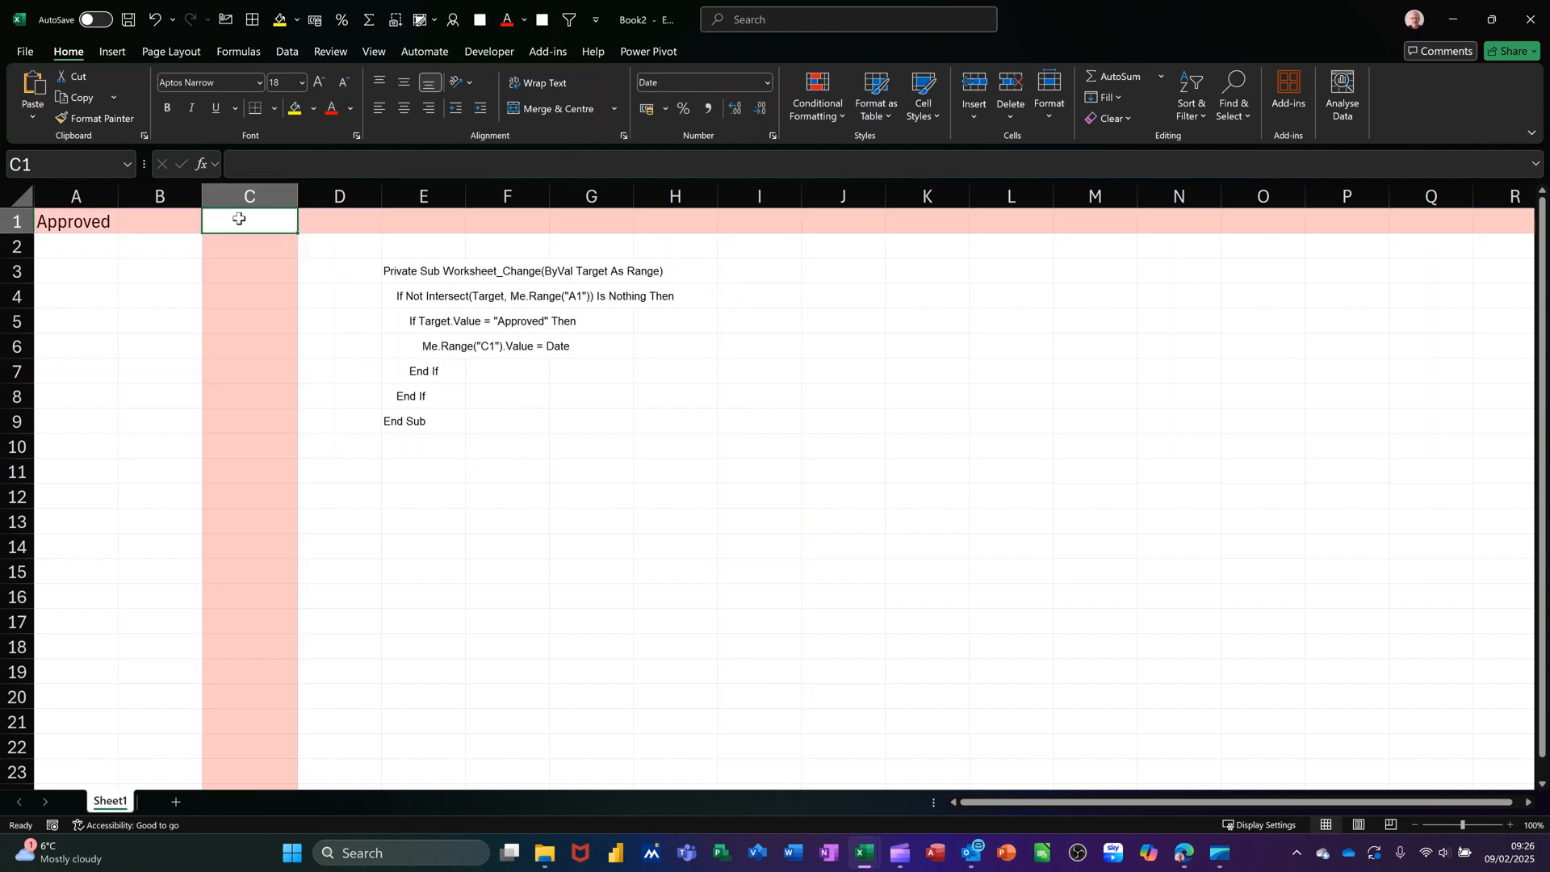
pyautogui.click(75, 221)
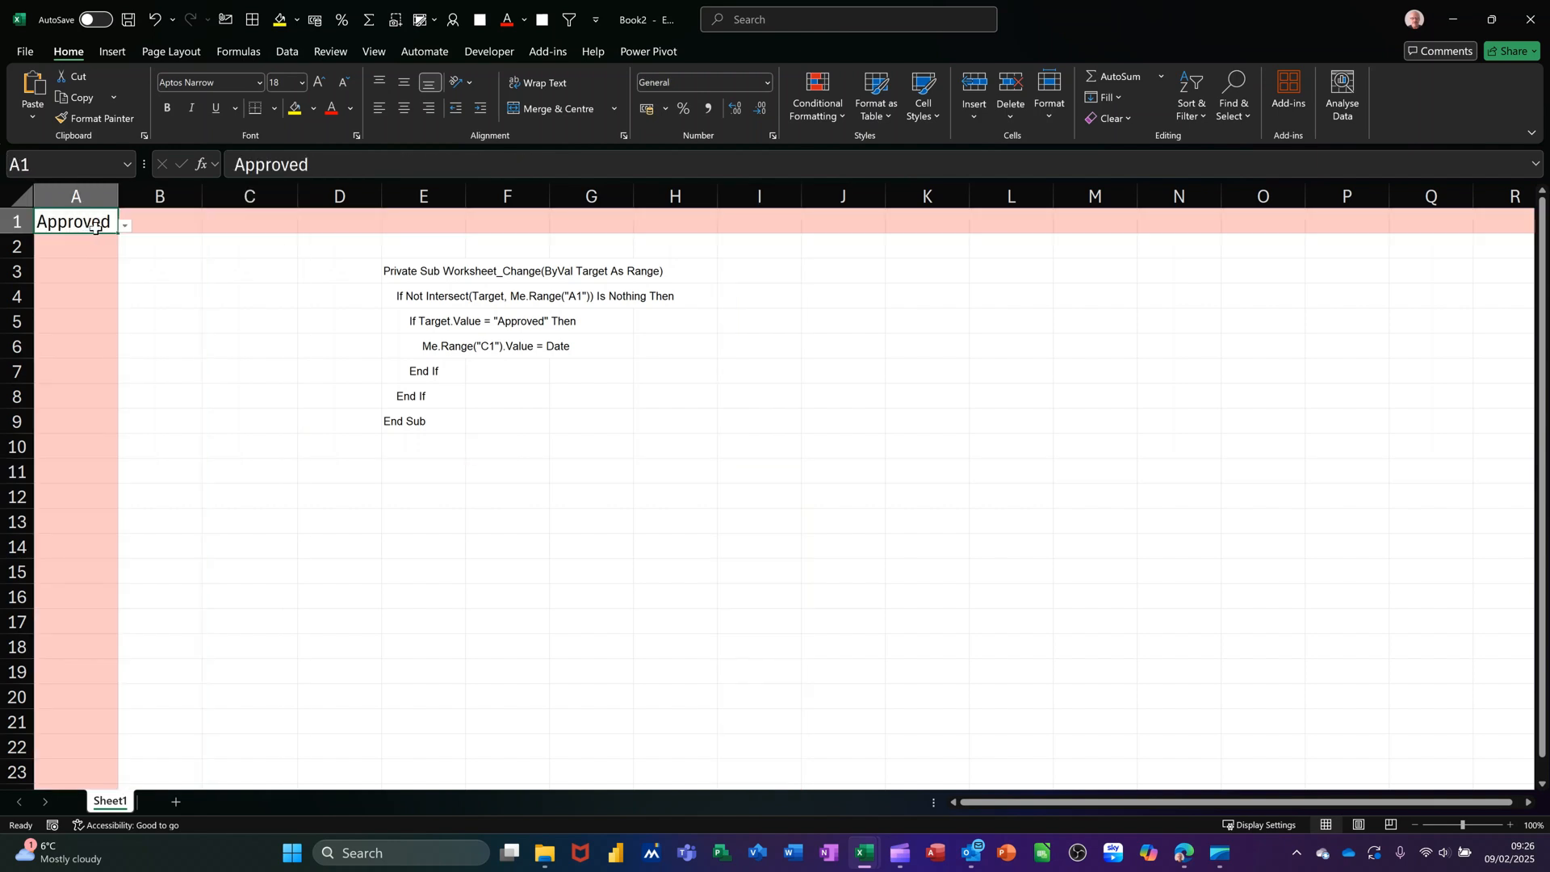
pyautogui.click(123, 225)
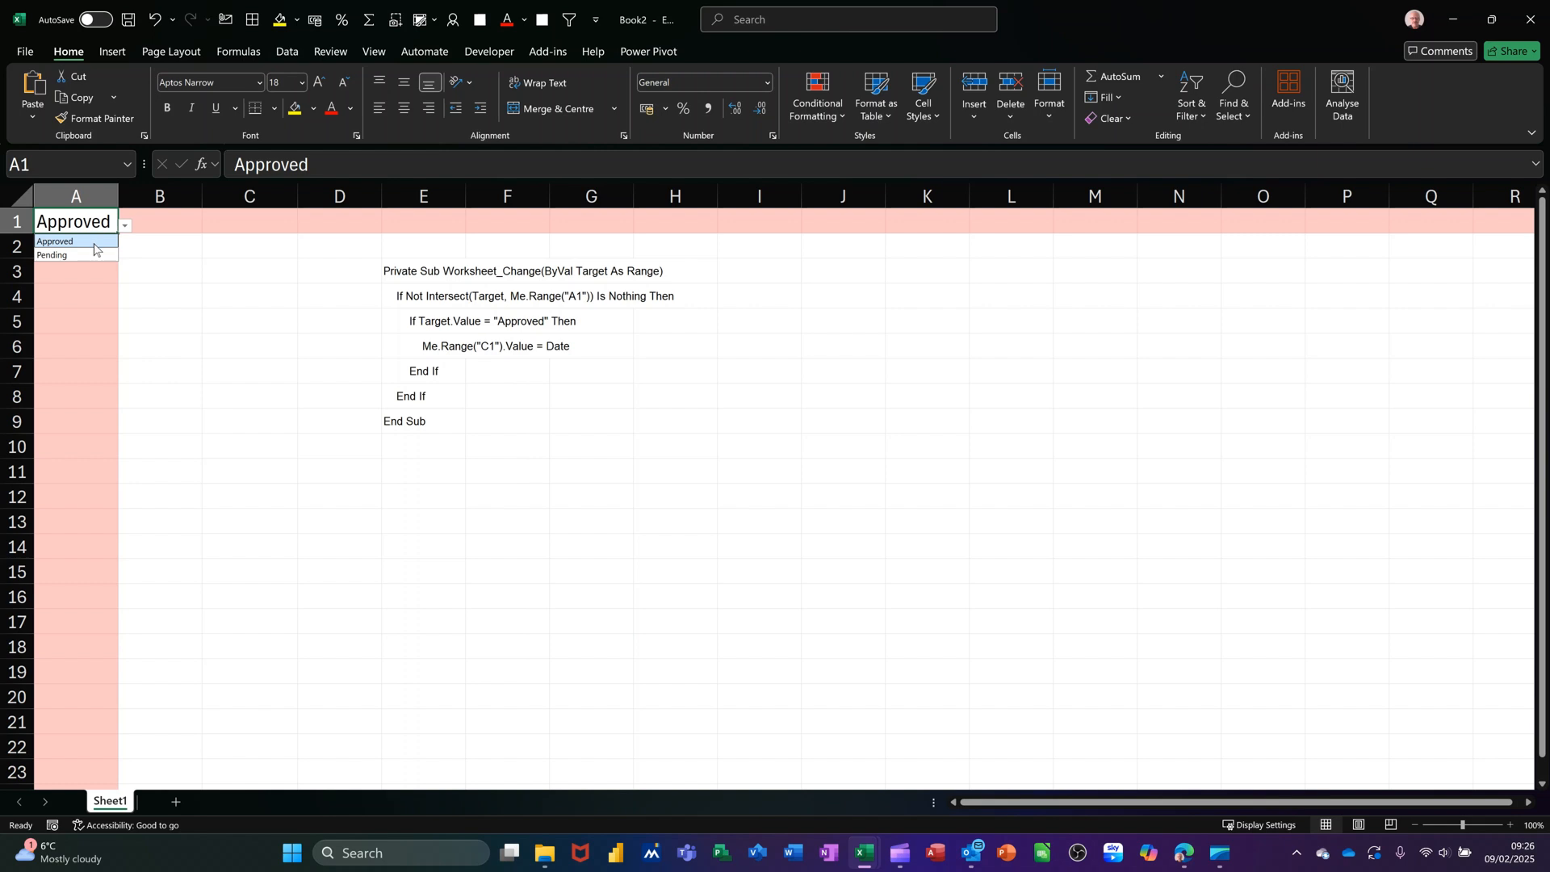
pyautogui.click(55, 242)
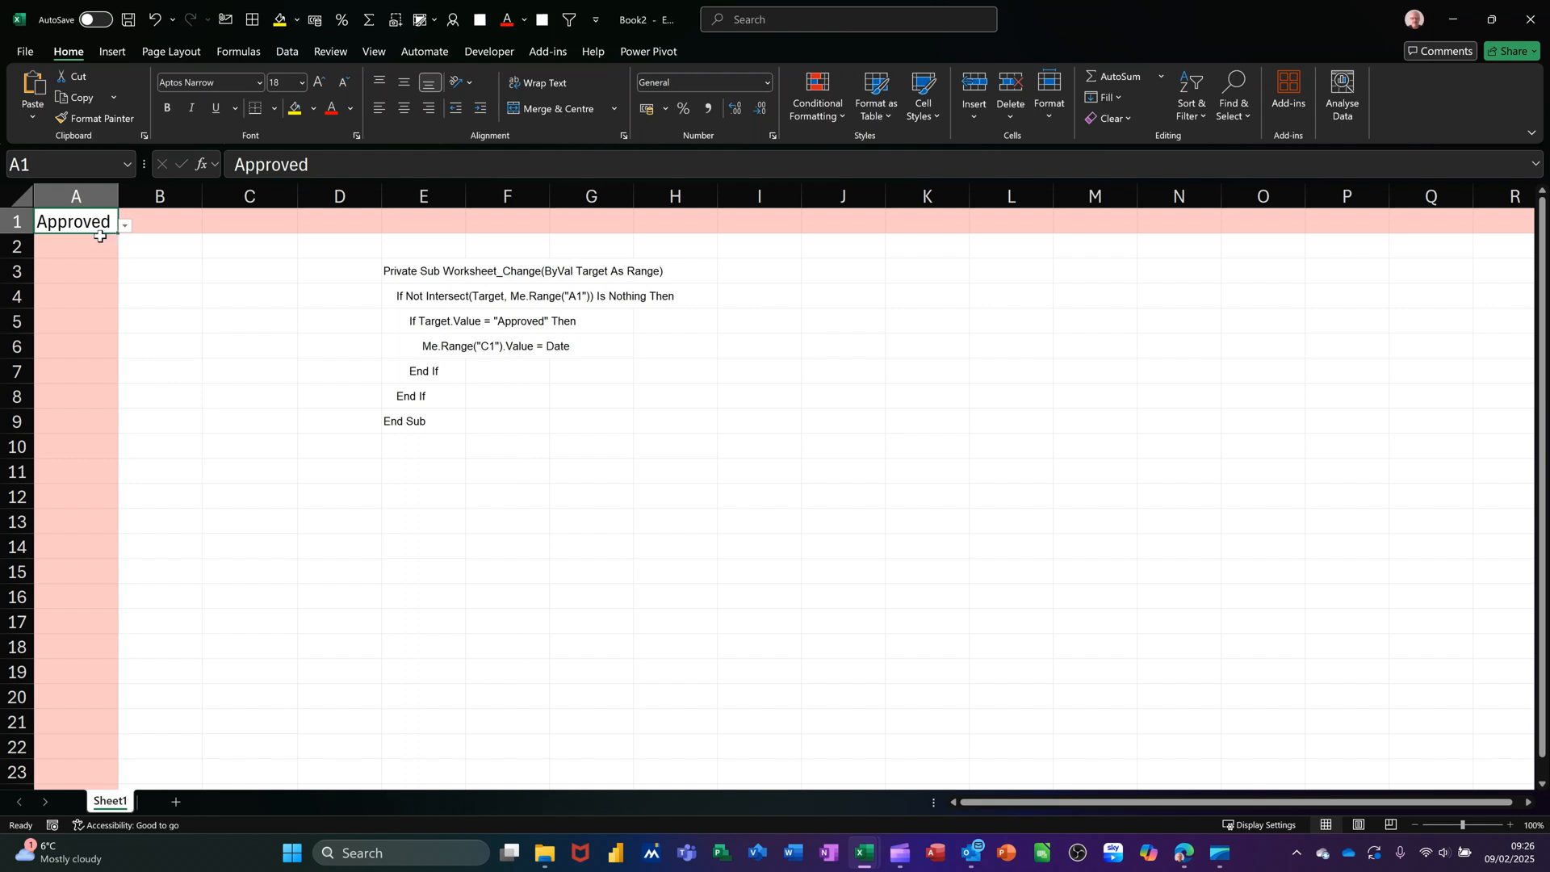
pyautogui.click(249, 221)
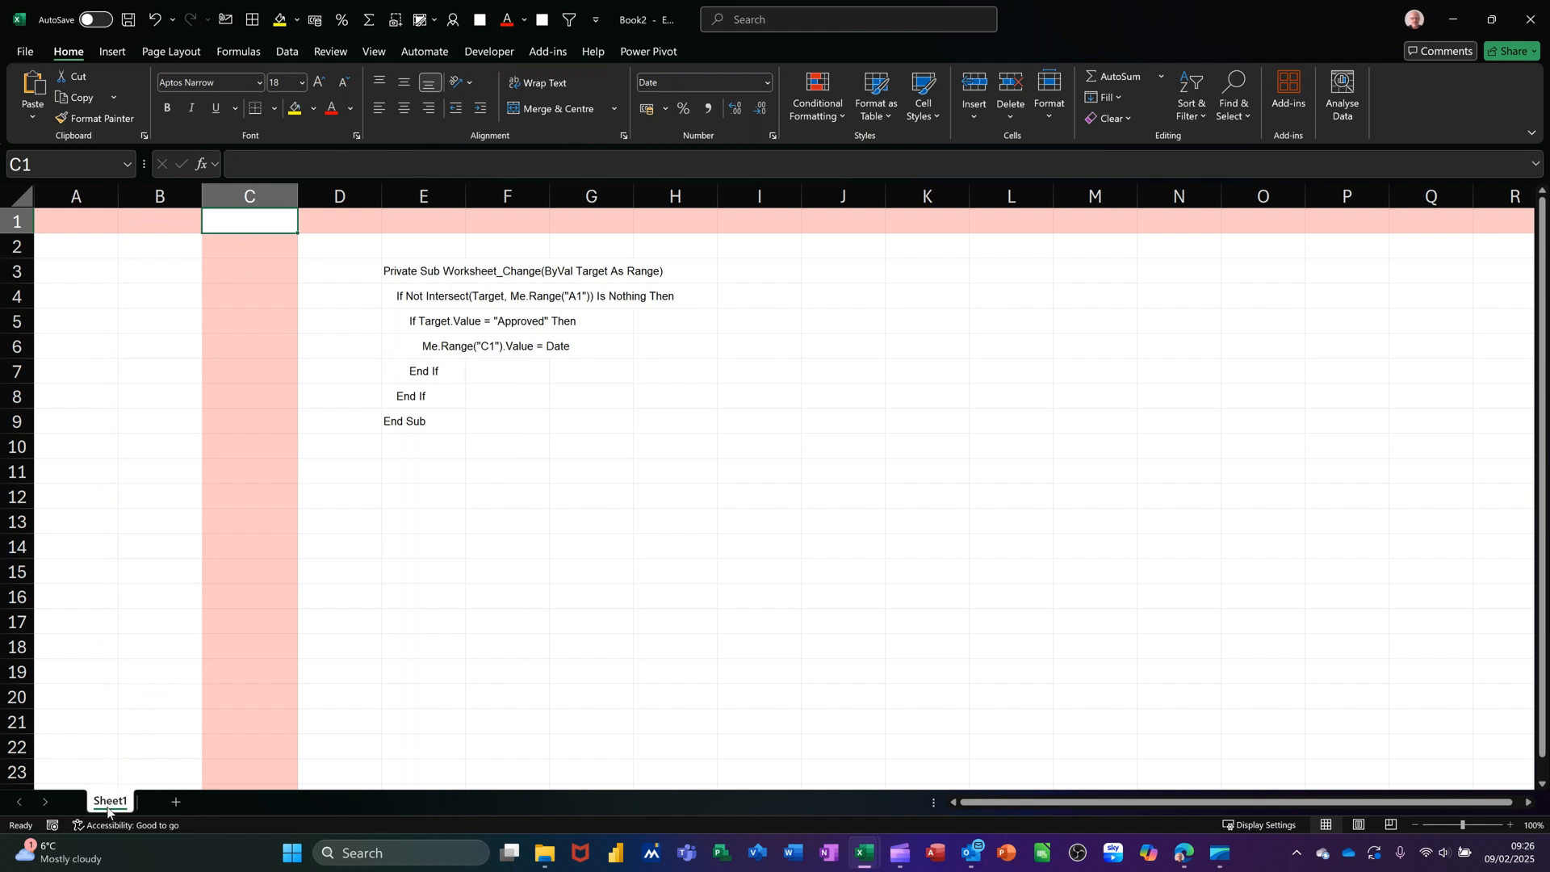
# Paste the Worksheet_Change macro into Sheet1's code module via View Code, then save
pyautogui.rightClick(109, 801)
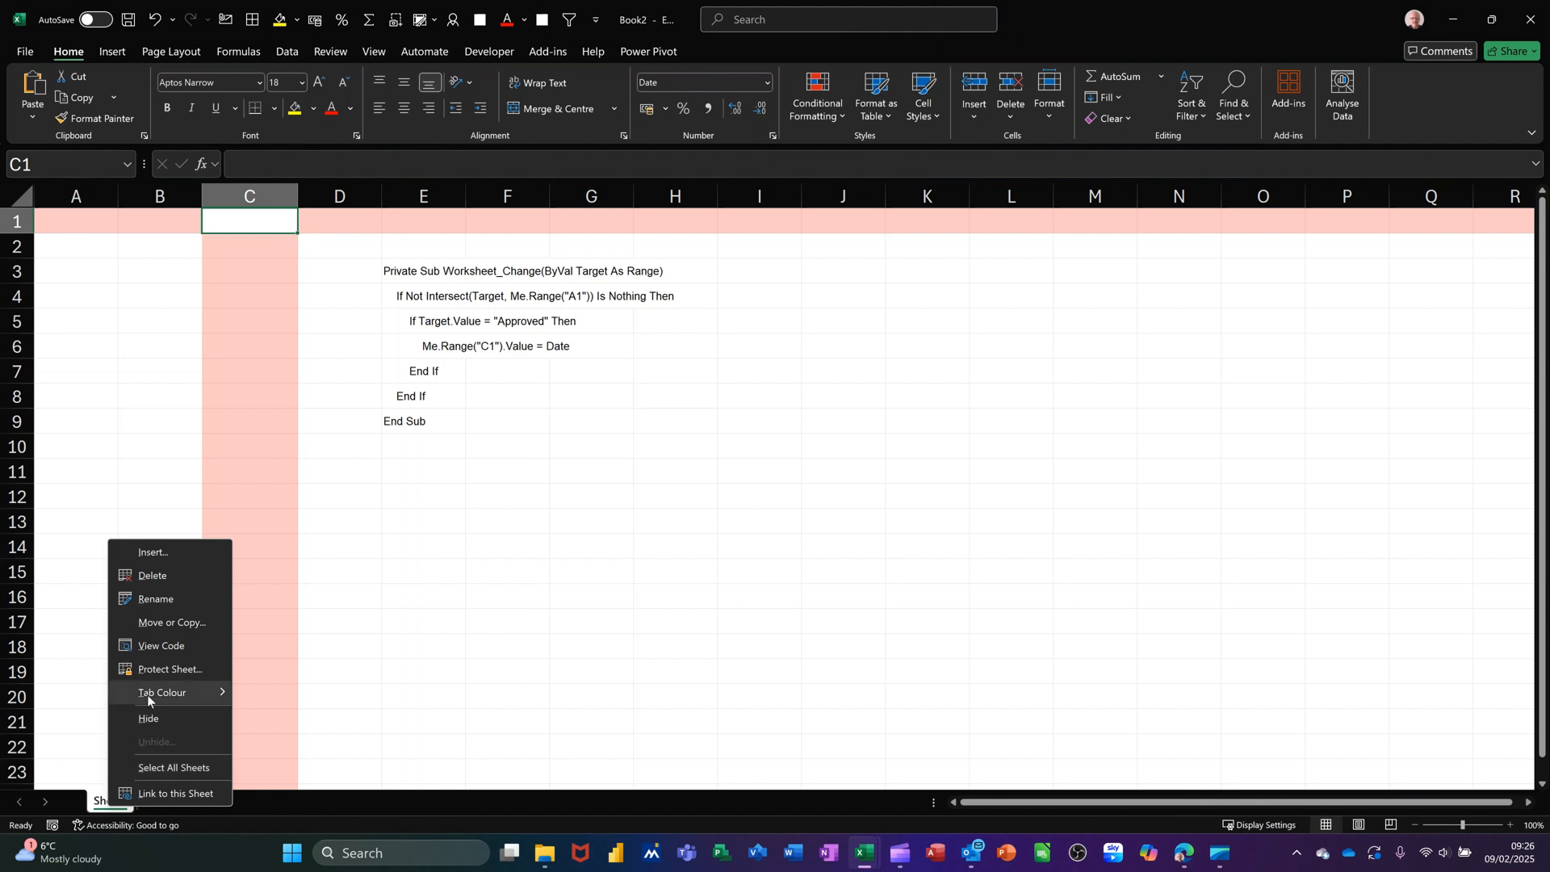
pyautogui.click(160, 646)
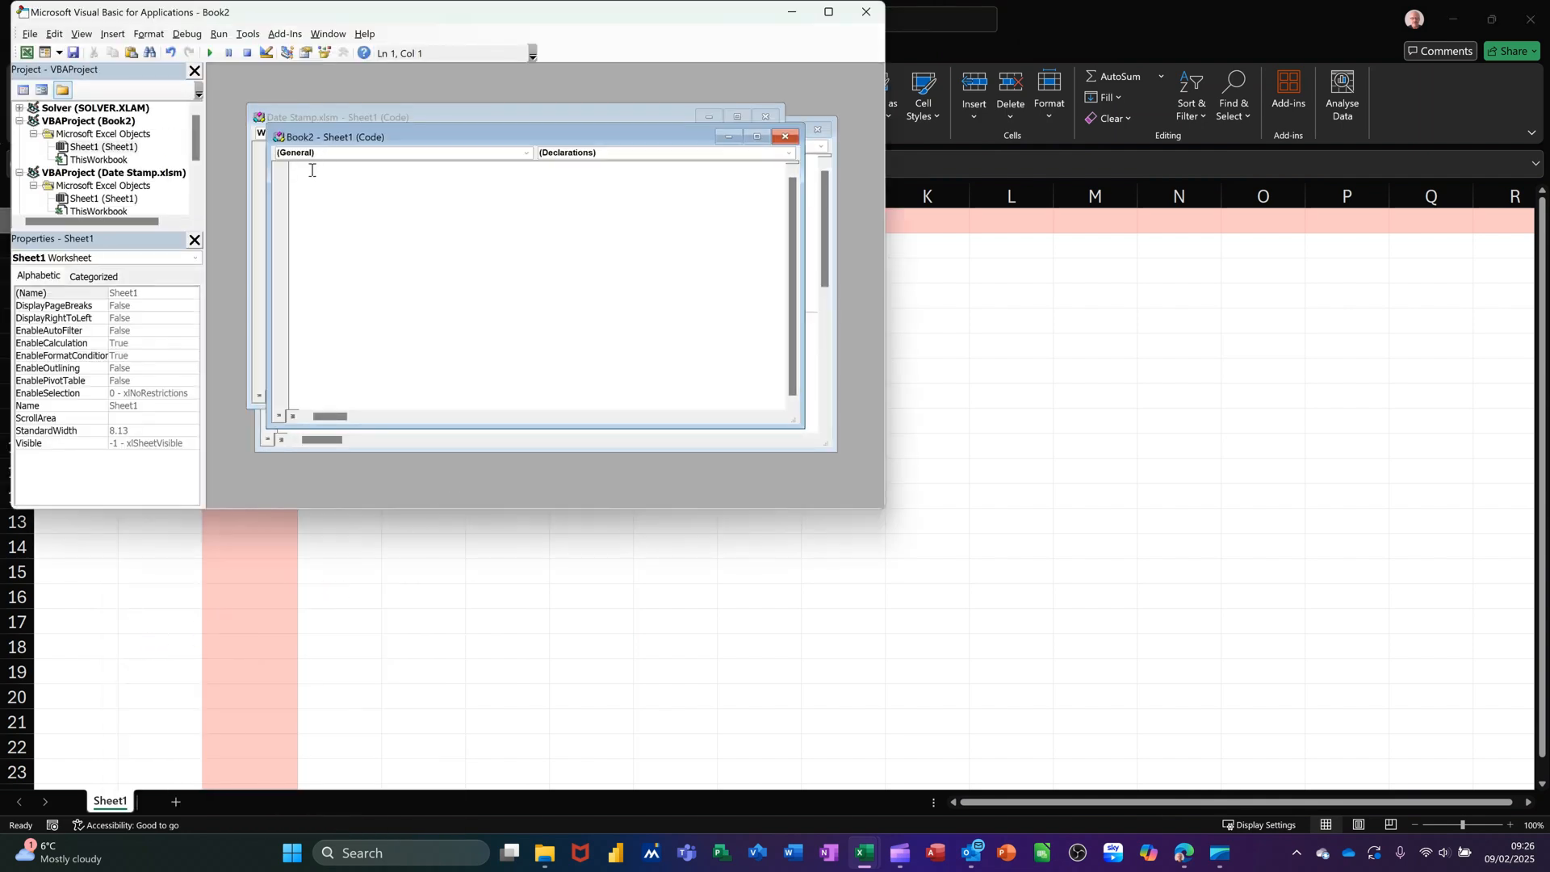
pyautogui.write('Private Sub Worksheet_Change(ByVal Target As Range)')
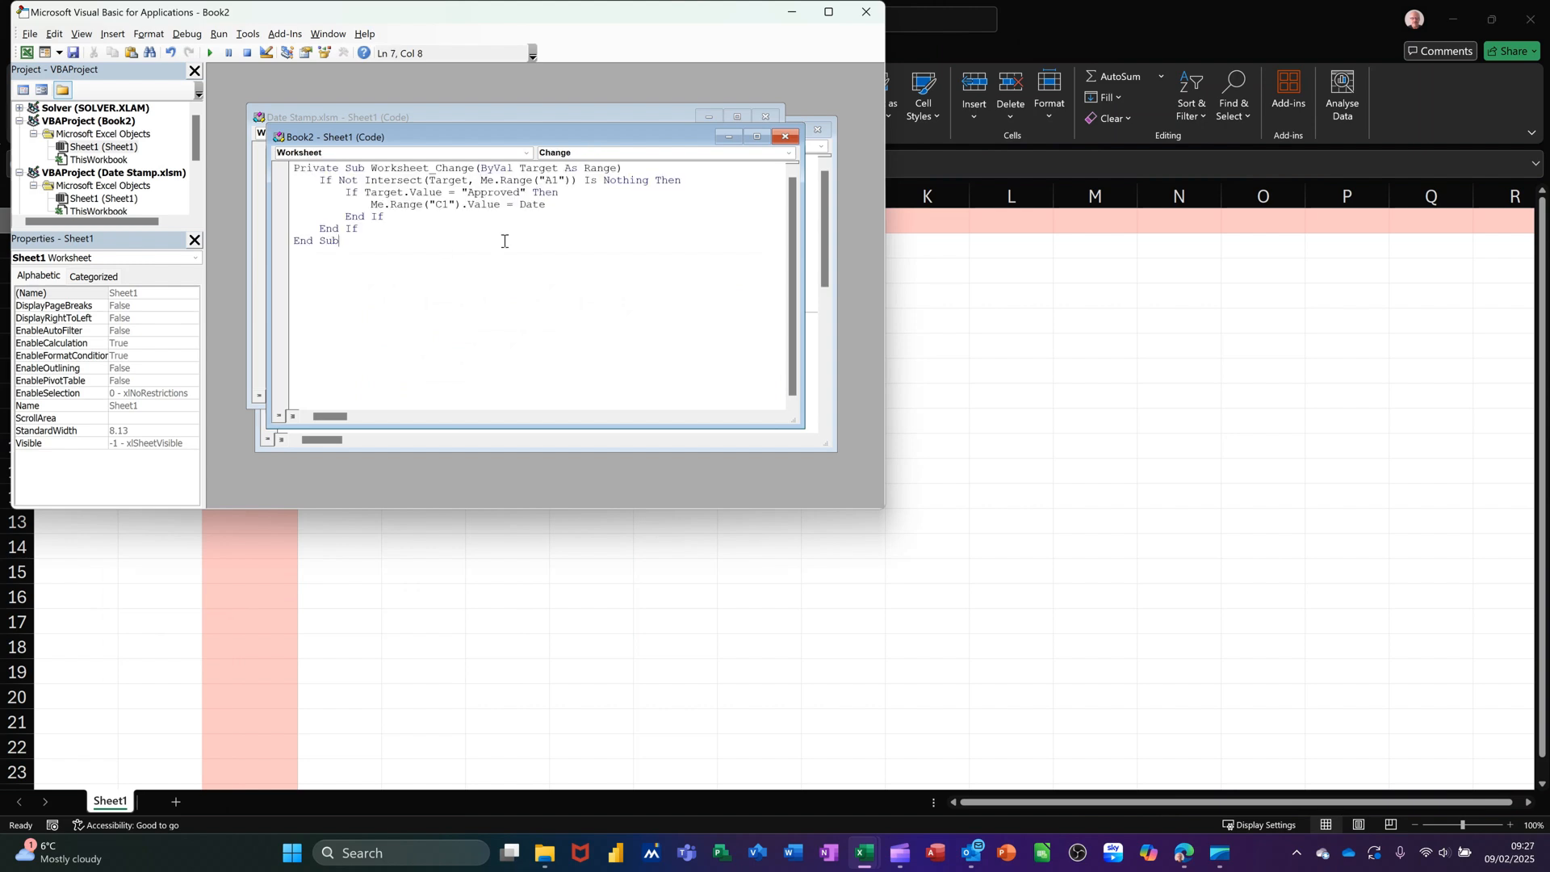
pyautogui.moveTo(413, 288)
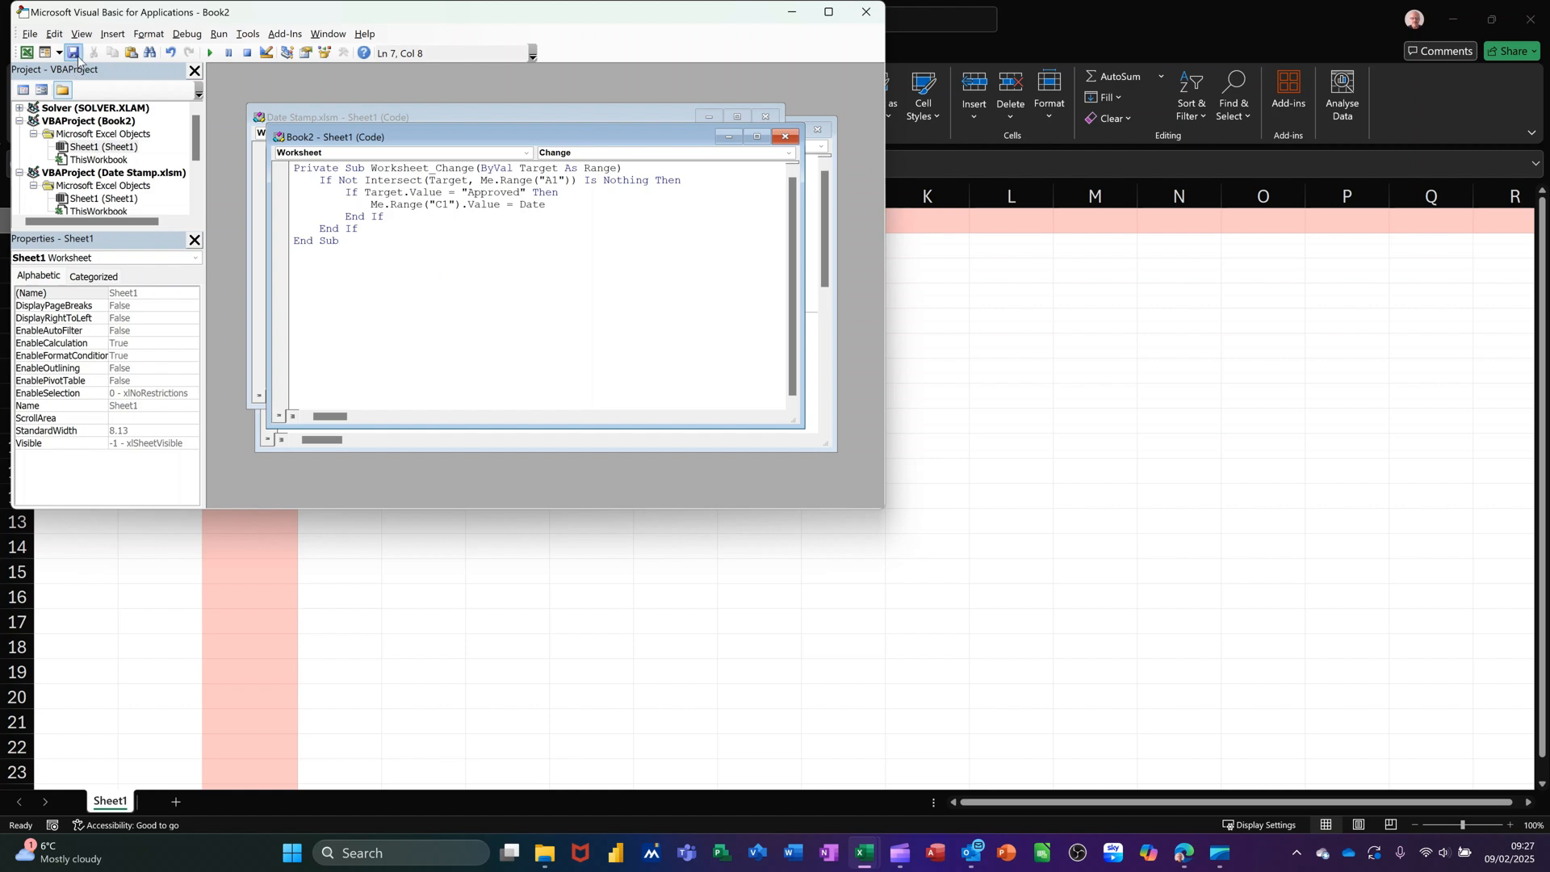
pyautogui.click(74, 53)
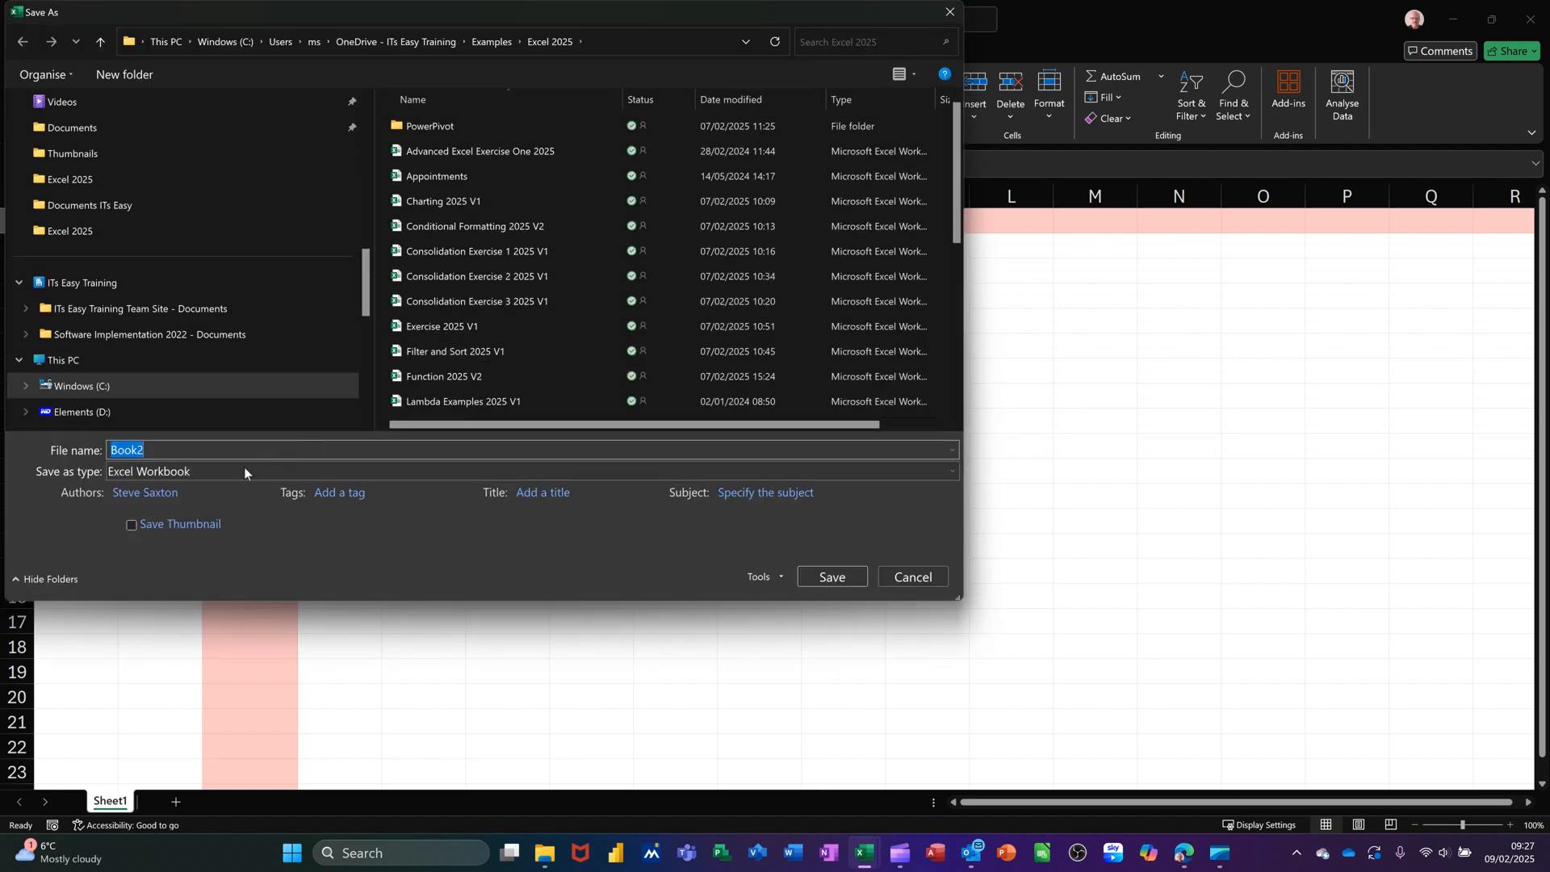
# Save the workbook as 'steve', an Excel Macro-enabled Workbook in Documents
pyautogui.write('ste')
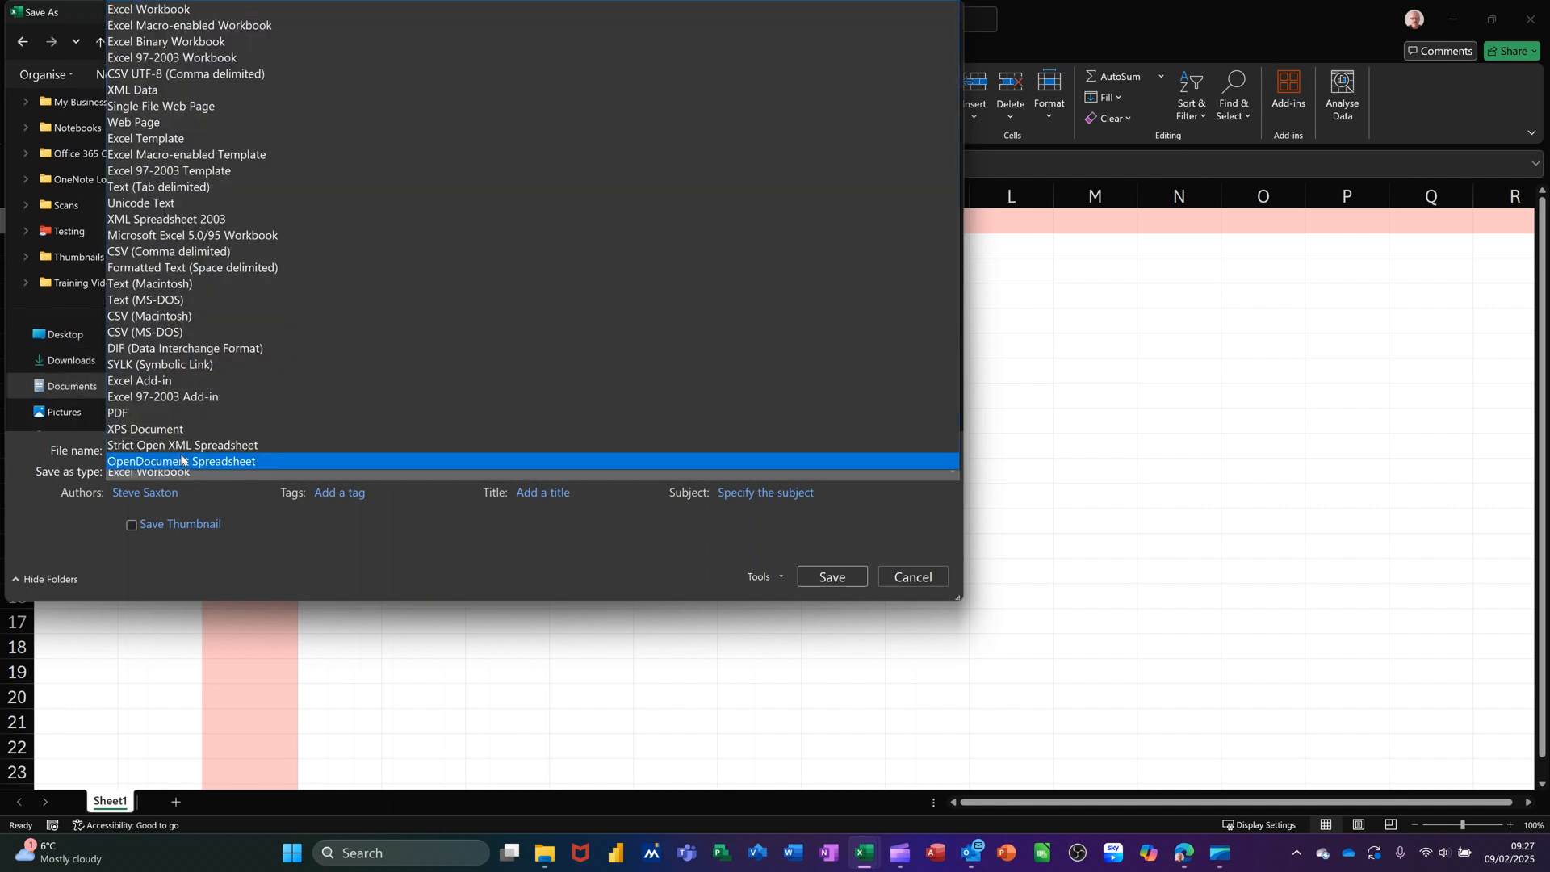
pyautogui.click(185, 25)
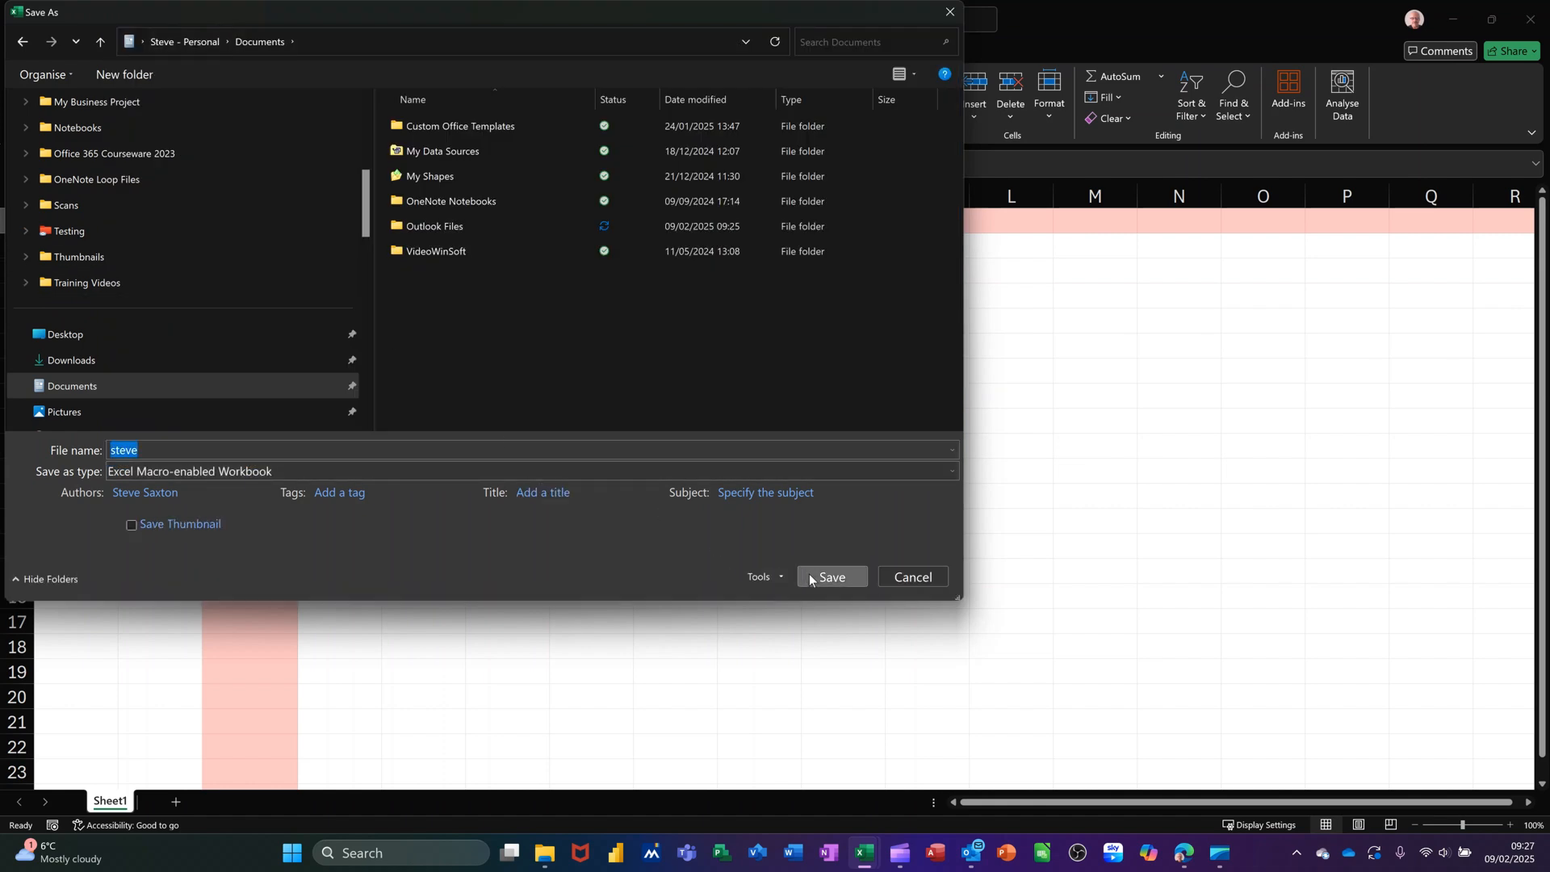
pyautogui.click(831, 577)
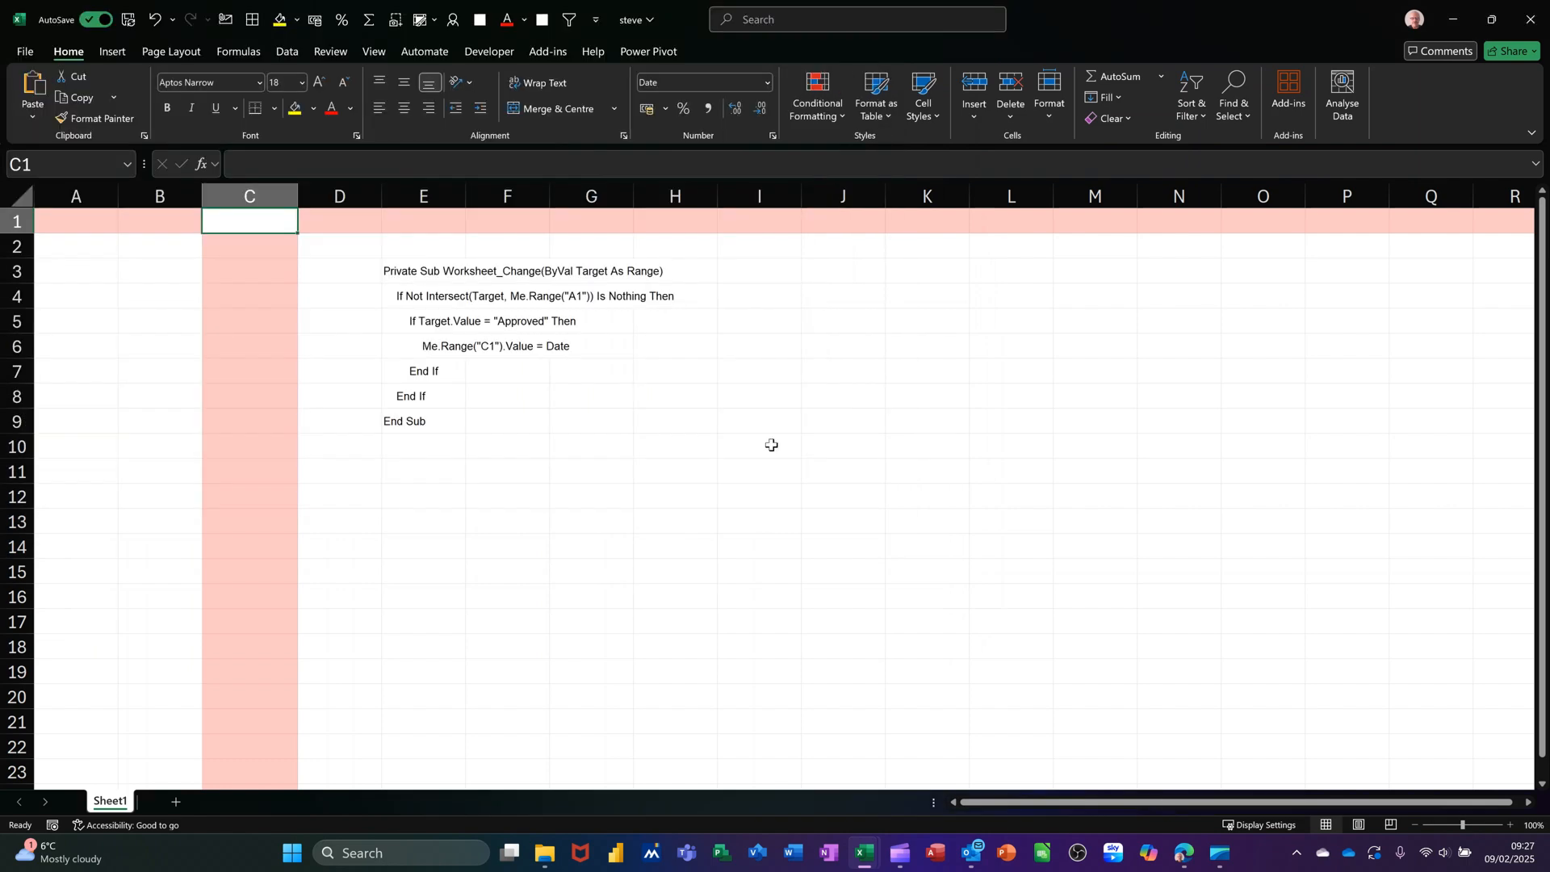
pyautogui.moveTo(52, 214)
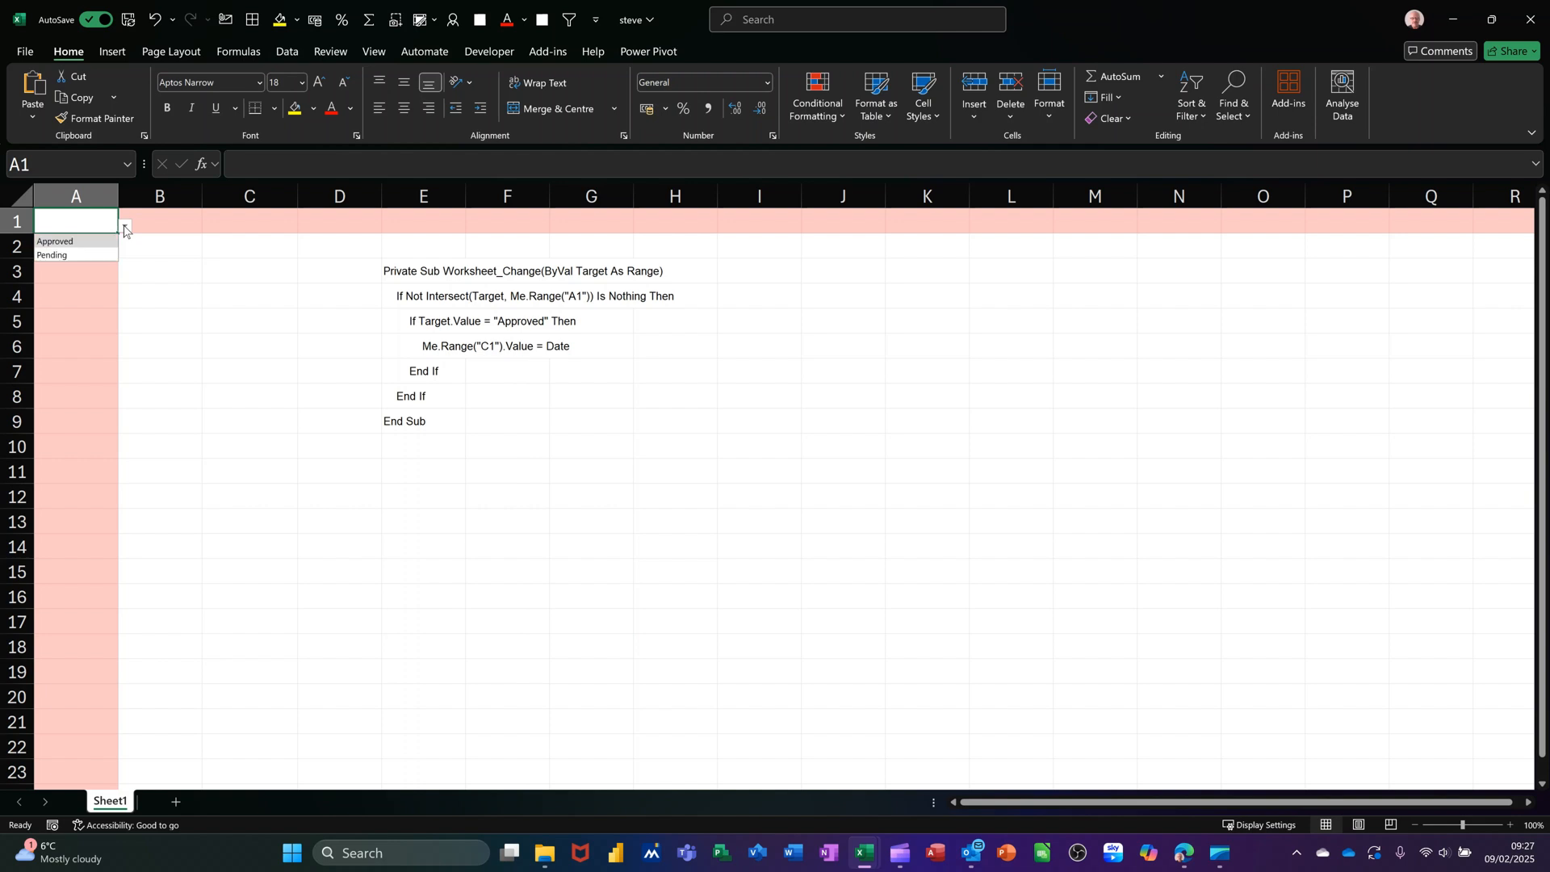
# Choose Approved from A1's dropdown and check C1 shows 09/02/2025
pyautogui.click(54, 242)
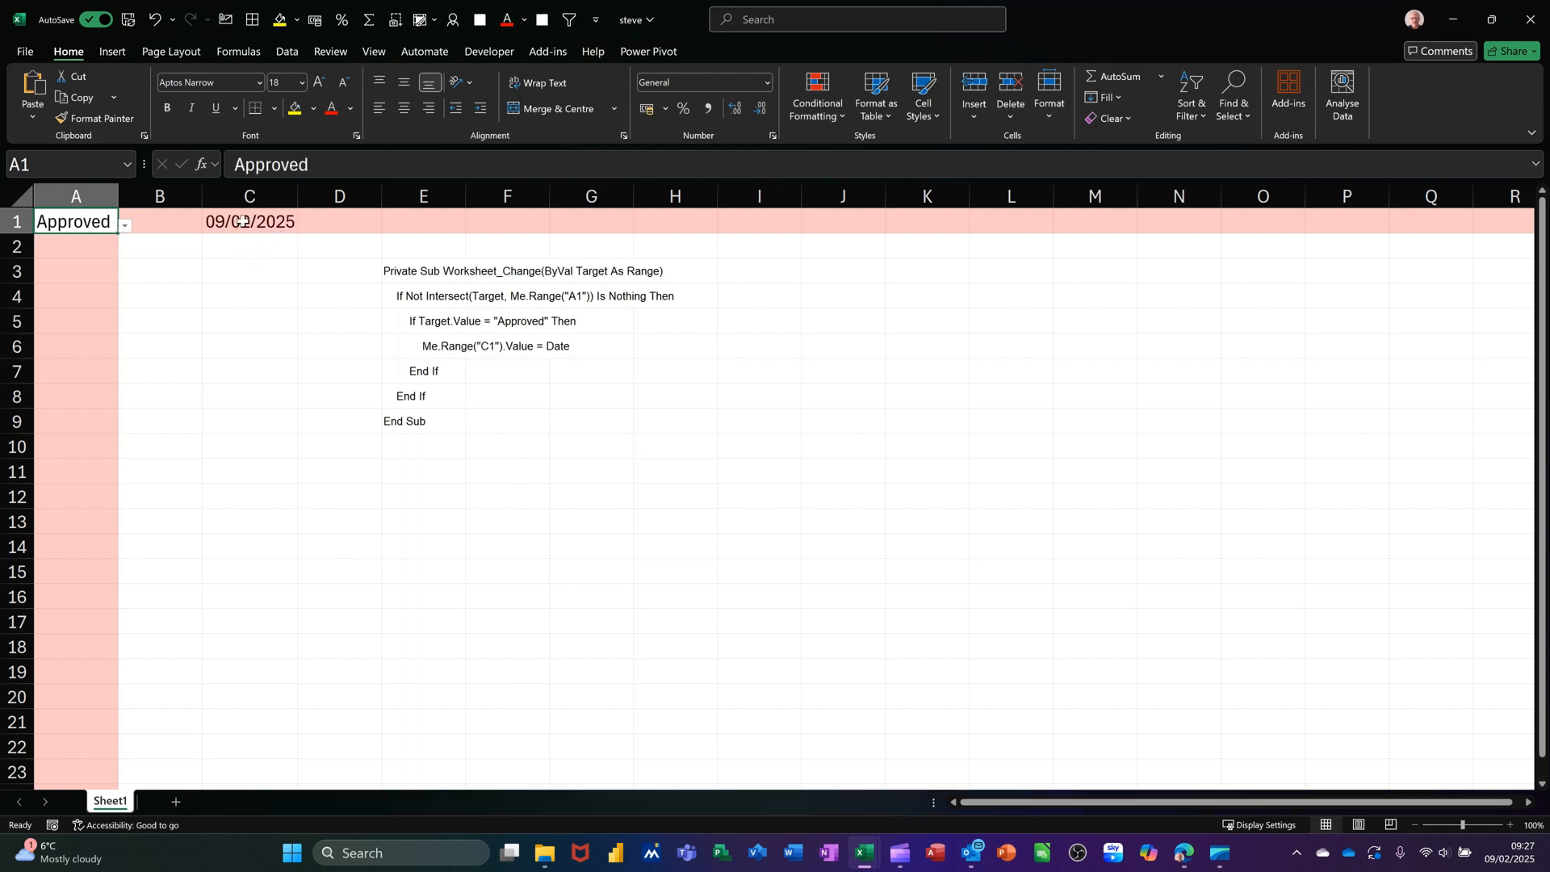
pyautogui.click(249, 220)
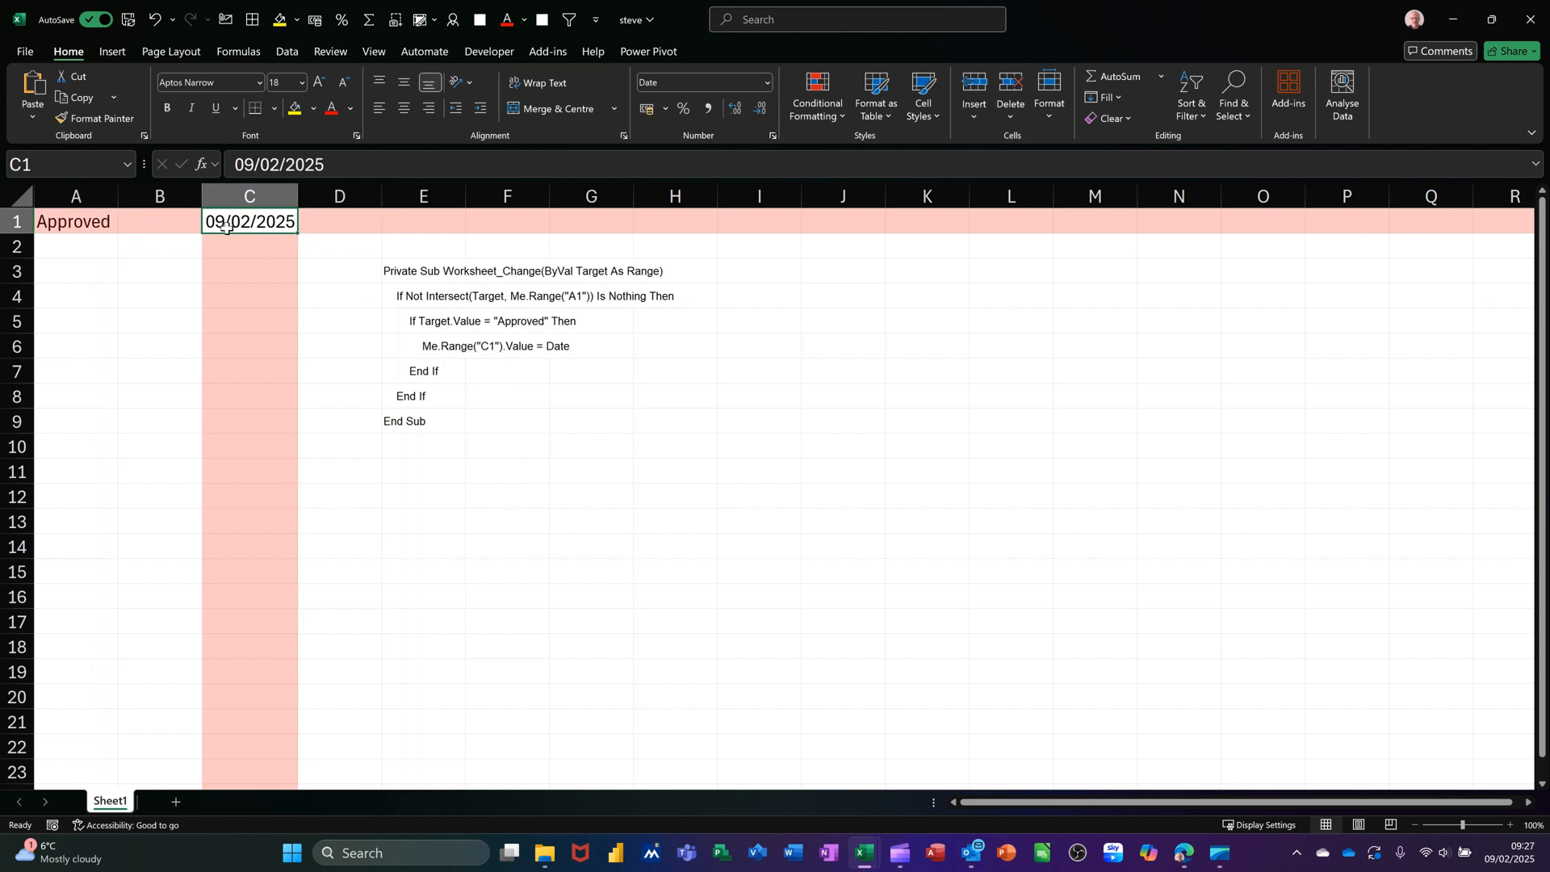
pyautogui.moveTo(255, 340)
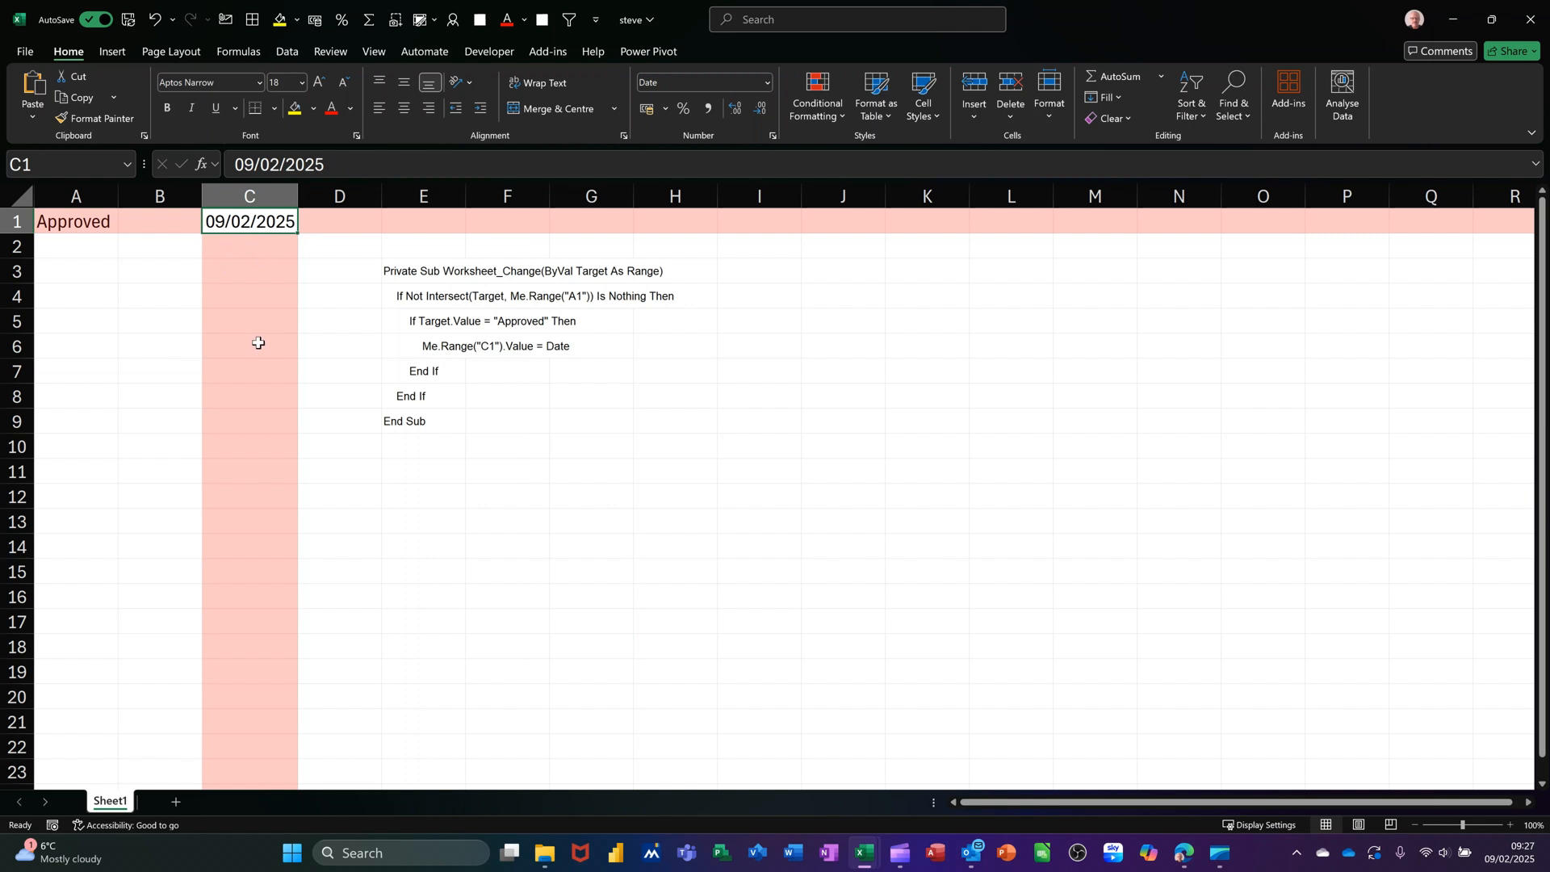
pyautogui.moveTo(155, 232)
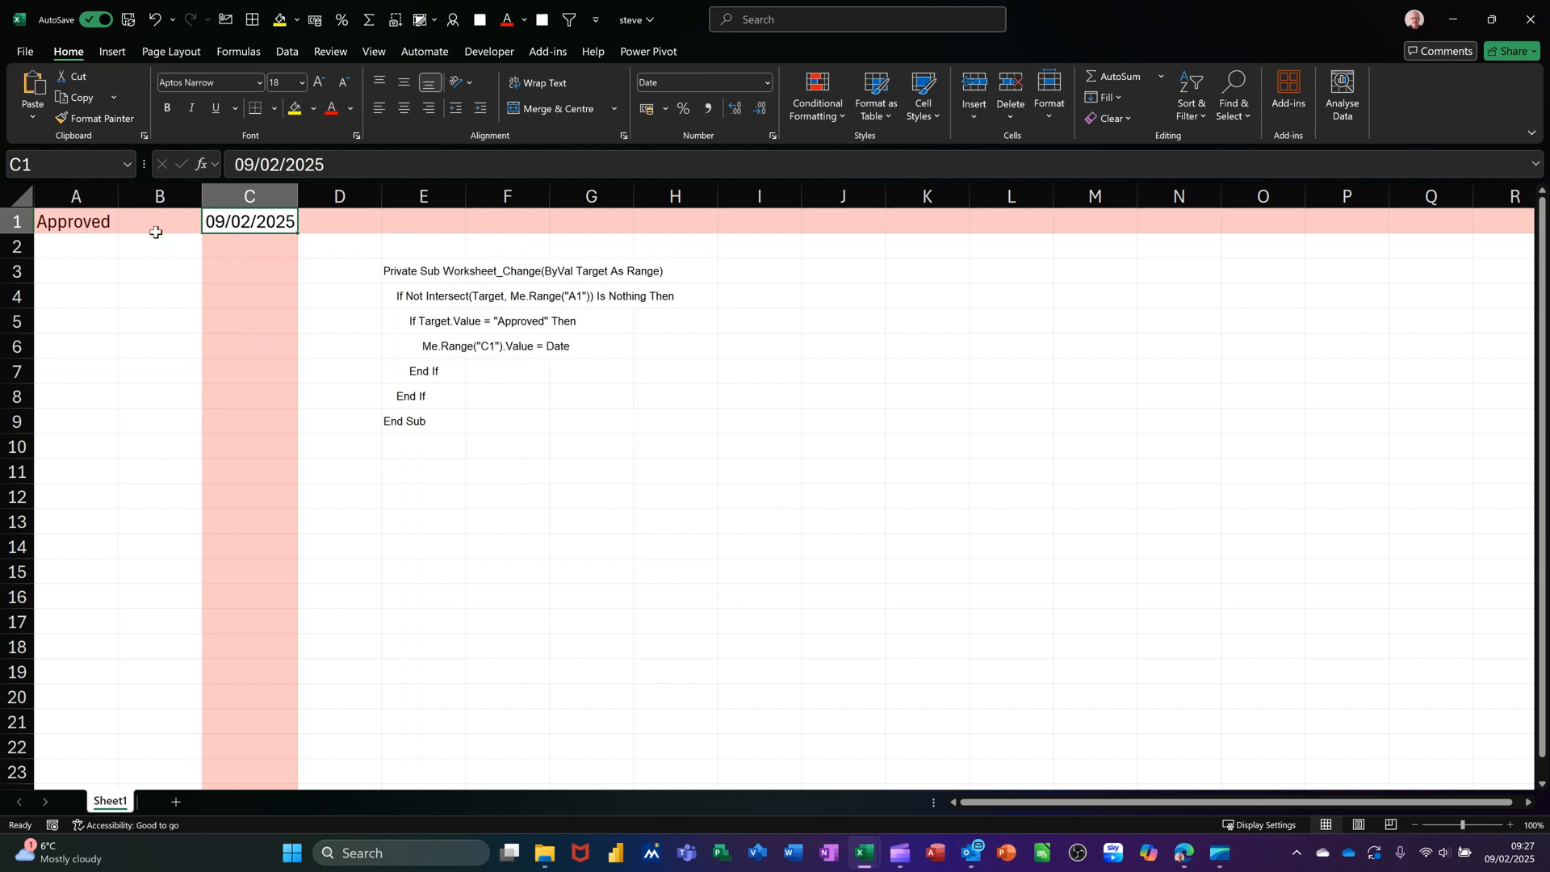